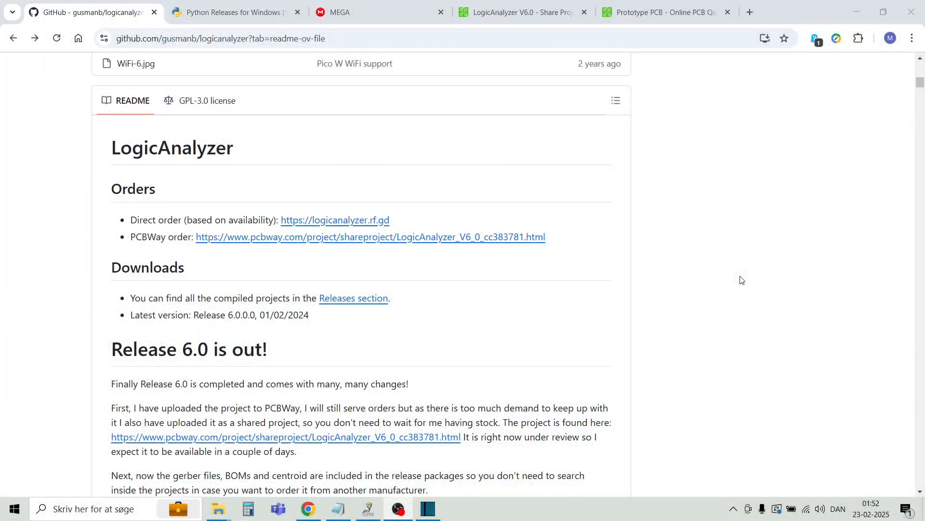
{"action": "mouse_move", "coordinate": [534, 215]}
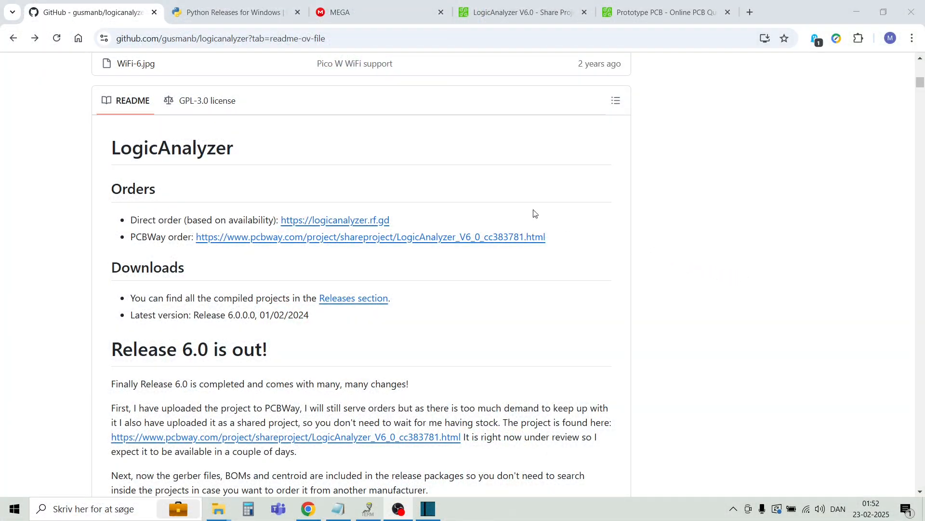
{"action": "mouse_move", "coordinate": [366, 295]}
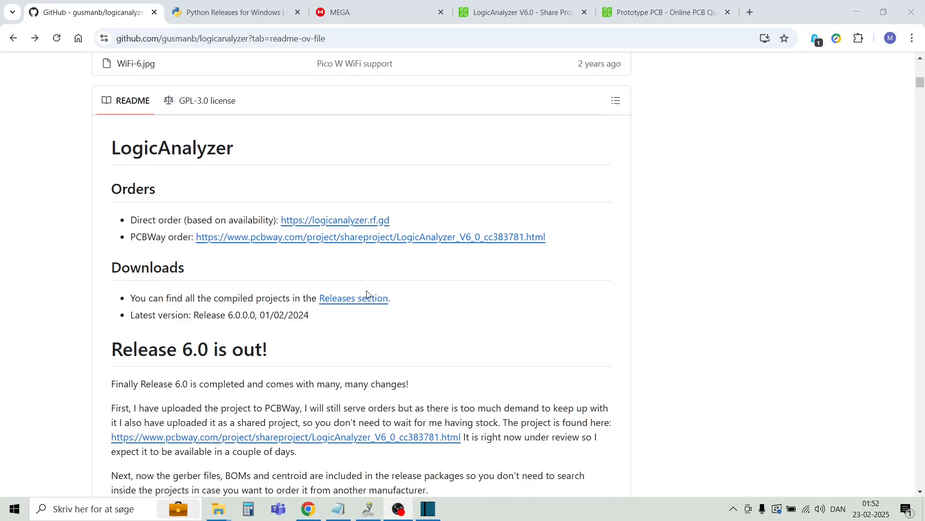
View the LogicAnalyzer GitHub release assets, then switch to the Python Releases for Windows page.
{"action": "left_click", "coordinate": [354, 298]}
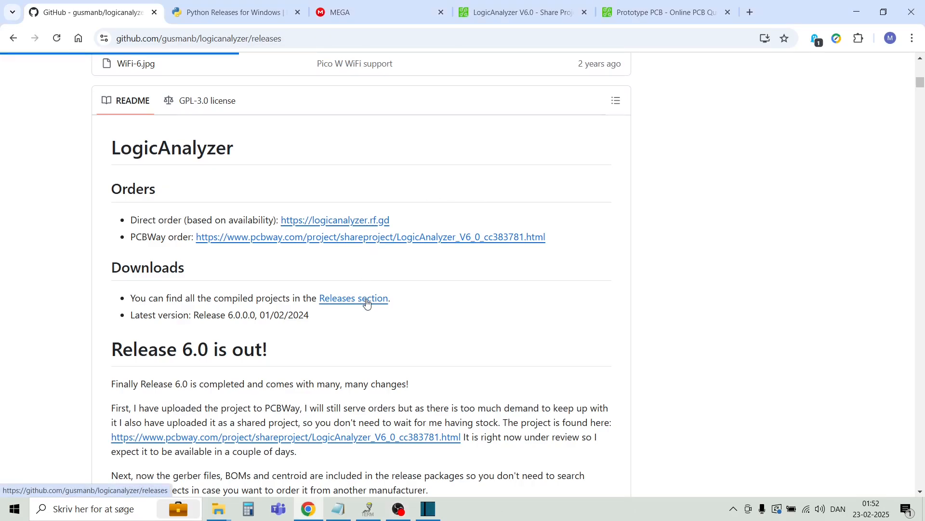
{"action": "left_click", "coordinate": [353, 298]}
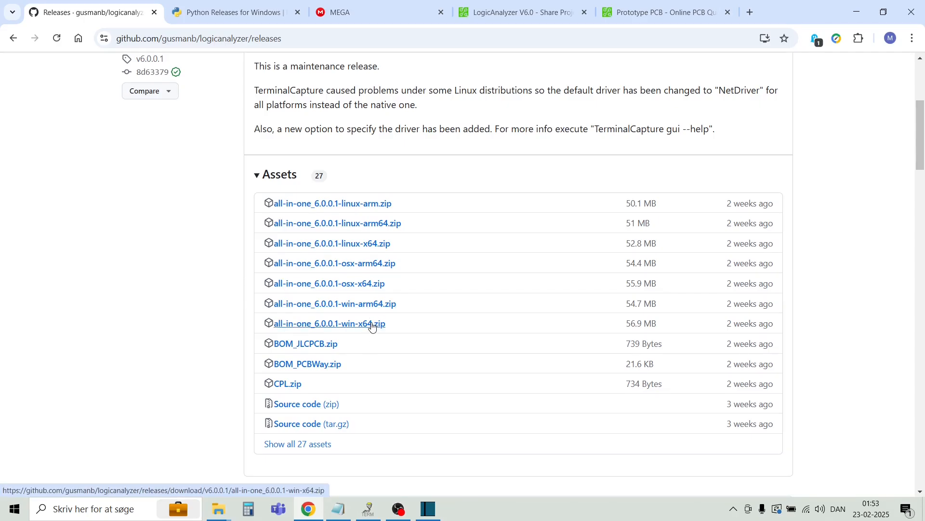
{"action": "mouse_move", "coordinate": [233, 11]}
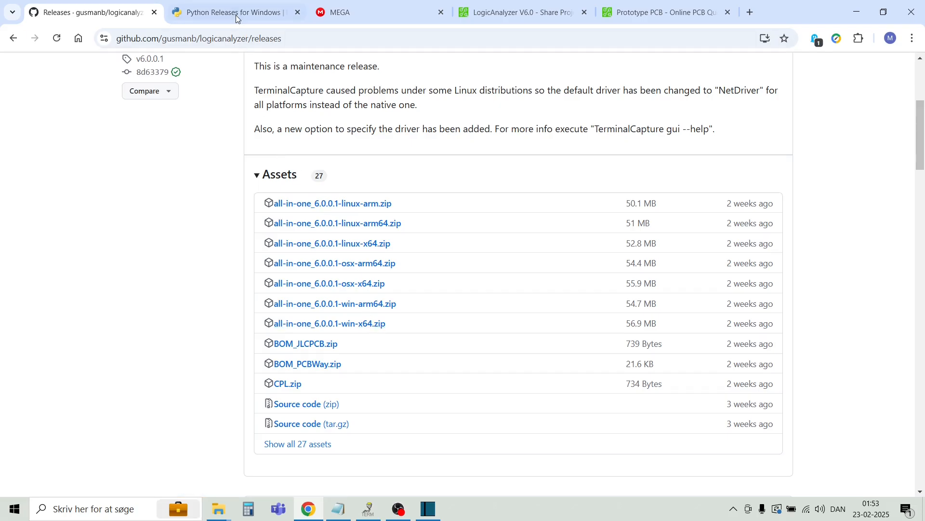
{"action": "left_click", "coordinate": [234, 11]}
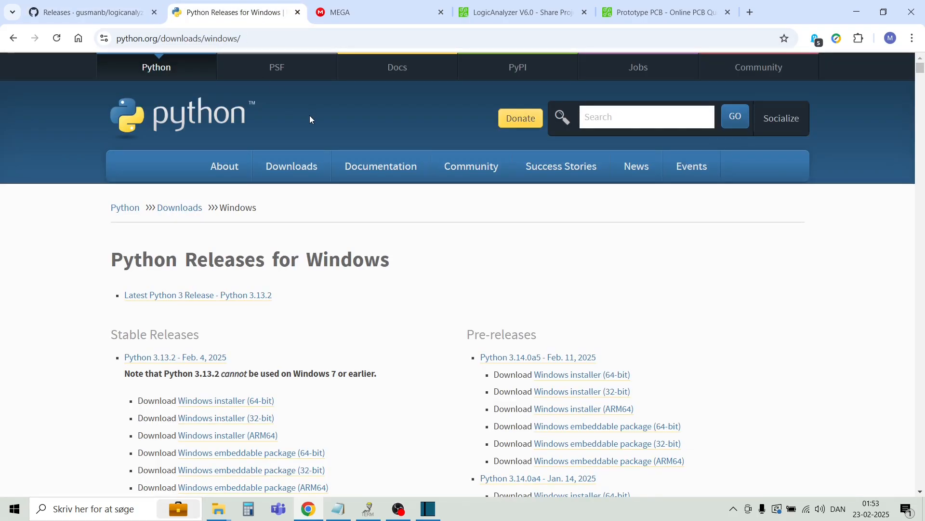
{"action": "mouse_move", "coordinate": [153, 230]}
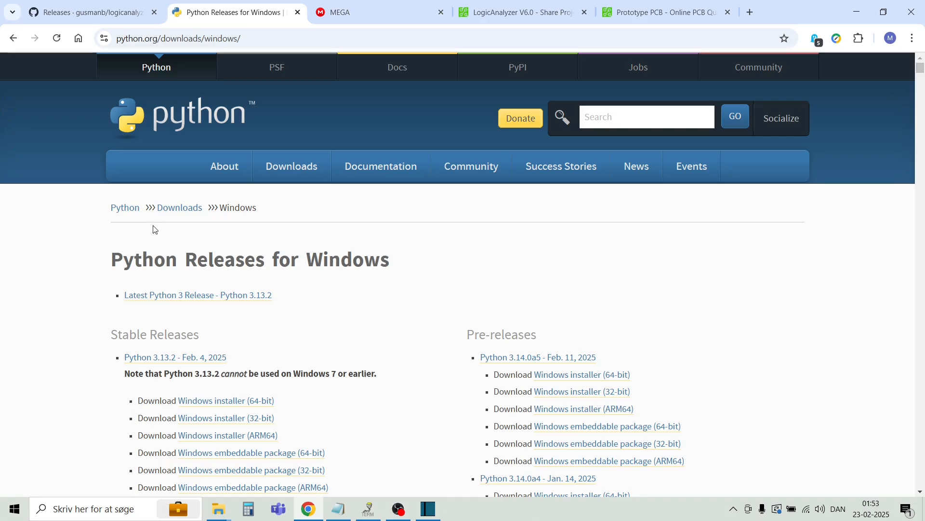
{"action": "mouse_move", "coordinate": [190, 301]}
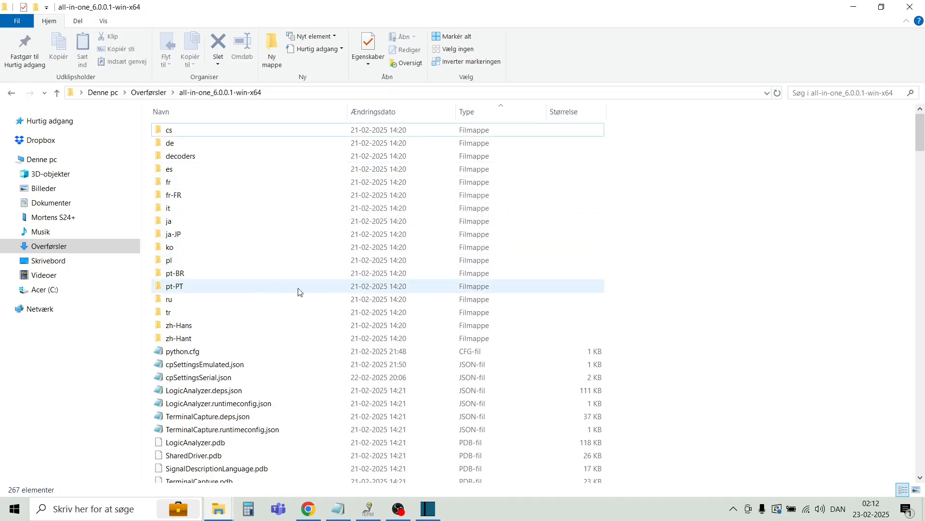
Check that python.cfg in the all-in-one folder points at python313.dll, then close Notepad.
{"action": "left_click", "coordinate": [199, 377]}
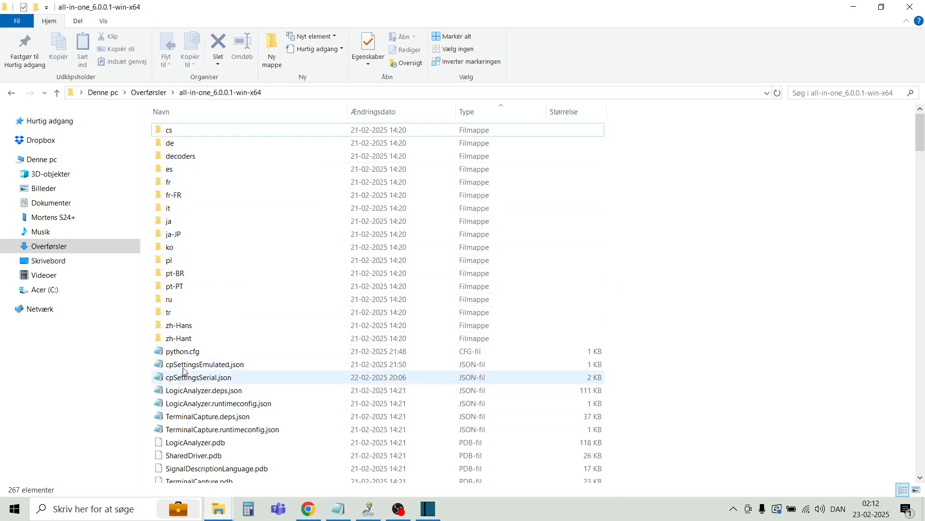
{"action": "left_click", "coordinate": [183, 351]}
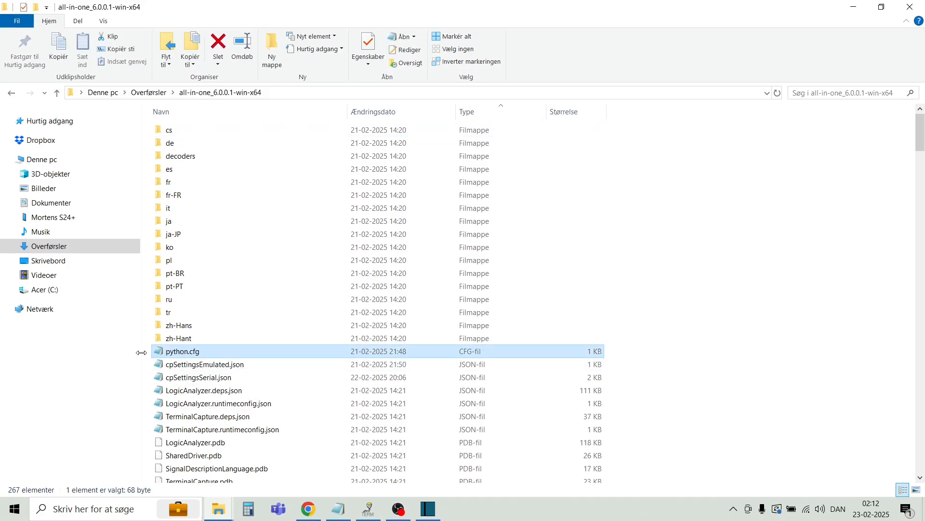
{"action": "double_click", "coordinate": [183, 351]}
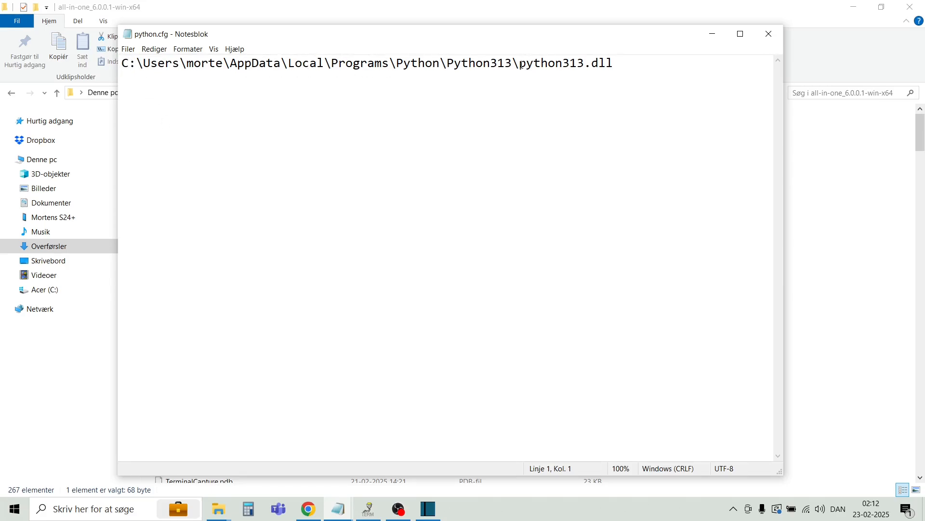
{"action": "double_click", "coordinate": [553, 64]}
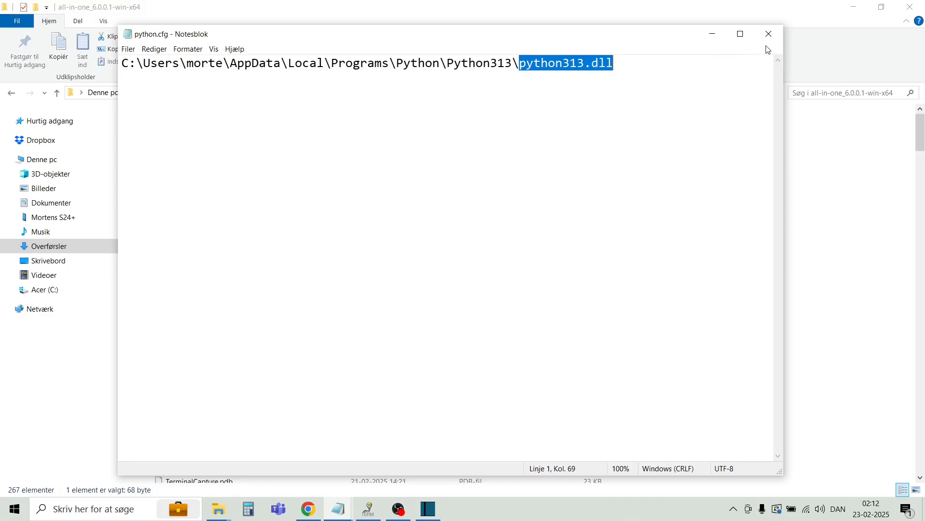
{"action": "left_click", "coordinate": [768, 34]}
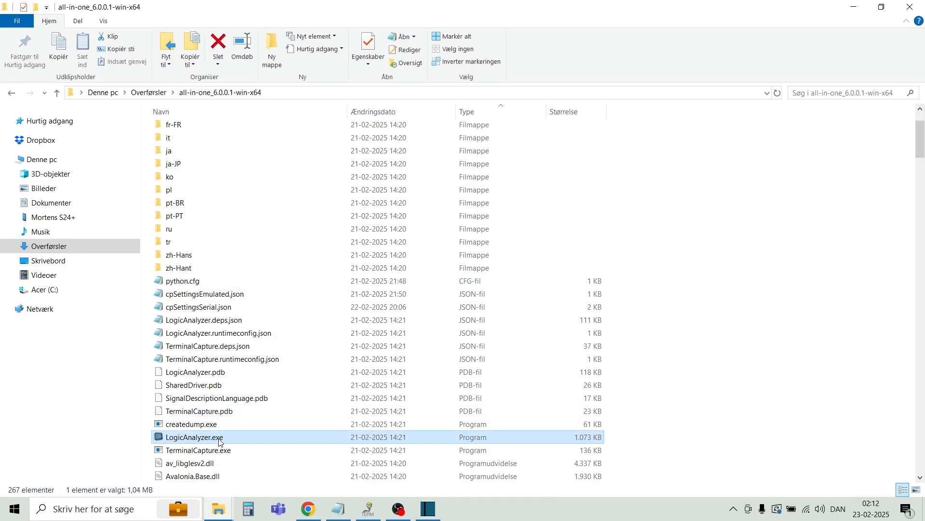
{"action": "mouse_move", "coordinate": [248, 441]}
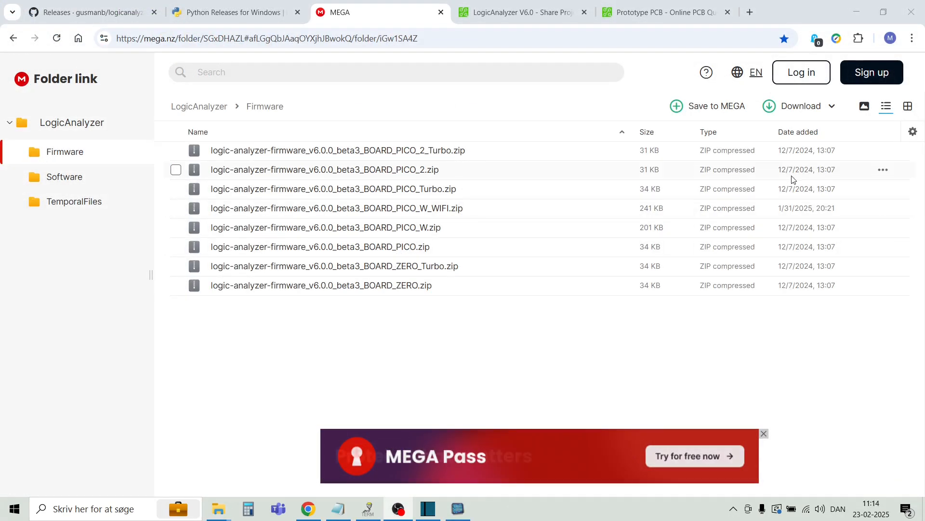
{"action": "mouse_move", "coordinate": [898, 207]}
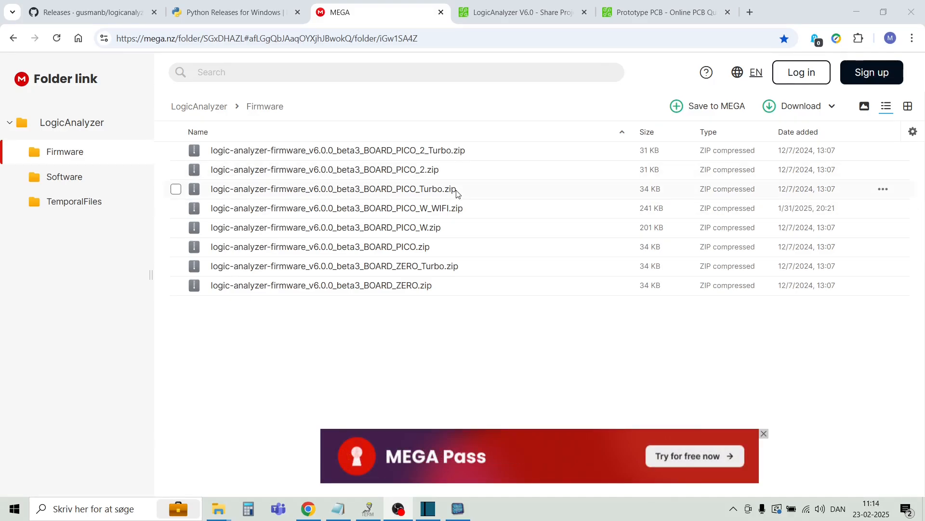
{"action": "mouse_move", "coordinate": [404, 246]}
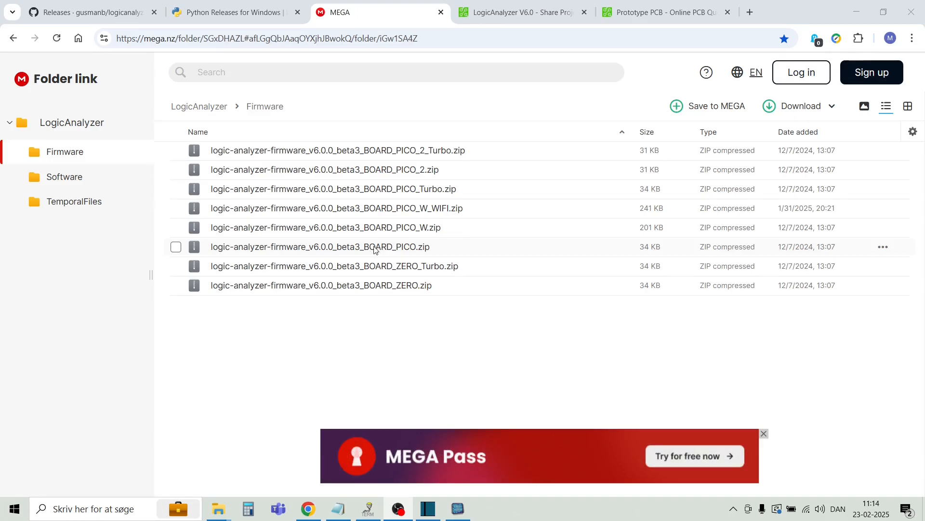
{"action": "mouse_move", "coordinate": [280, 316]}
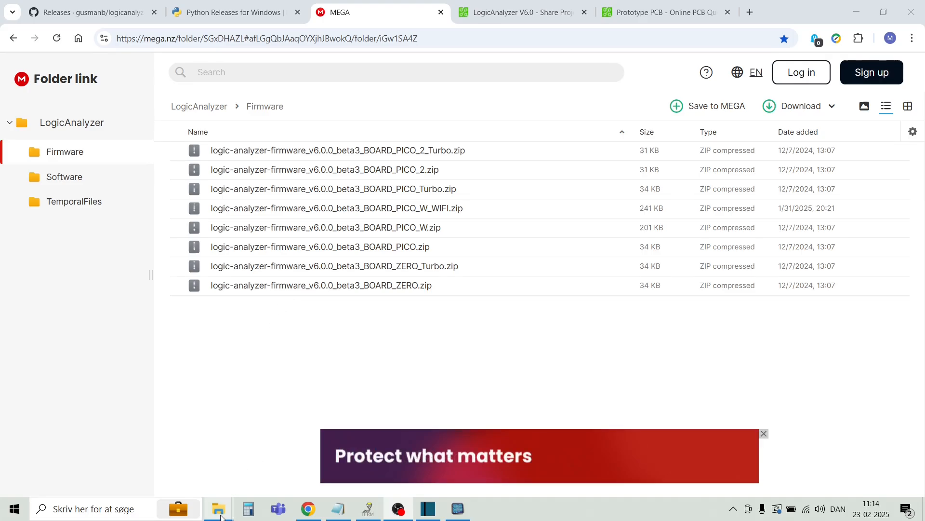
Bring up the Firmware folder with the BOARD_PICO .uf2 and the RPI-RP2 (D:) drive window.
{"action": "left_click", "coordinate": [218, 508]}
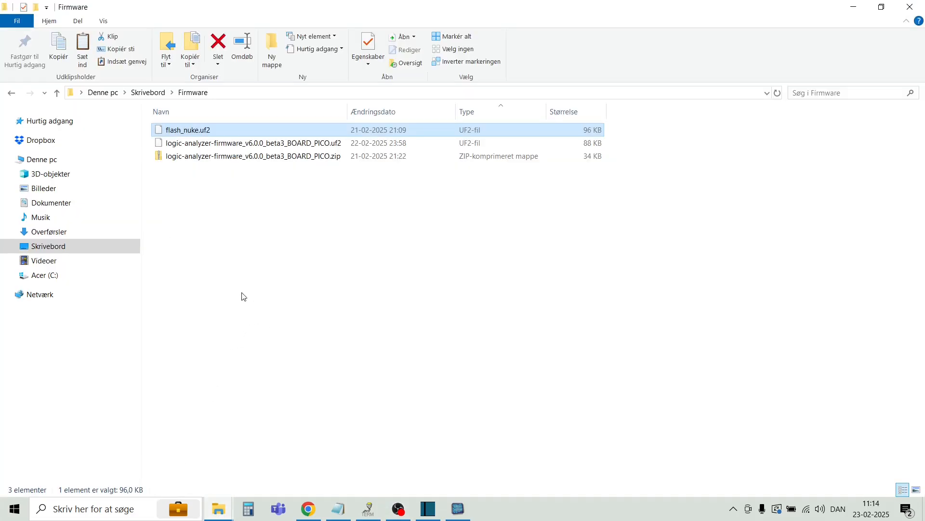
{"action": "mouse_move", "coordinate": [298, 237]}
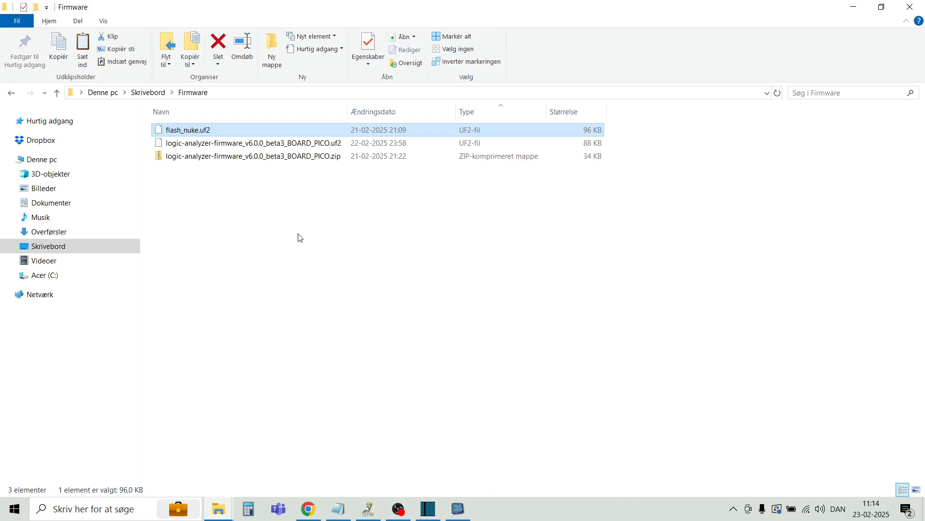
{"action": "mouse_move", "coordinate": [252, 142]}
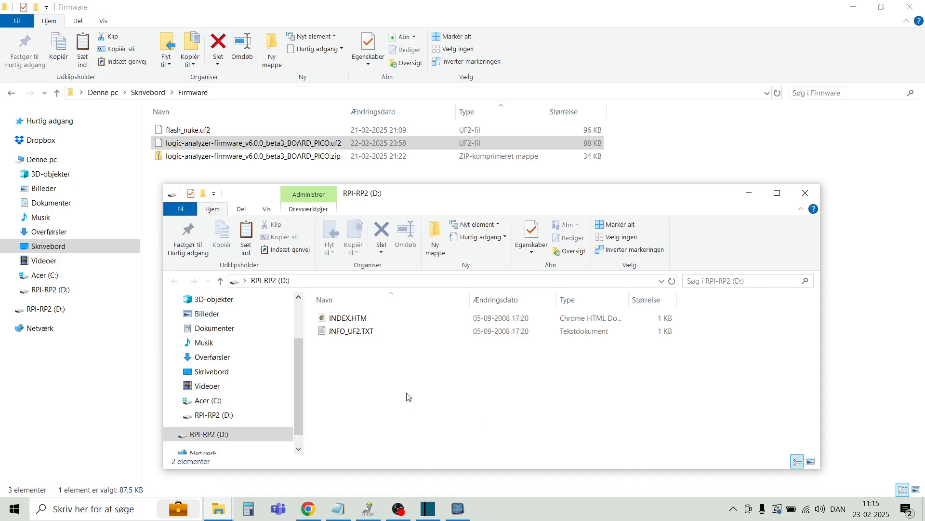
{"action": "left_click", "coordinate": [804, 193]}
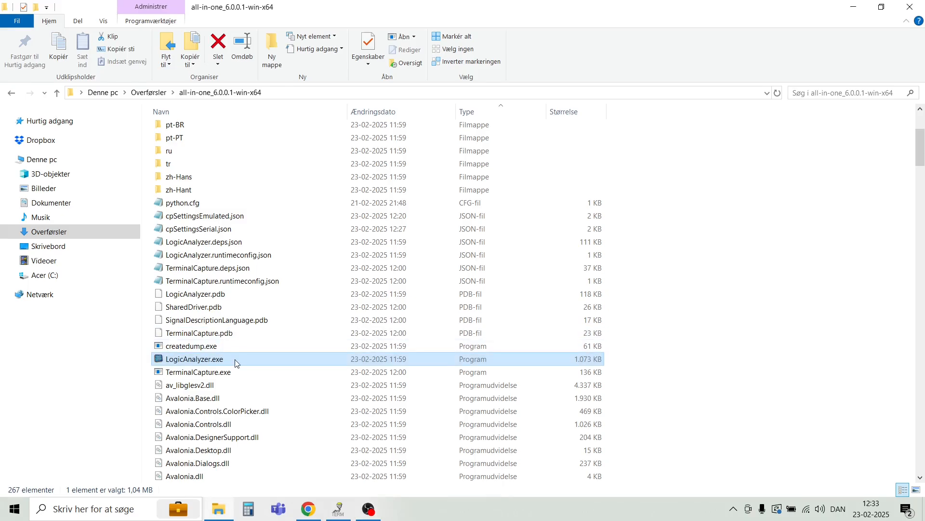
Launch LogicAnalyzer.exe and connect to the analyzer on COM18 (LOGIC_ANALYZER_PICO_V6_0).
{"action": "double_click", "coordinate": [193, 359]}
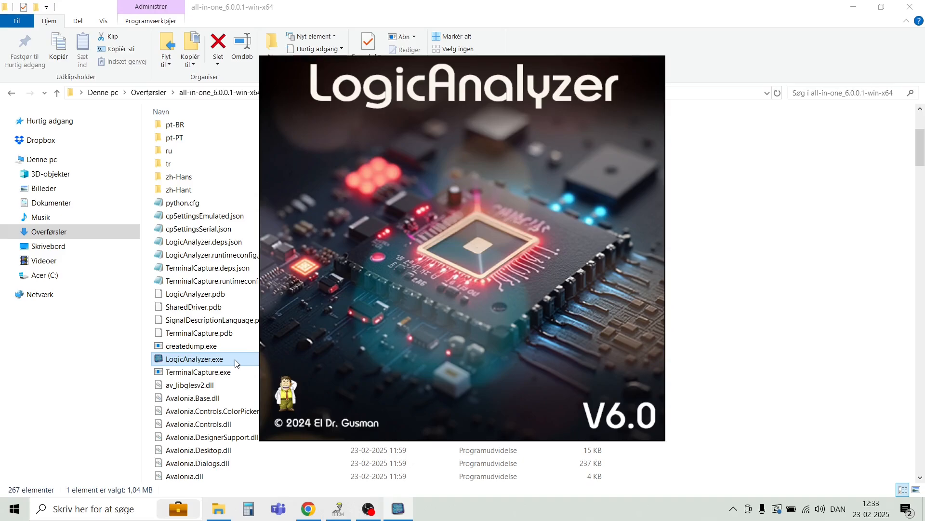
{"action": "double_click", "coordinate": [193, 358]}
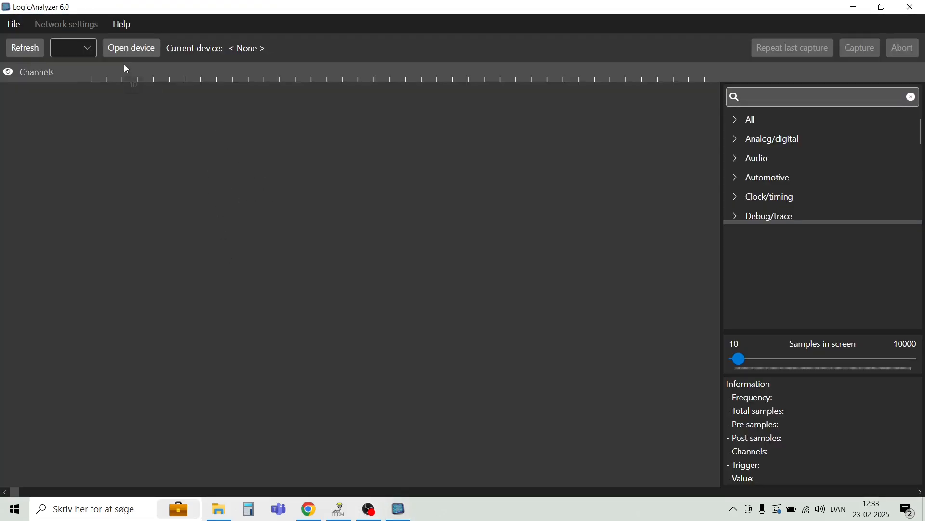
{"action": "left_click", "coordinate": [73, 49]}
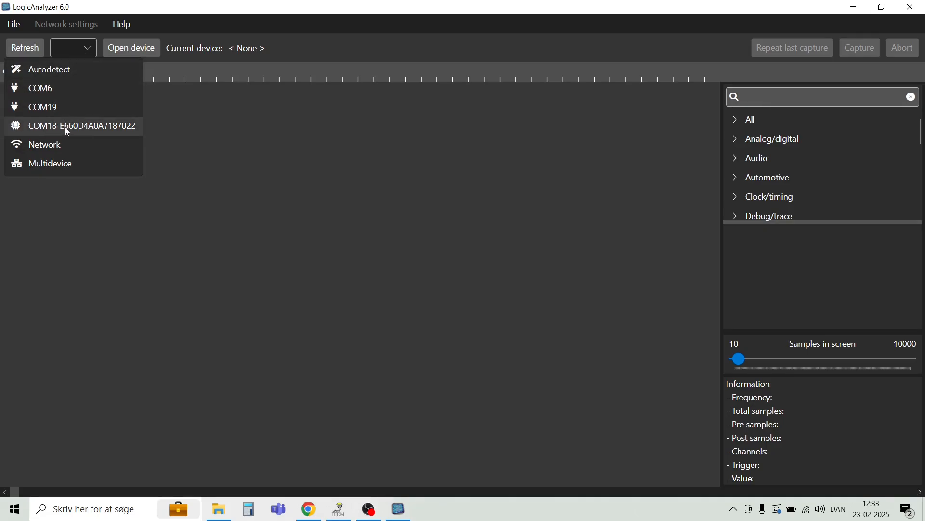
{"action": "left_click", "coordinate": [72, 125]}
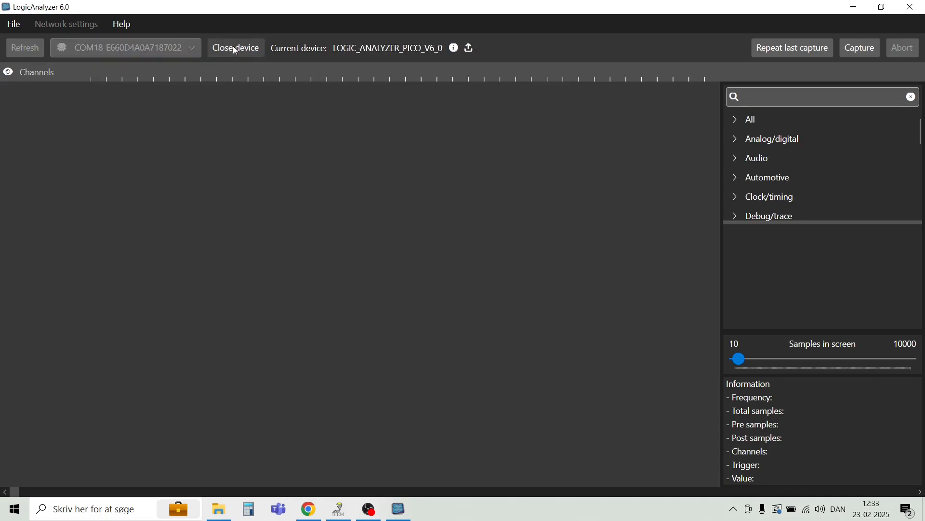
{"action": "mouse_move", "coordinate": [339, 57]}
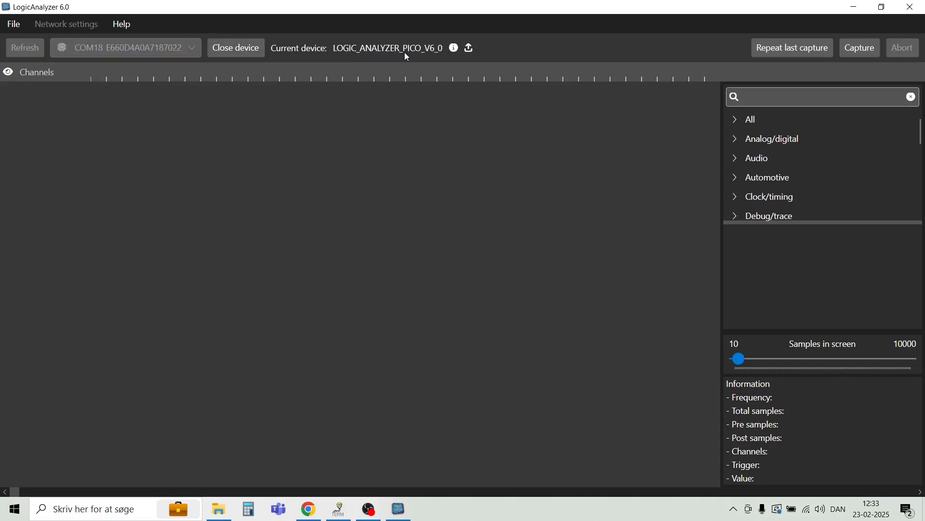
{"action": "mouse_move", "coordinate": [434, 56]}
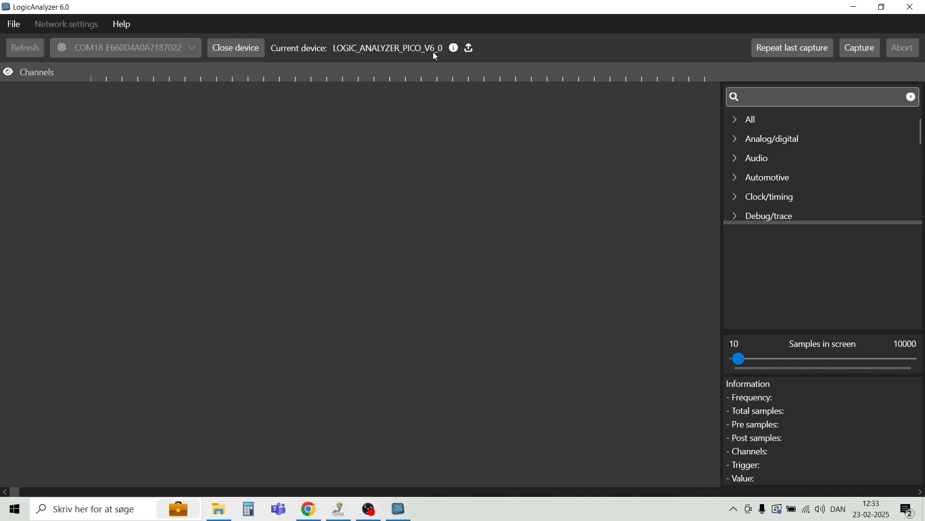
{"action": "mouse_move", "coordinate": [569, 101]}
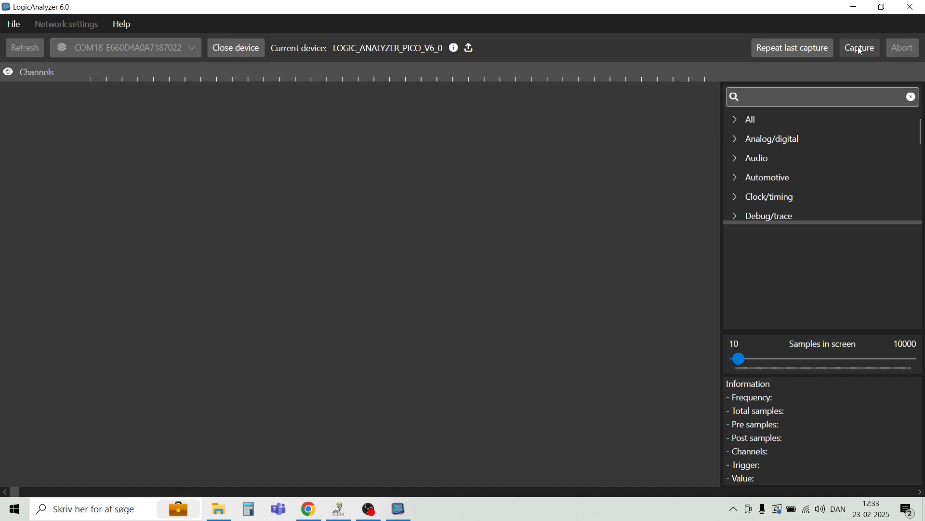
Arm a capture with 10000 postsamples and a negative-edge trigger on channel 01 (RX).
{"action": "left_click", "coordinate": [859, 49]}
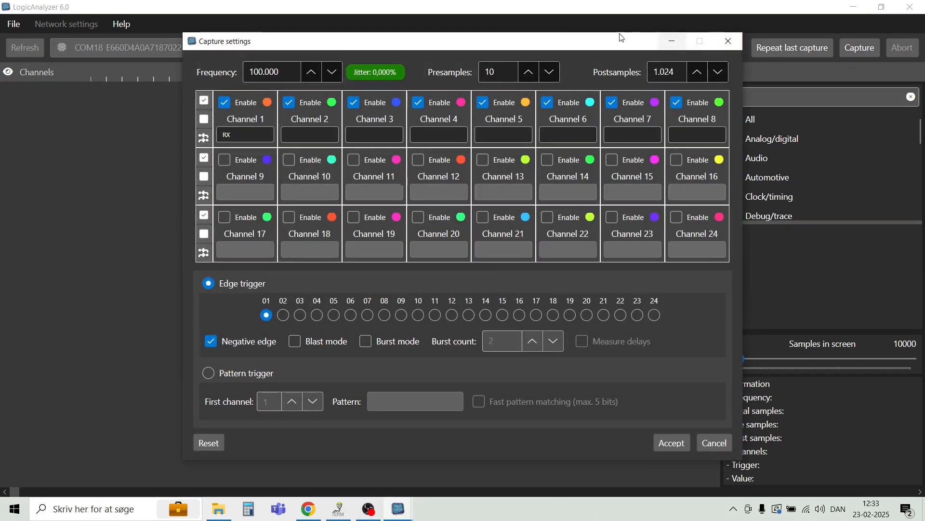
{"action": "mouse_move", "coordinate": [620, 122]}
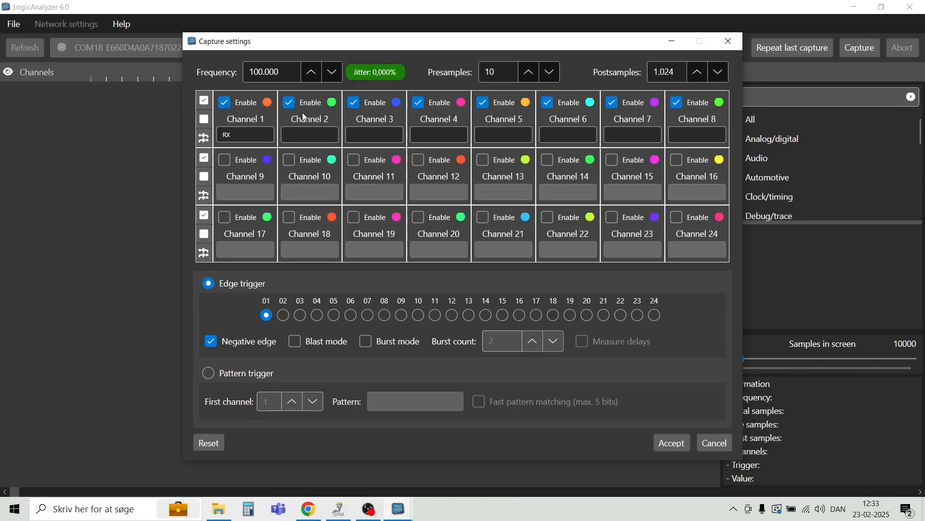
{"action": "left_click", "coordinate": [244, 135]}
{"action": "type", "text": "10000"}
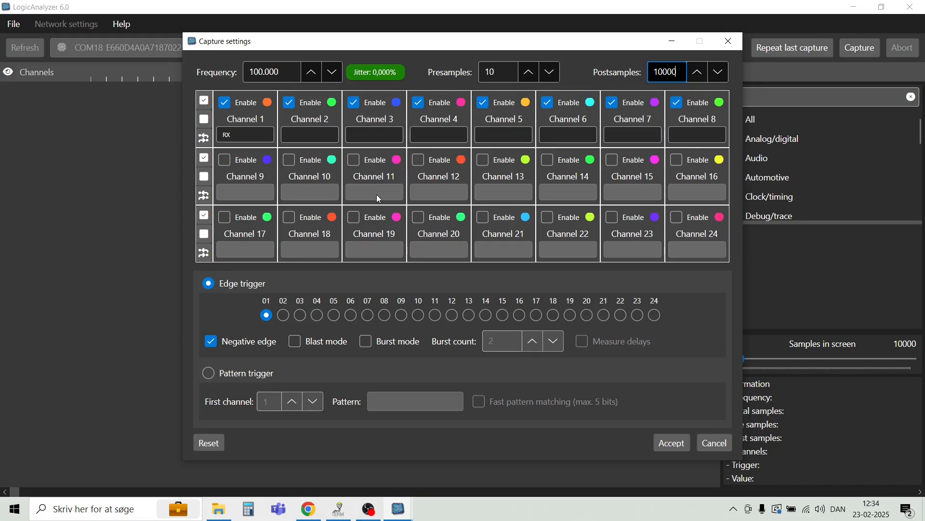
{"action": "mouse_move", "coordinate": [199, 283]}
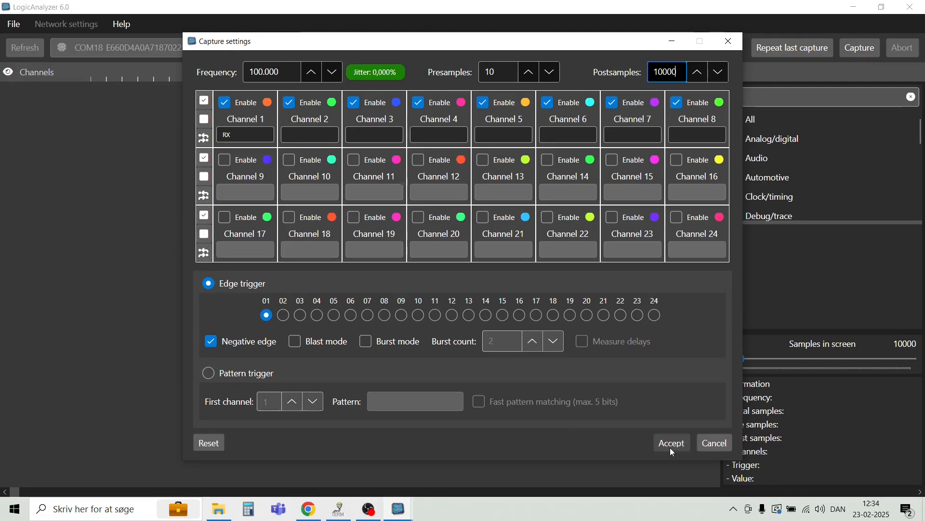
{"action": "left_click", "coordinate": [671, 443]}
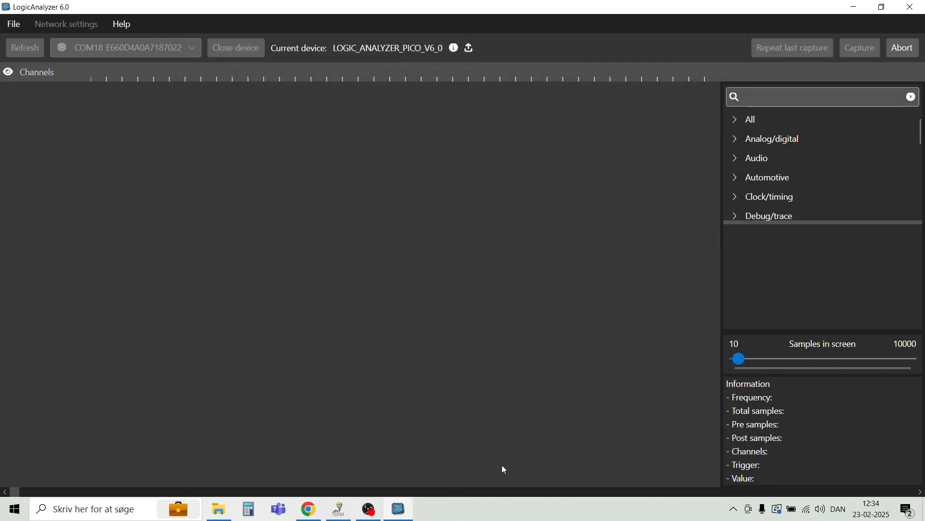
Check the Pico pinout in Chrome, then send the M5 macro '123' from the terminal on COM19 at 9600 baud.
{"action": "left_click", "coordinate": [309, 508]}
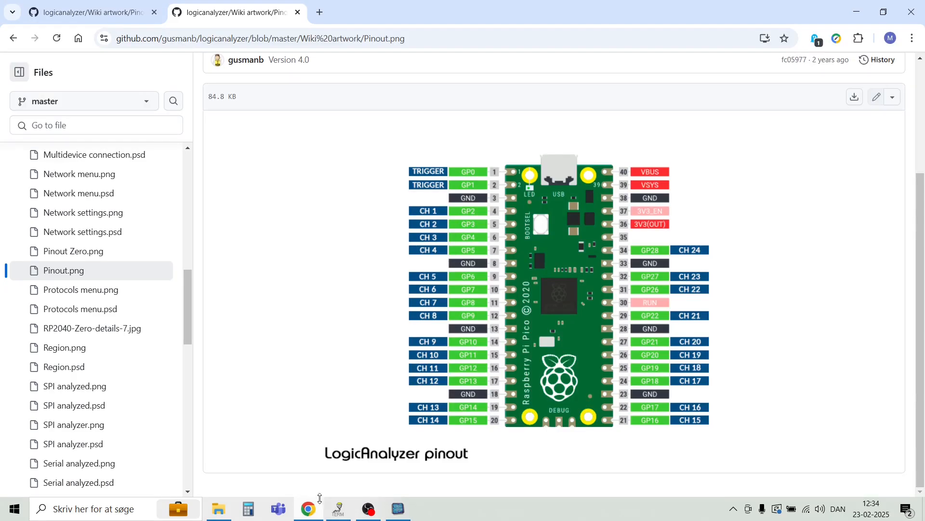
{"action": "mouse_move", "coordinate": [487, 203]}
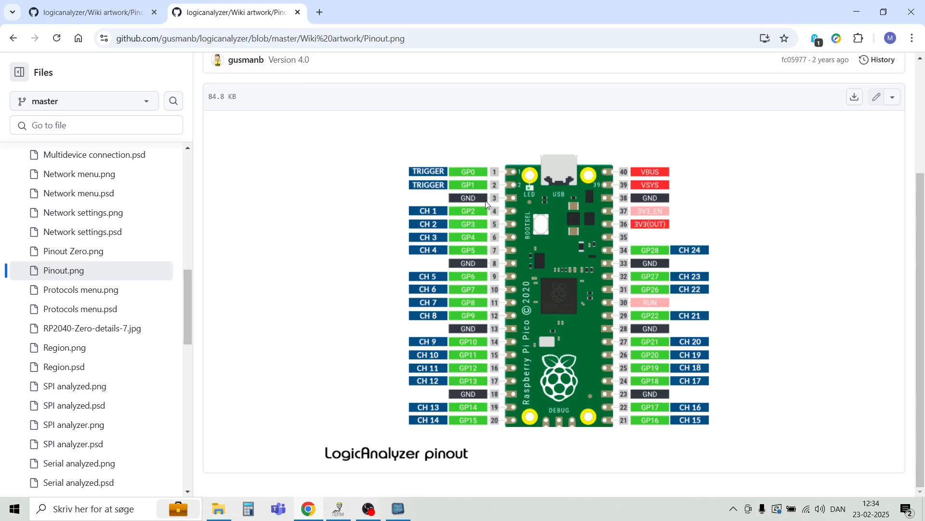
{"action": "mouse_move", "coordinate": [435, 215]}
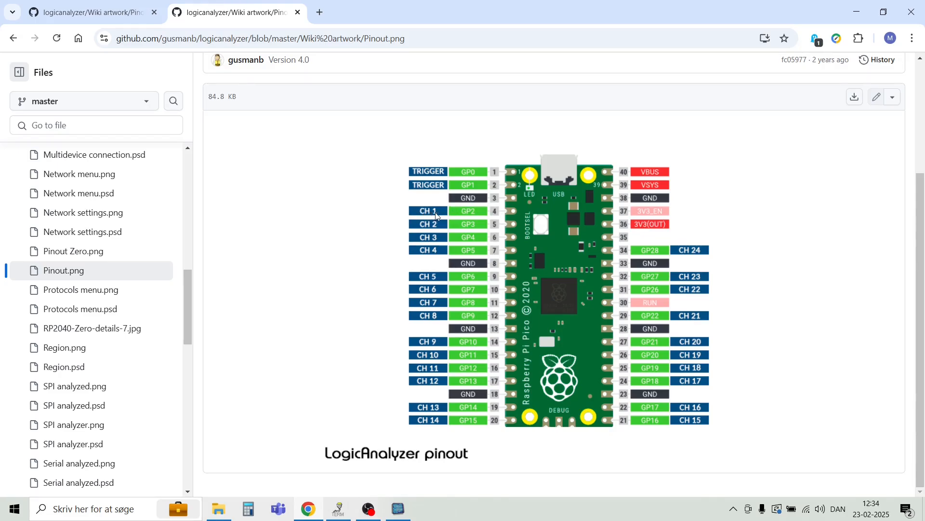
{"action": "mouse_move", "coordinate": [406, 214]}
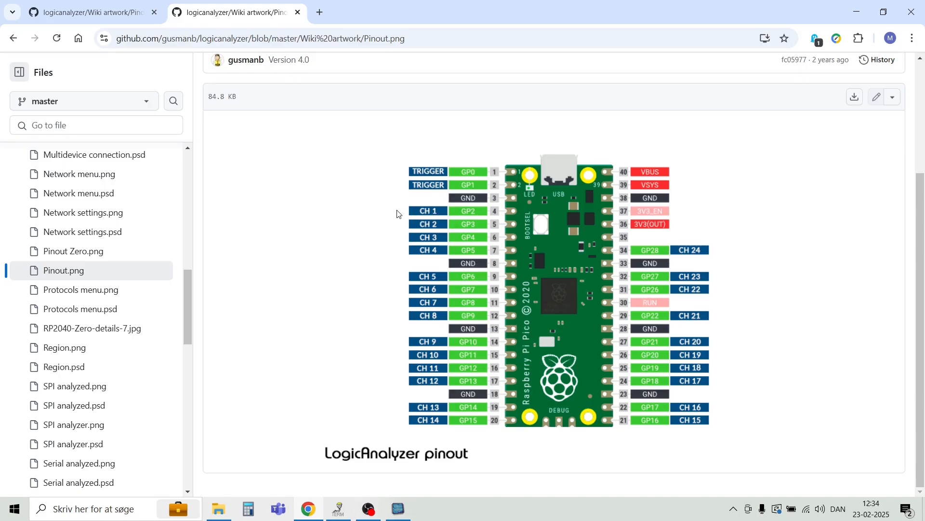
{"action": "mouse_move", "coordinate": [470, 214]}
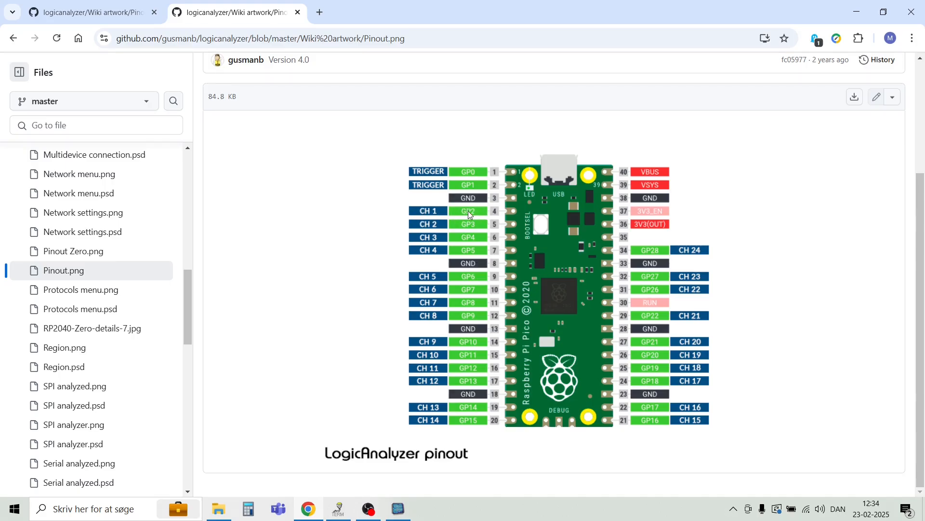
{"action": "mouse_move", "coordinate": [445, 215]}
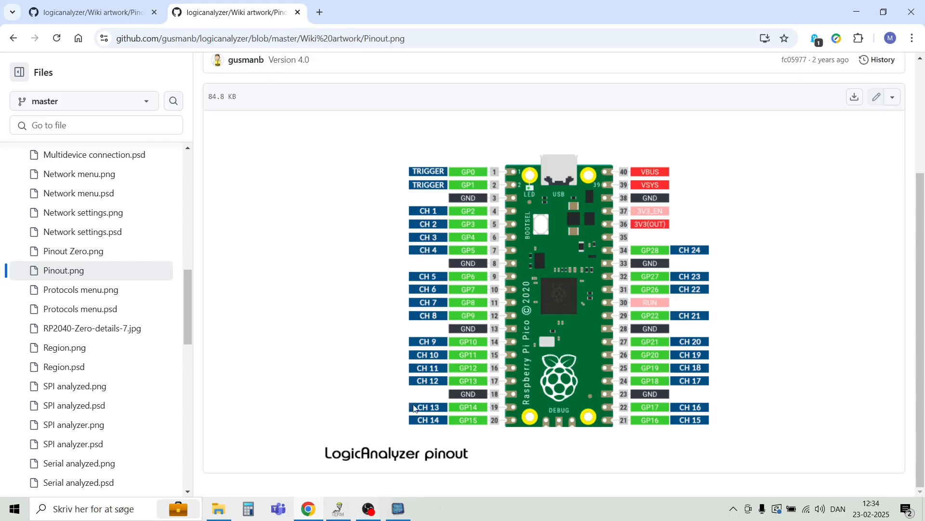
{"action": "mouse_move", "coordinate": [682, 294]}
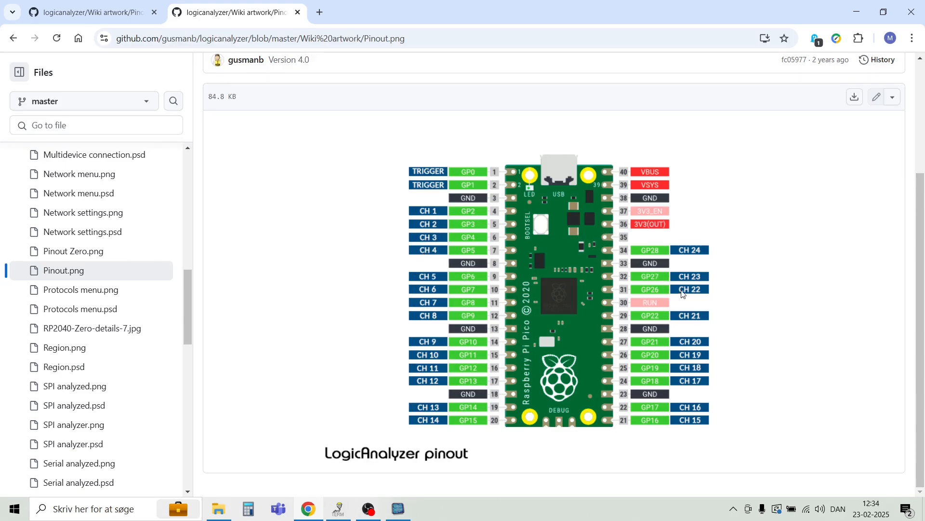
{"action": "mouse_move", "coordinate": [440, 317]}
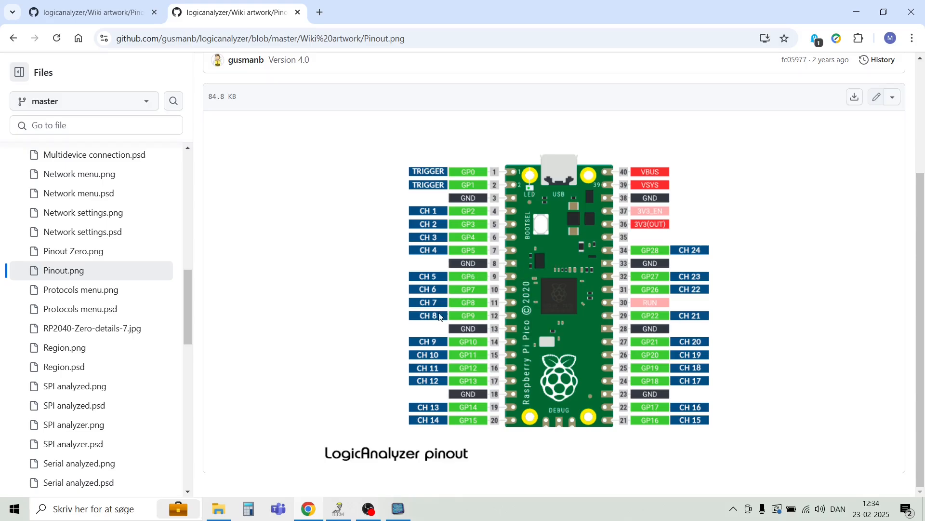
{"action": "mouse_move", "coordinate": [219, 427]}
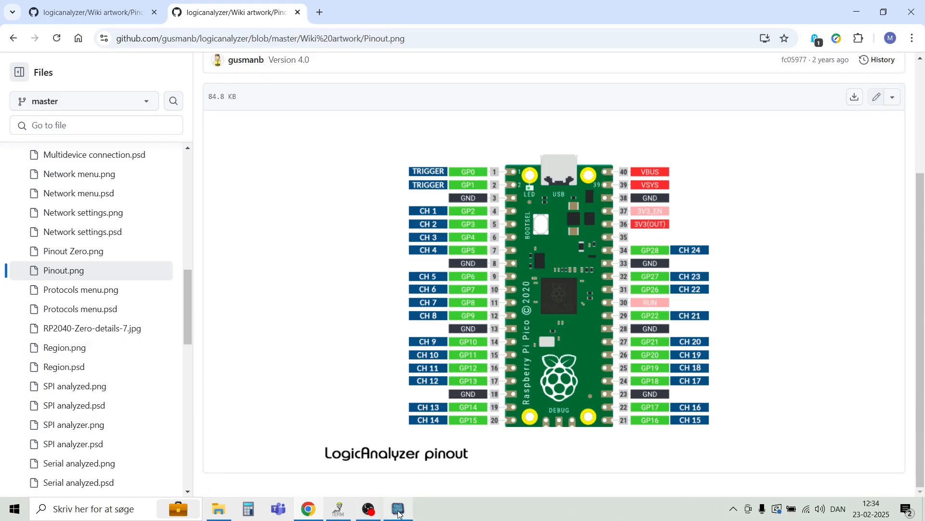
{"action": "left_click", "coordinate": [398, 508]}
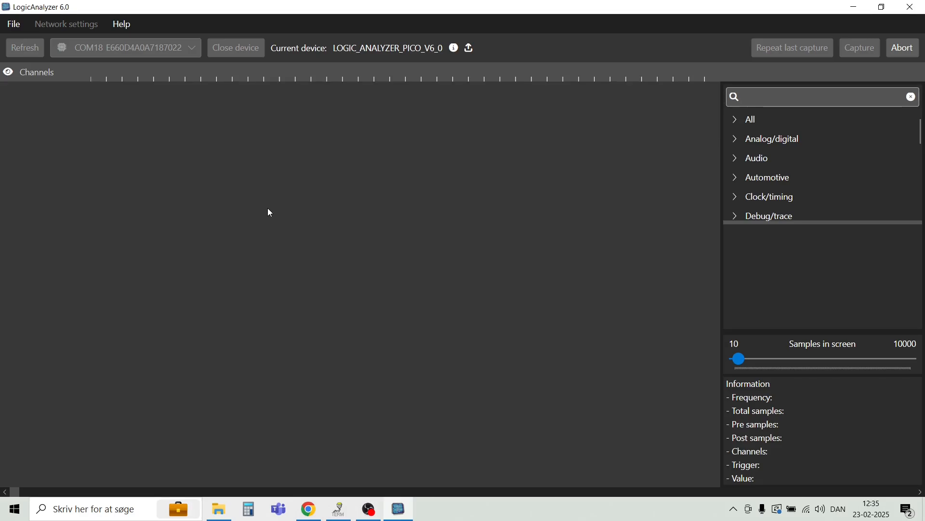
{"action": "mouse_move", "coordinate": [315, 462]}
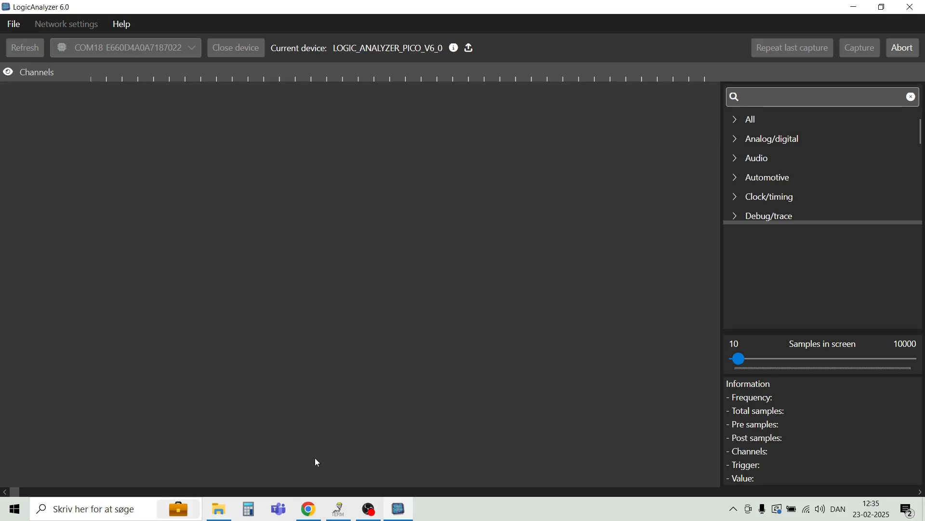
{"action": "left_click", "coordinate": [338, 508]}
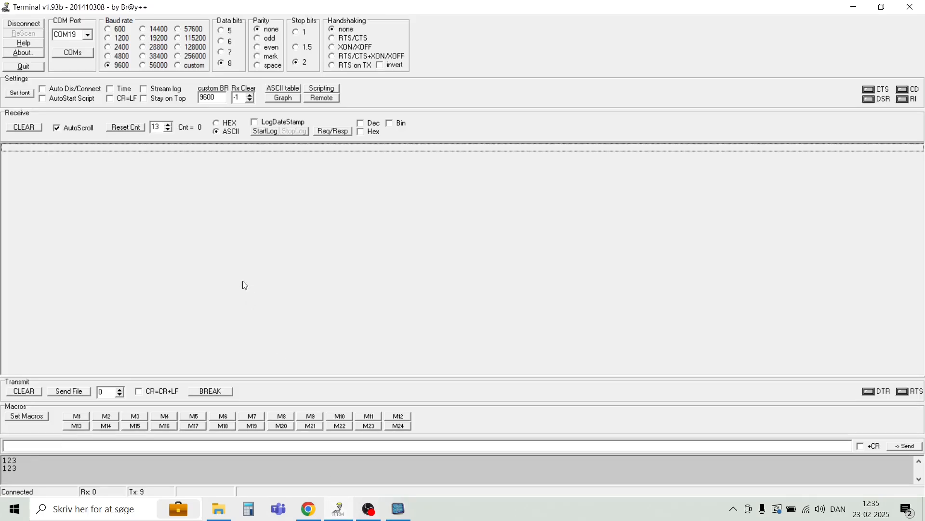
{"action": "mouse_move", "coordinate": [19, 396]}
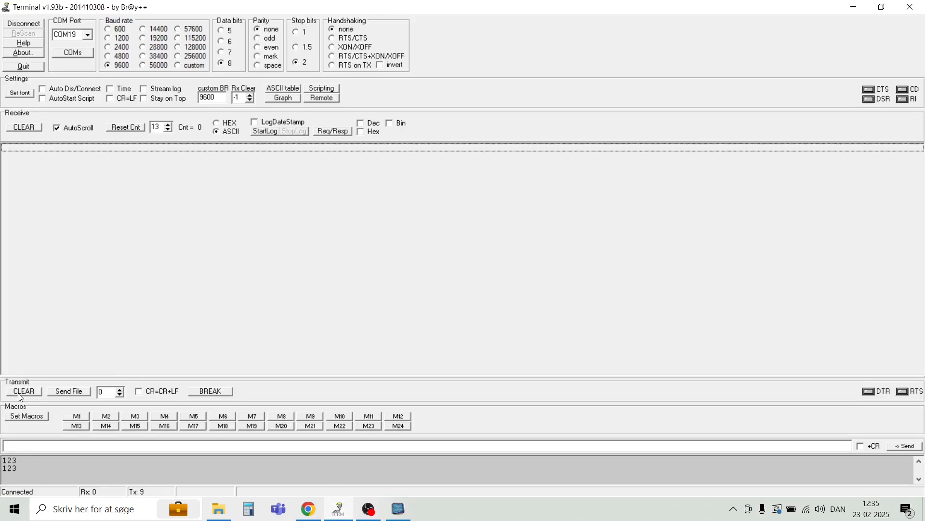
{"action": "left_click", "coordinate": [27, 415]}
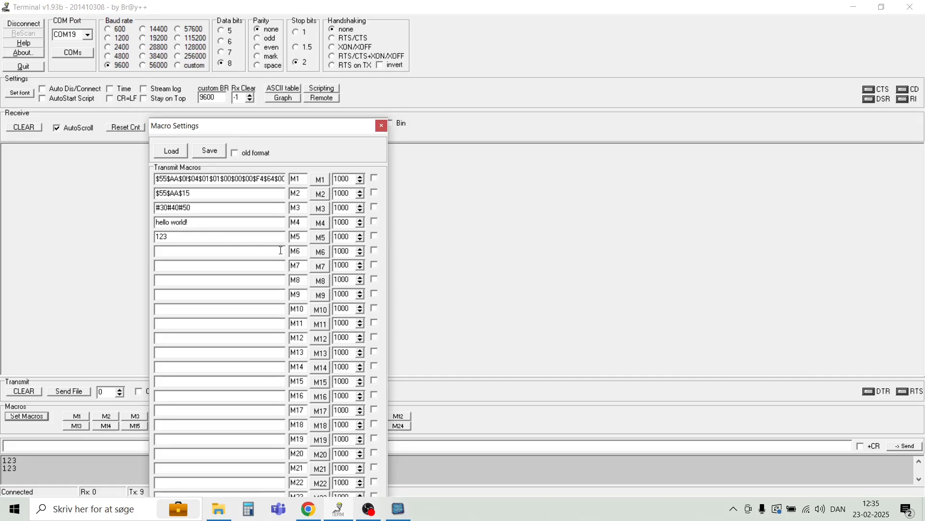
{"action": "mouse_move", "coordinate": [325, 240]}
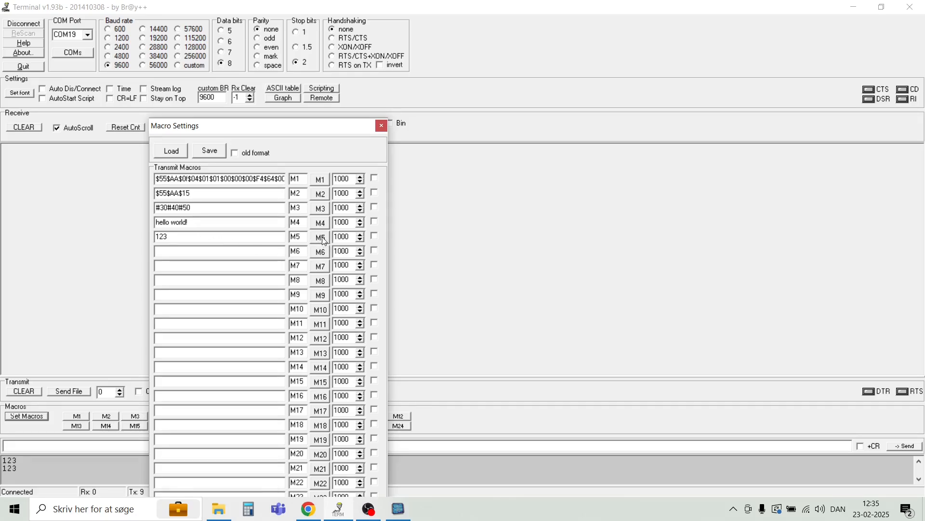
{"action": "left_click", "coordinate": [320, 237]}
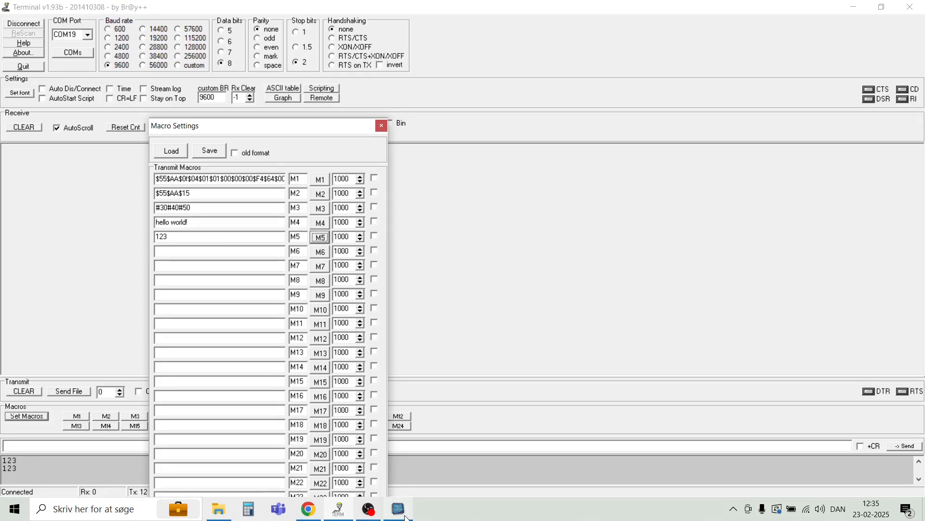
Return to LogicAnalyzer to view the triggered capture of the RX byte on channel 1.
{"action": "left_click", "coordinate": [397, 508]}
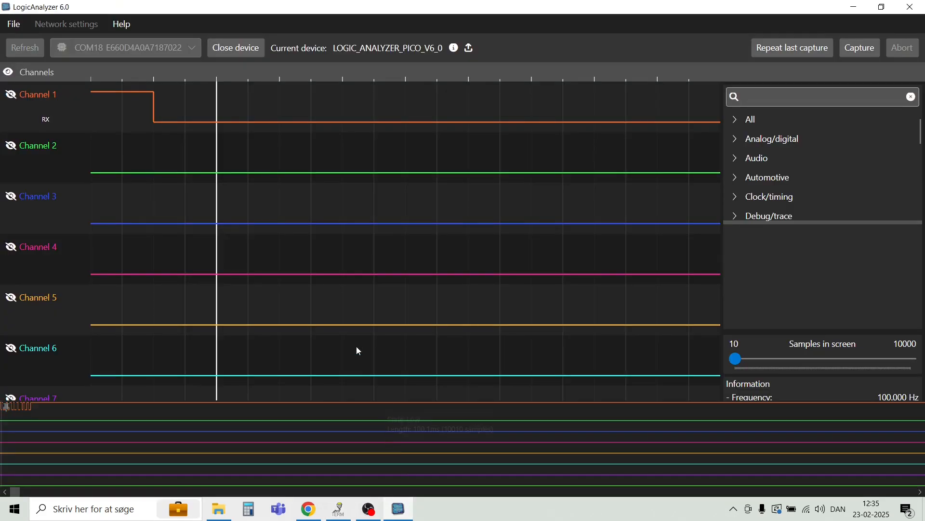
{"action": "mouse_move", "coordinate": [156, 120]}
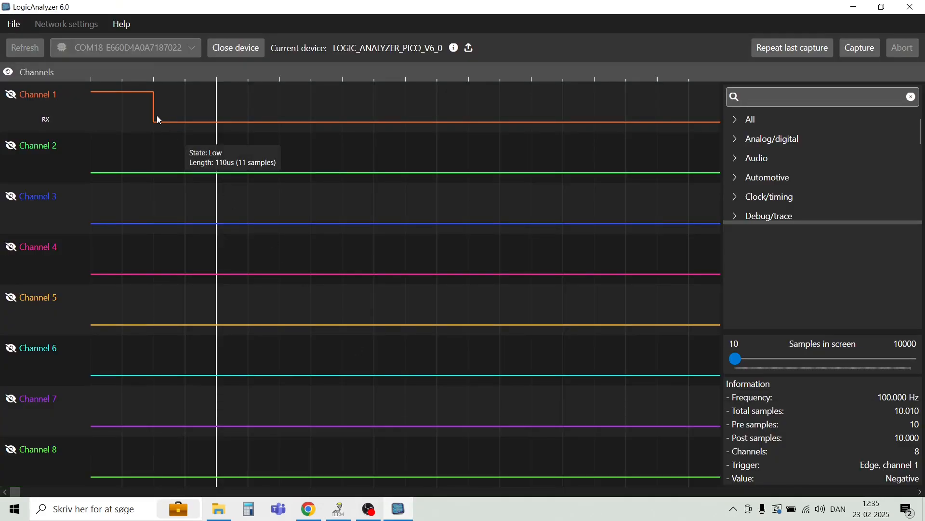
{"action": "mouse_move", "coordinate": [156, 112]}
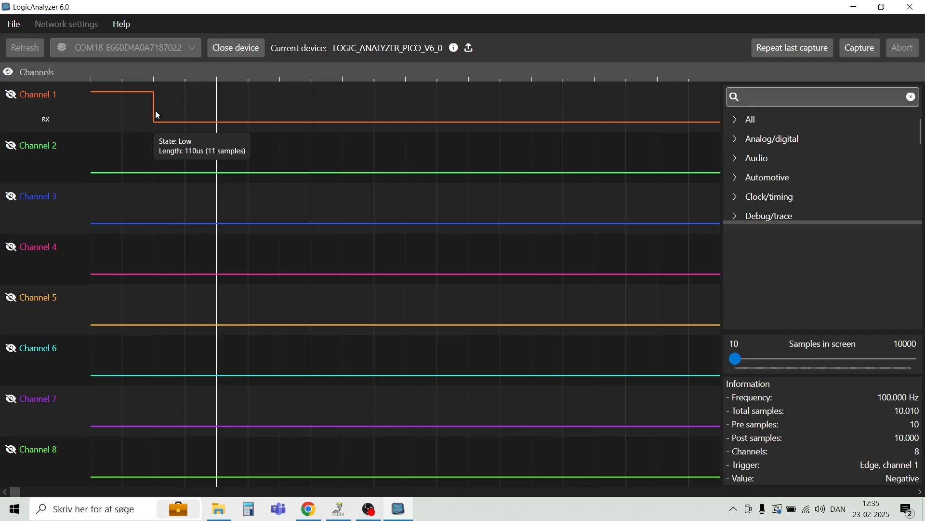
{"action": "mouse_move", "coordinate": [140, 97]}
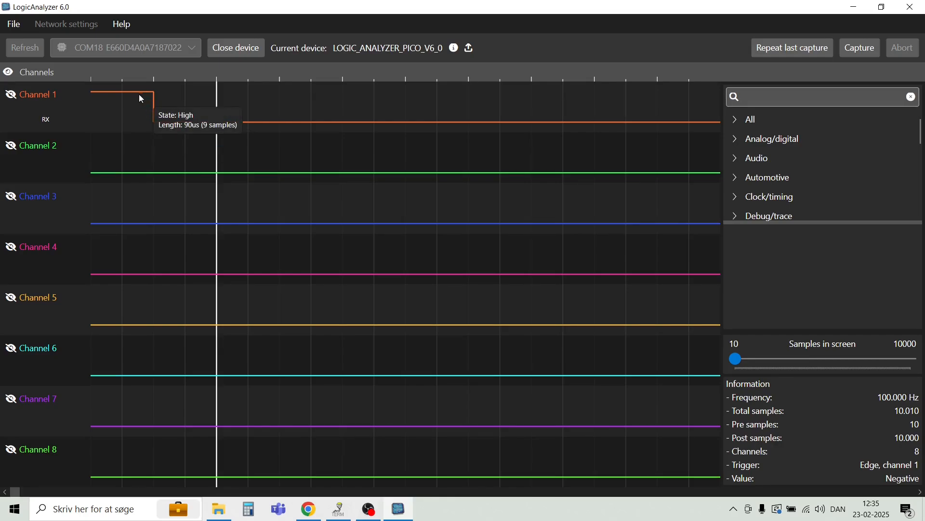
{"action": "mouse_move", "coordinate": [269, 294]}
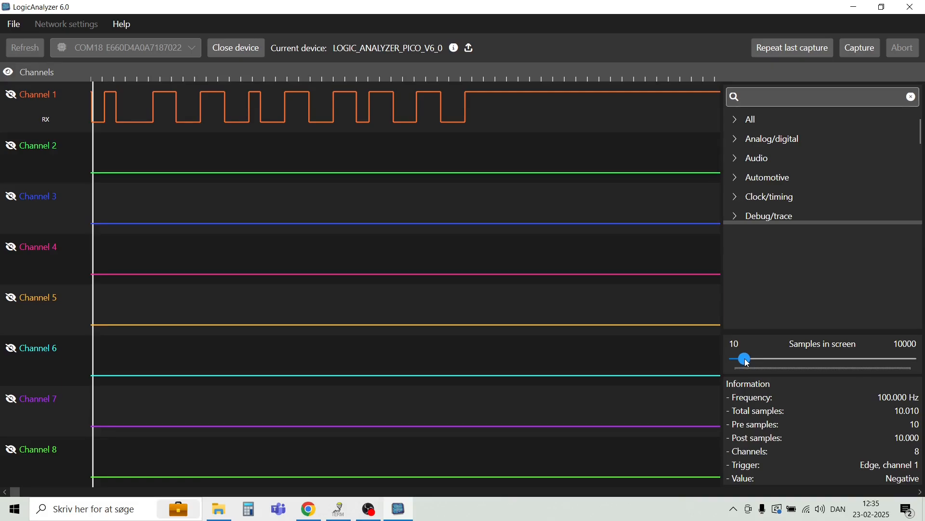
{"action": "mouse_move", "coordinate": [755, 157]}
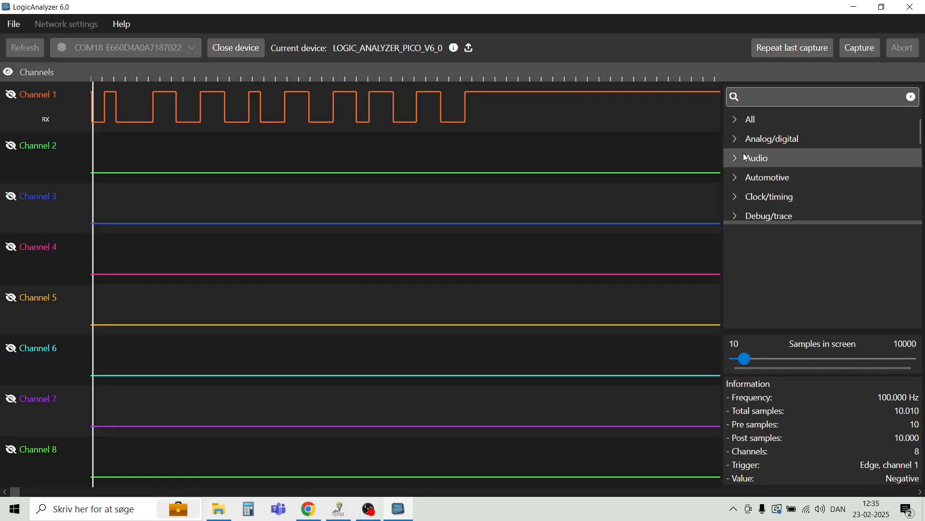
Add the UART protocol analyzer and assign RX as its receive channel.
{"action": "left_click", "coordinate": [821, 97]}
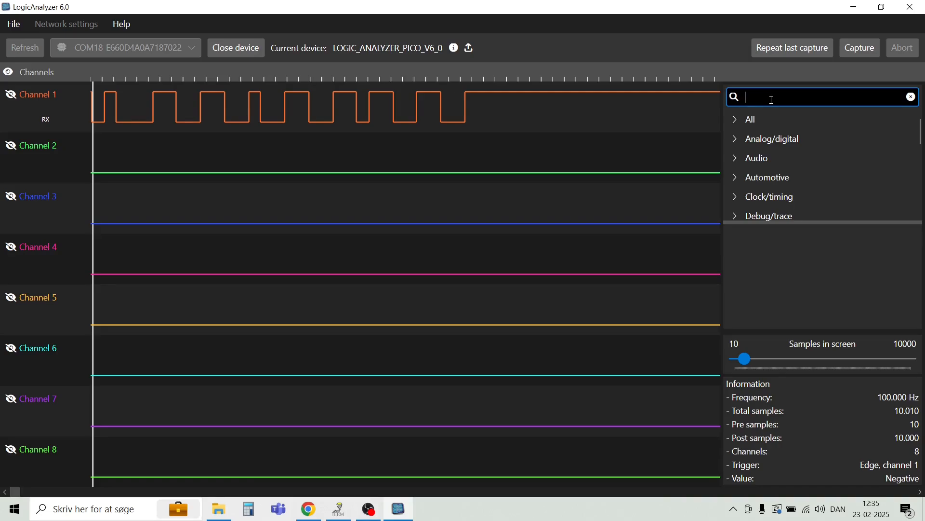
{"action": "type", "text": "UART"}
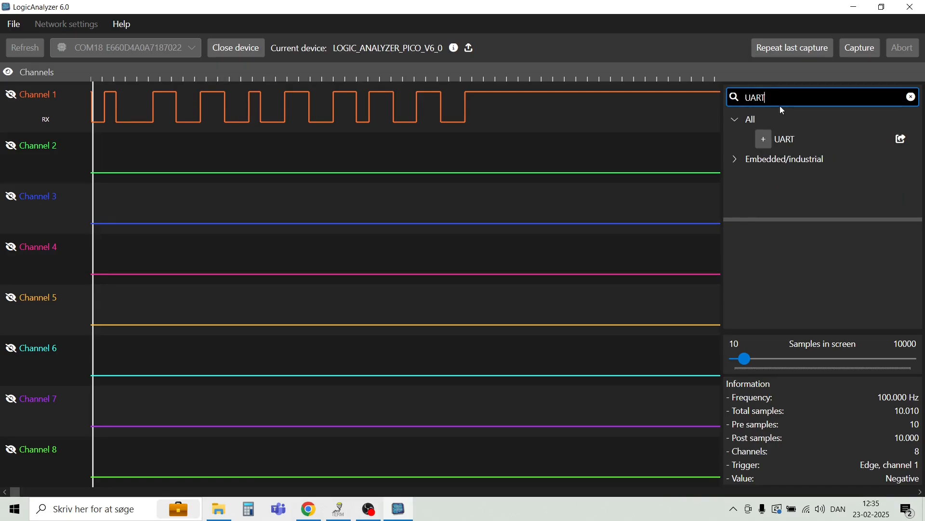
{"action": "left_click", "coordinate": [762, 138]}
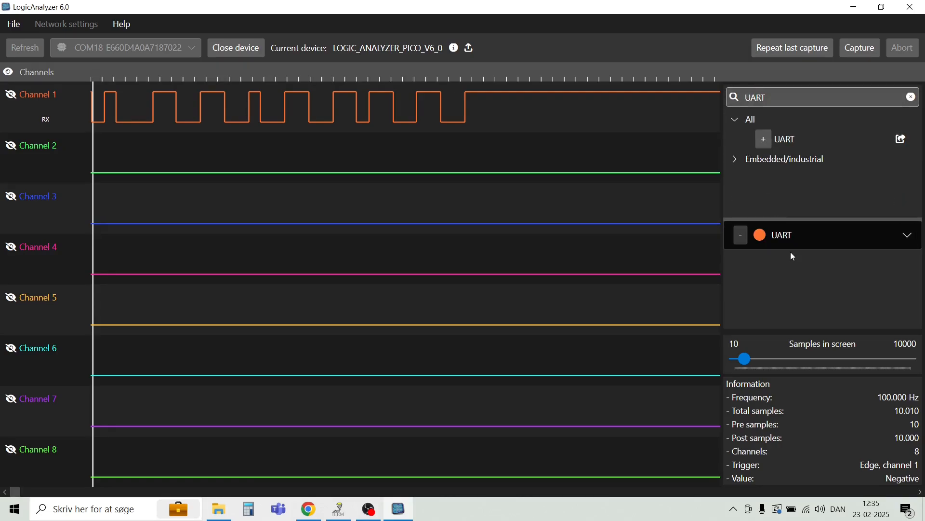
{"action": "left_click", "coordinate": [908, 234]}
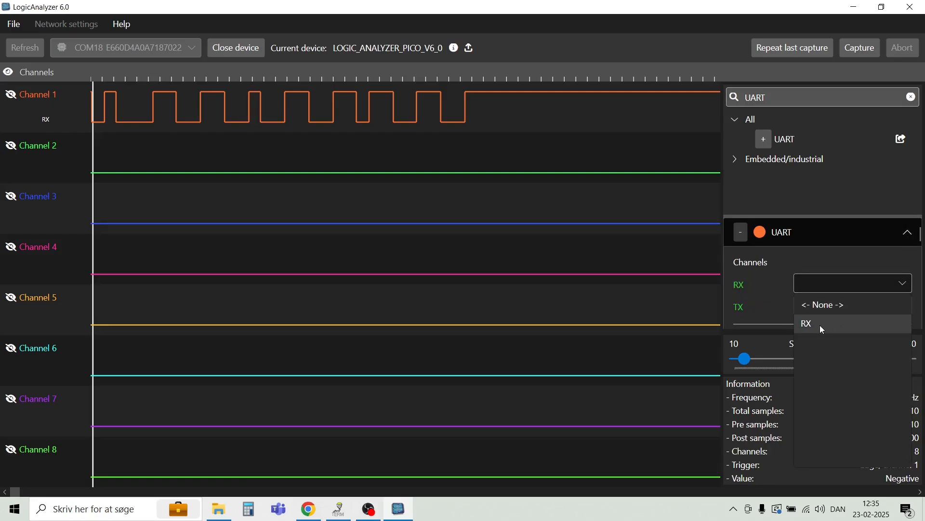
{"action": "left_click", "coordinate": [806, 323]}
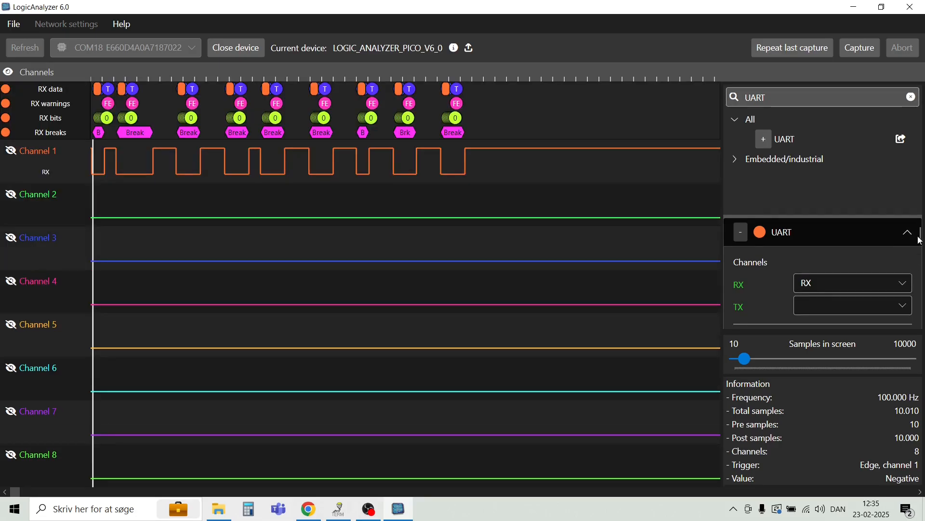
Set the UART baud rate to 9600 so bytes 31, 32, 33 decode above channel 1.
{"action": "scroll", "scroll_direction": "down", "scroll_amount": 3}
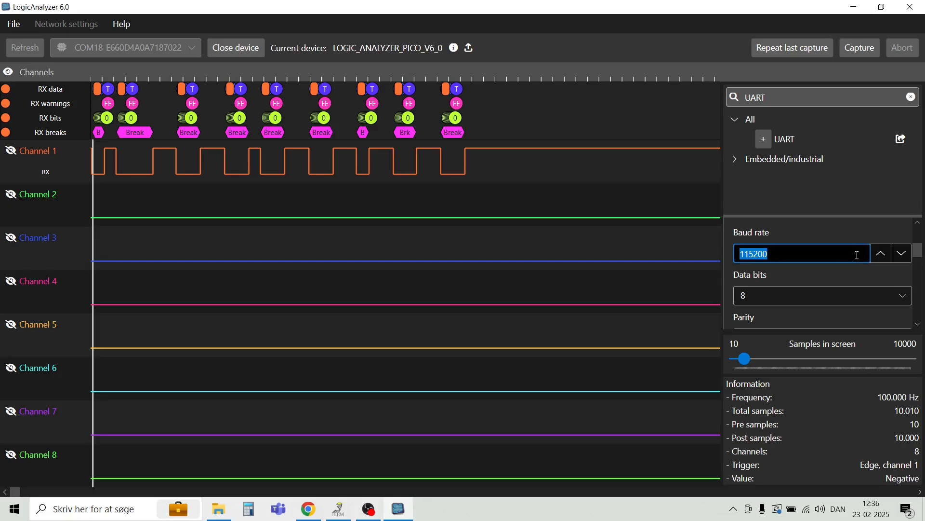
{"action": "type", "text": "96"}
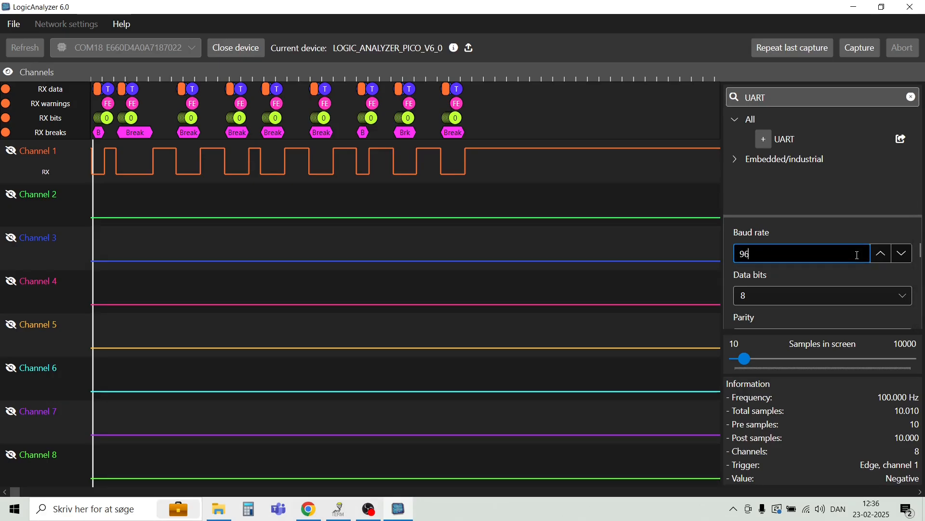
{"action": "type", "text": "00"}
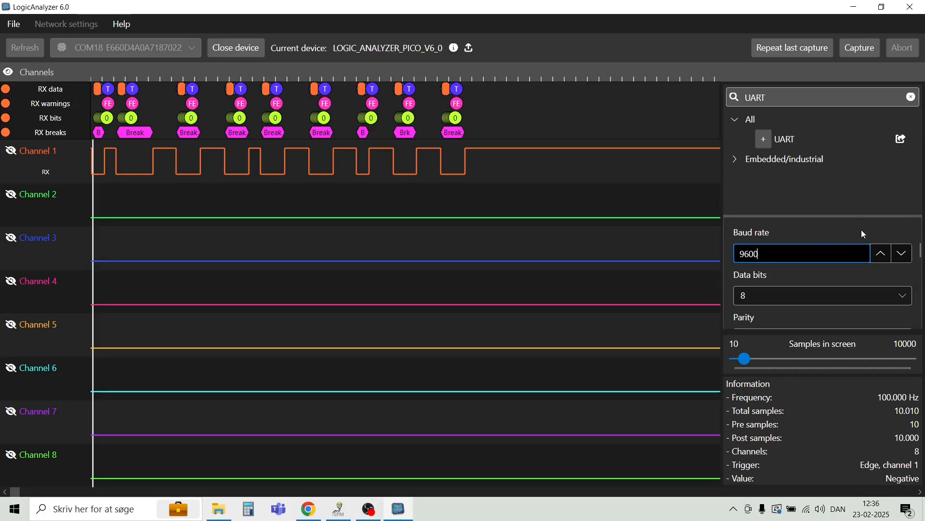
{"action": "scroll", "scroll_direction": "down", "scroll_amount": 3}
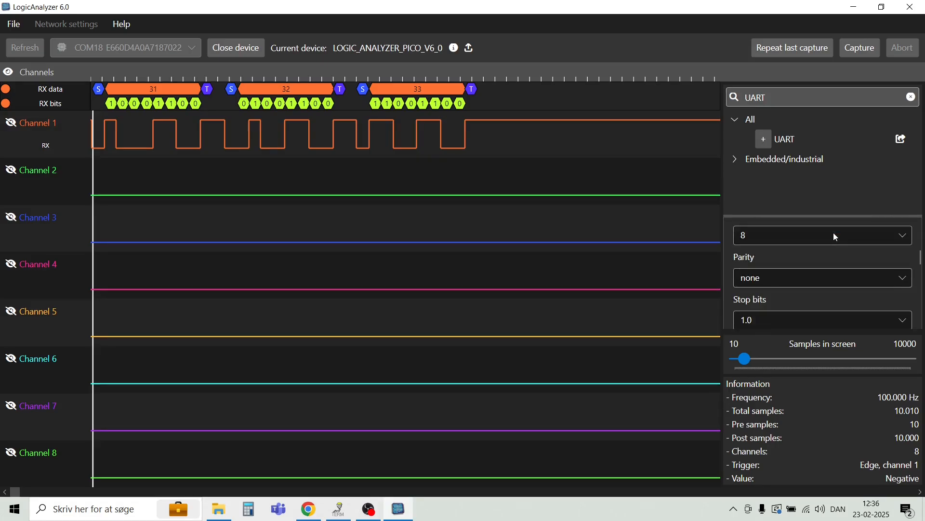
{"action": "scroll", "scroll_direction": "down", "scroll_amount": 3}
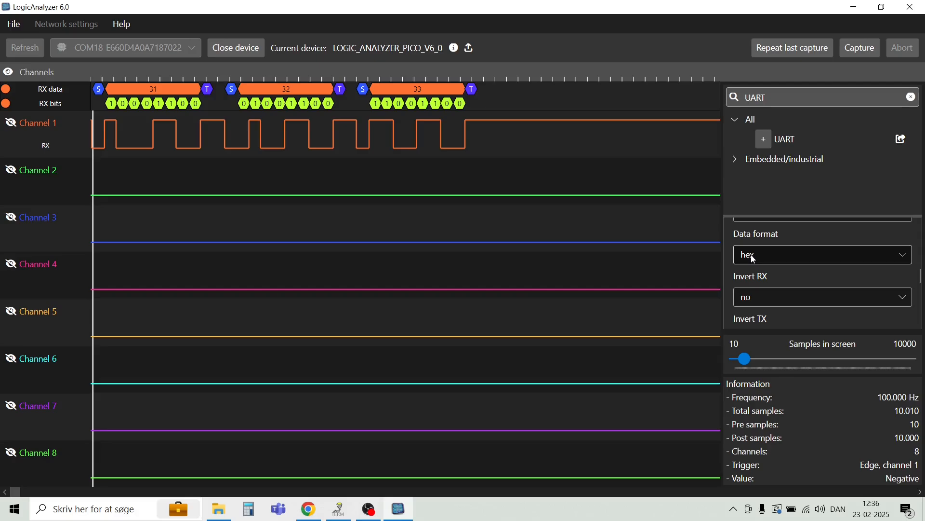
{"action": "scroll", "scroll_direction": "down", "scroll_amount": 3}
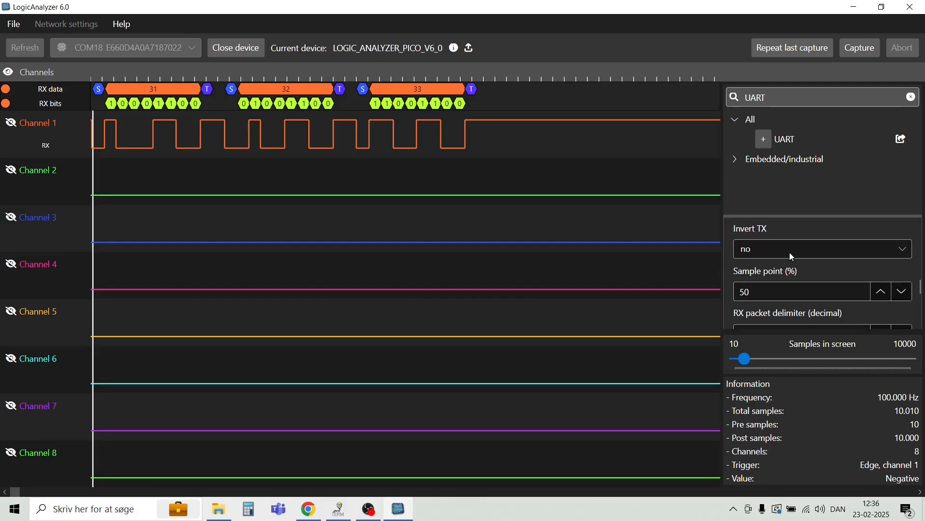
{"action": "mouse_move", "coordinate": [653, 193]}
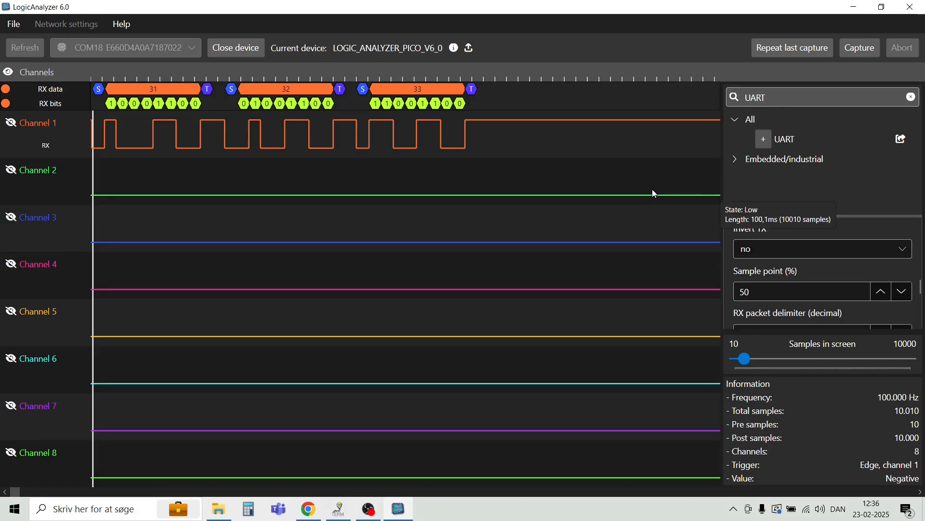
{"action": "mouse_move", "coordinate": [207, 128]}
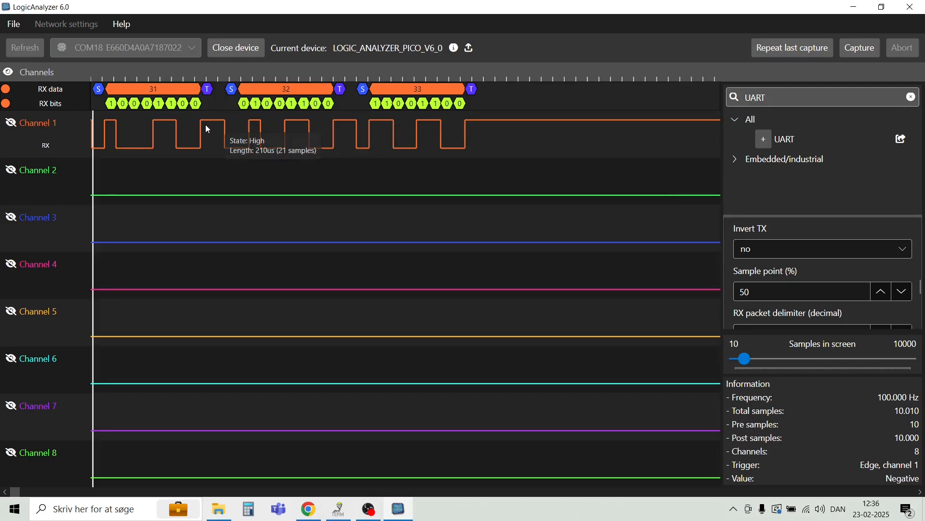
{"action": "mouse_move", "coordinate": [340, 147]}
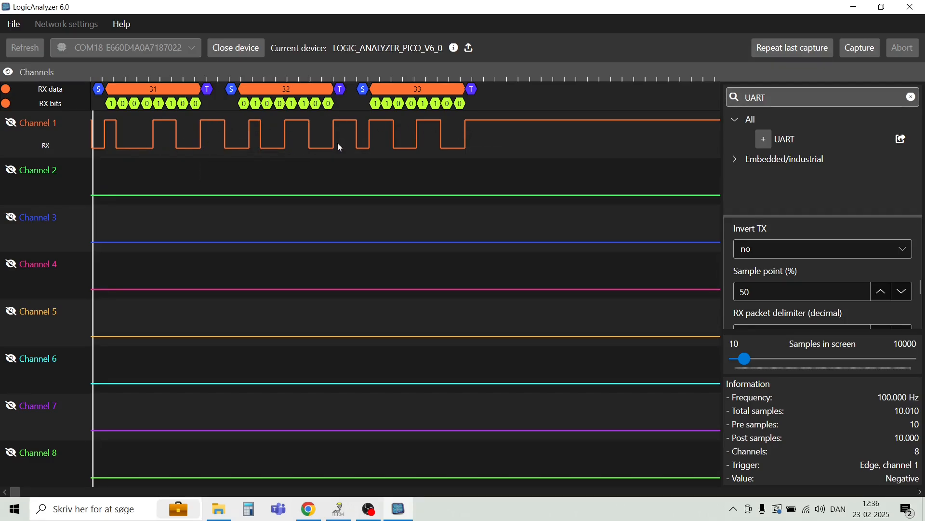
{"action": "mouse_move", "coordinate": [150, 94]}
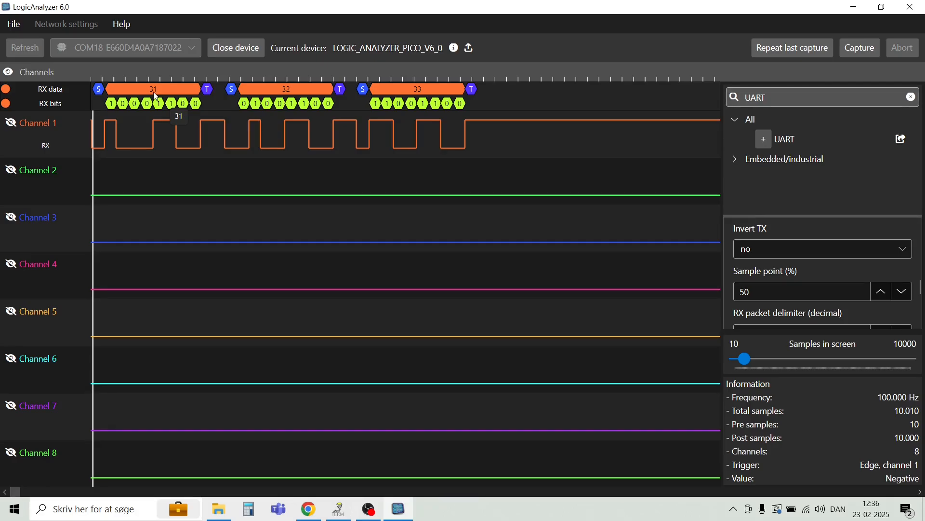
{"action": "mouse_move", "coordinate": [400, 95]}
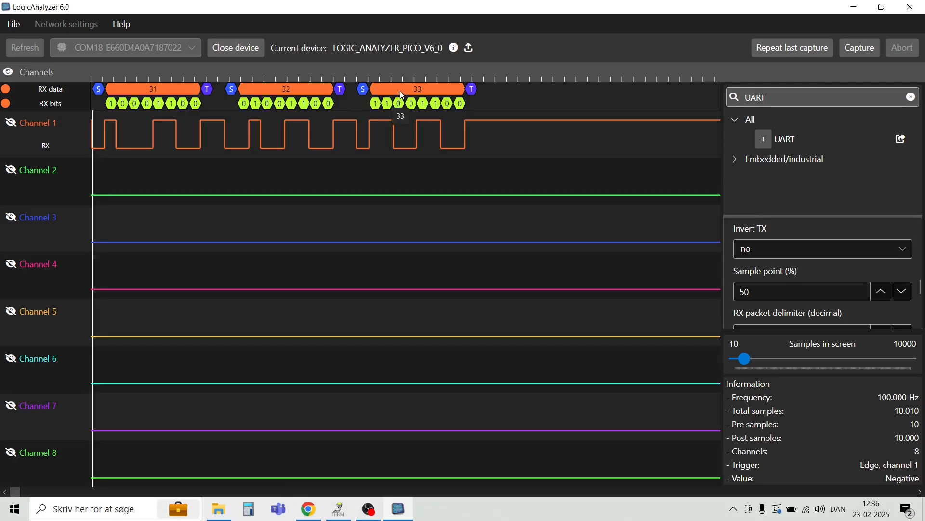
{"action": "mouse_move", "coordinate": [158, 94]}
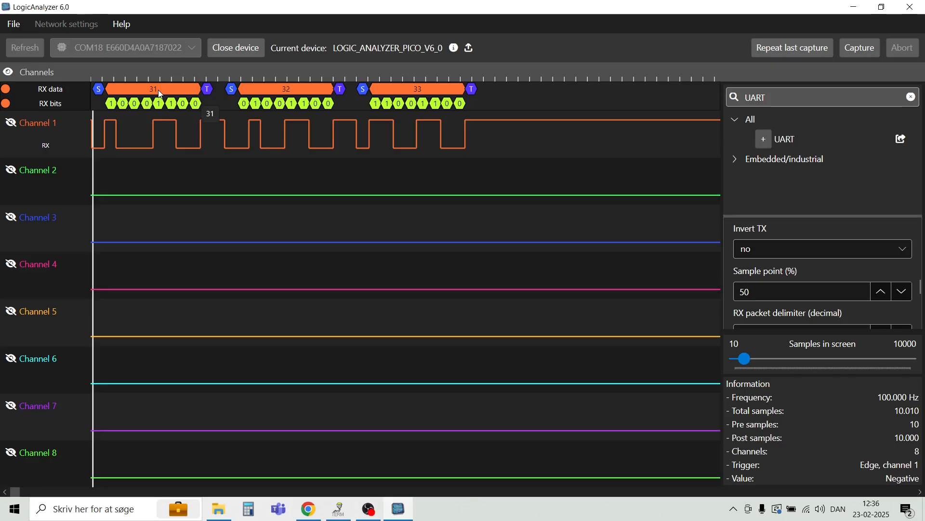
{"action": "mouse_move", "coordinate": [391, 96]}
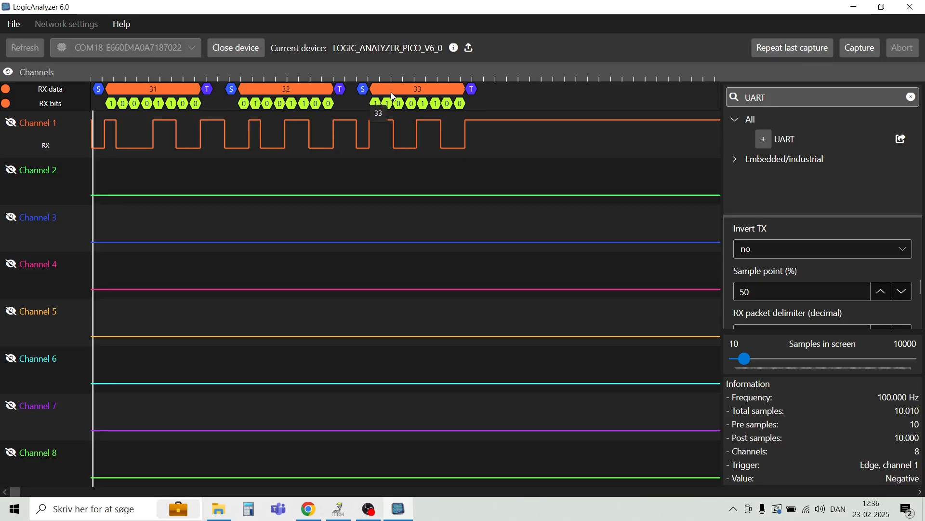
{"action": "mouse_move", "coordinate": [868, 206]}
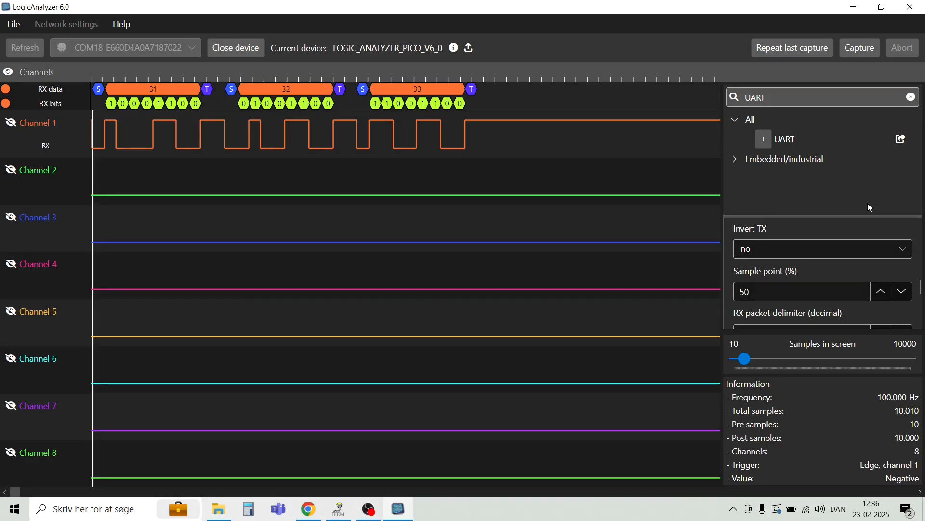
Change the UART decoder's data format from hex to ascii.
{"action": "scroll", "scroll_direction": "down", "scroll_amount": 3}
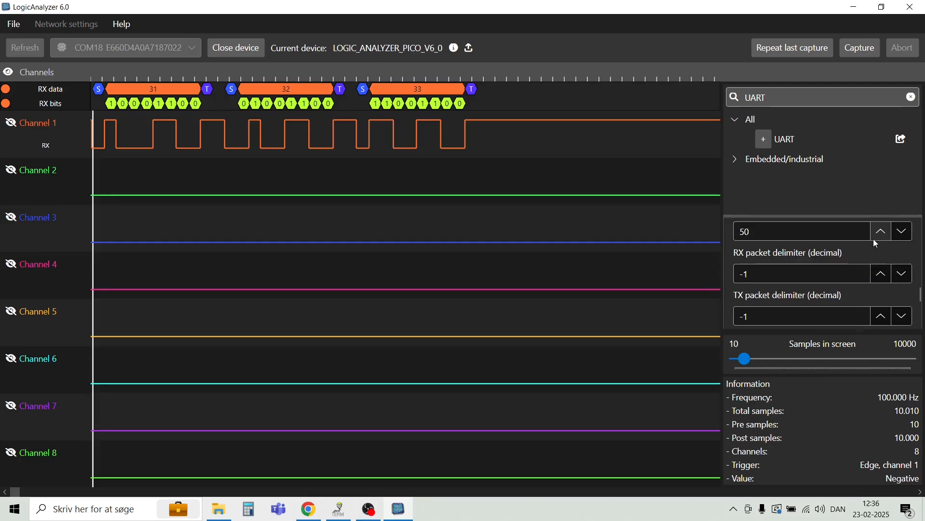
{"action": "scroll", "scroll_direction": "down", "scroll_amount": 3}
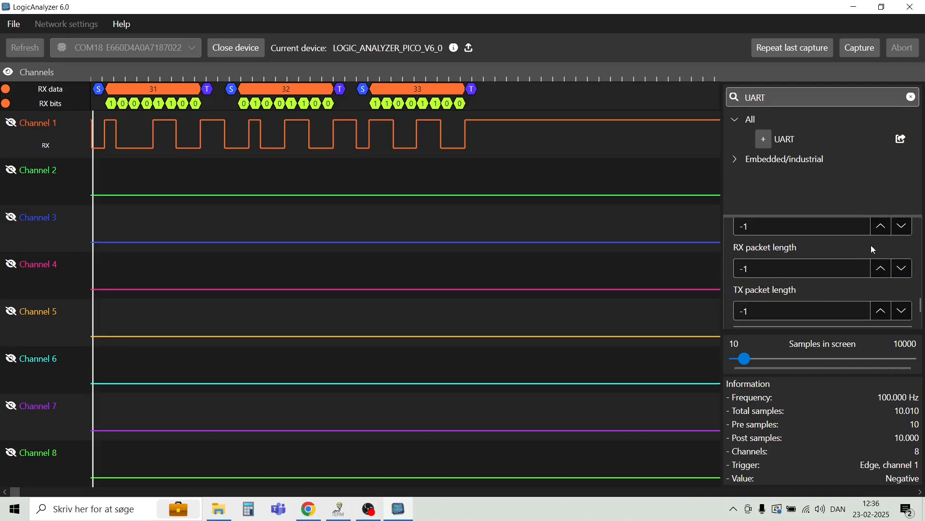
{"action": "scroll", "scroll_direction": "down", "scroll_amount": 3}
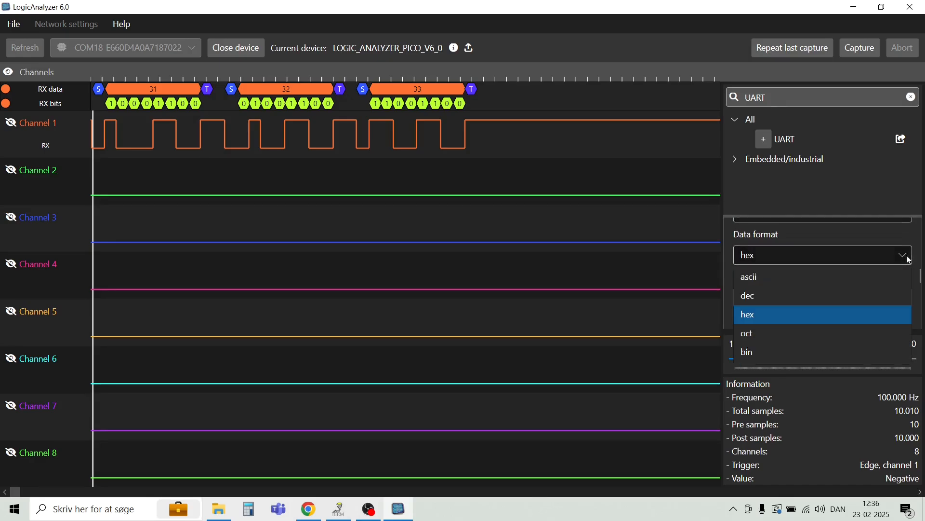
{"action": "left_click", "coordinate": [748, 276]}
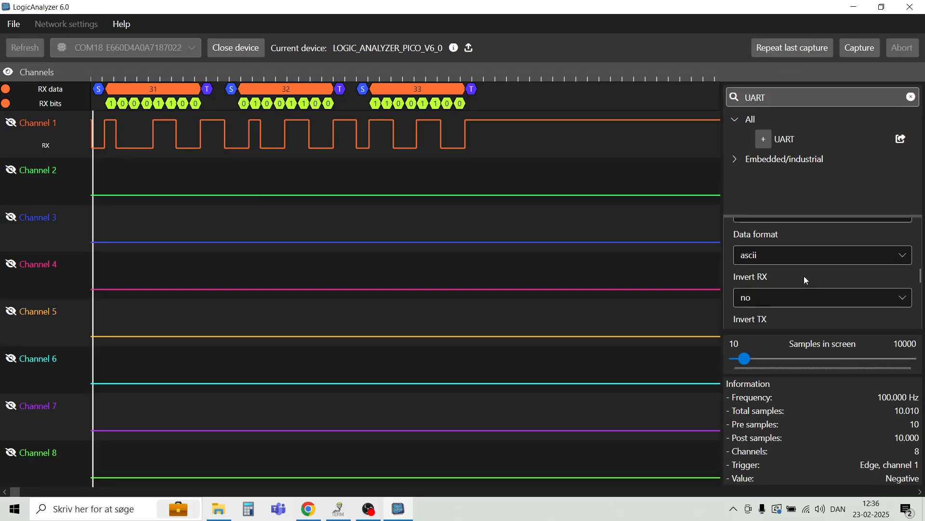
{"action": "mouse_move", "coordinate": [707, 175]}
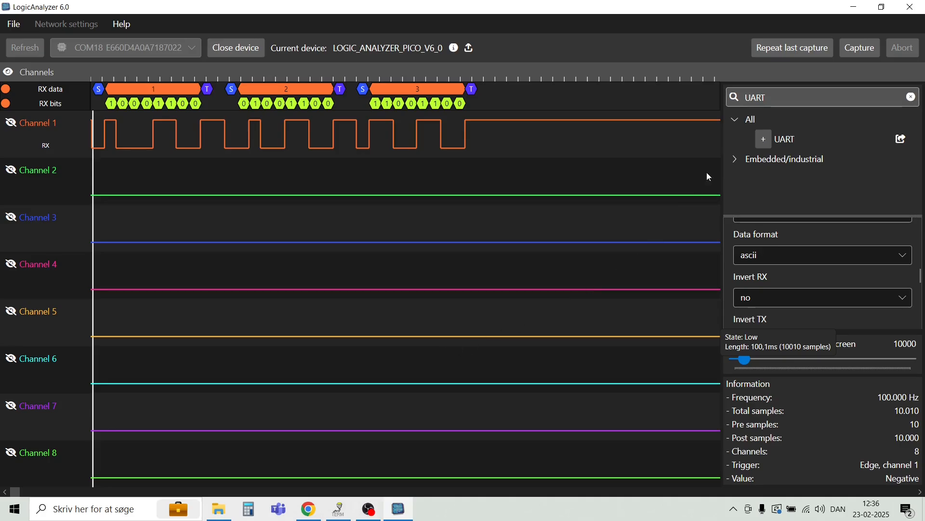
{"action": "mouse_move", "coordinate": [790, 53]}
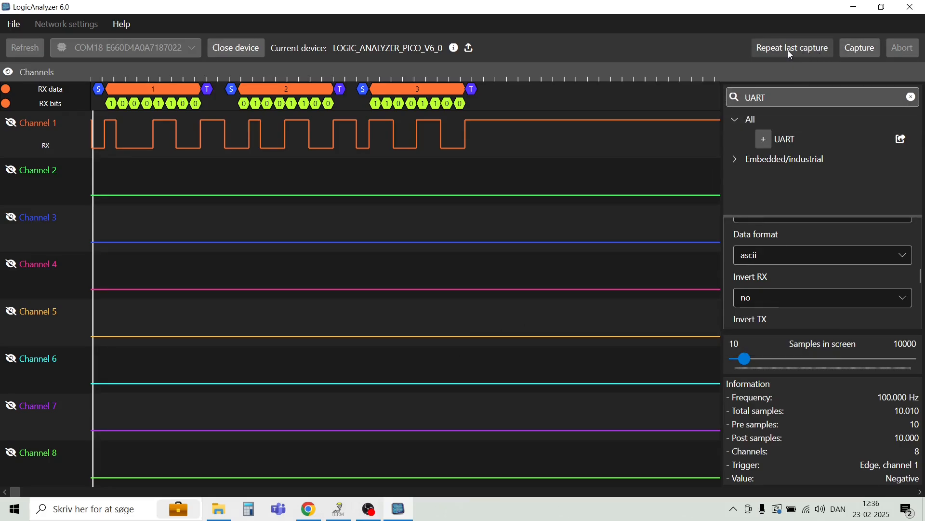
Repeat the last capture and send '123' from the terminal so it decodes as 1, 2, 3.
{"action": "left_click", "coordinate": [791, 47]}
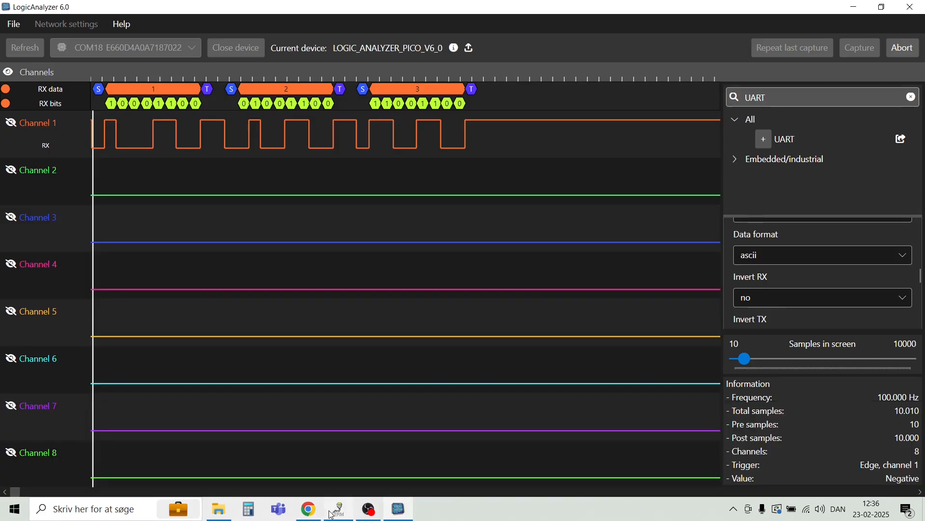
{"action": "left_click", "coordinate": [337, 508]}
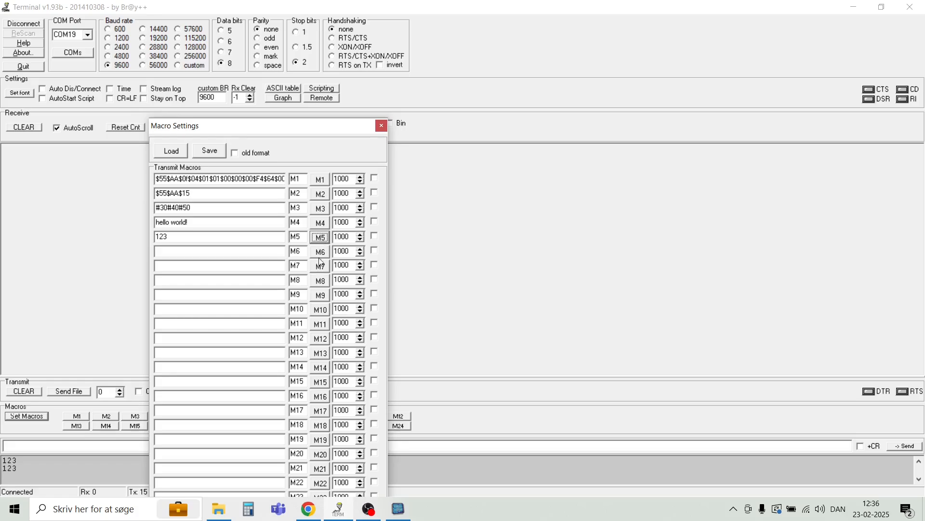
{"action": "left_click", "coordinate": [399, 508]}
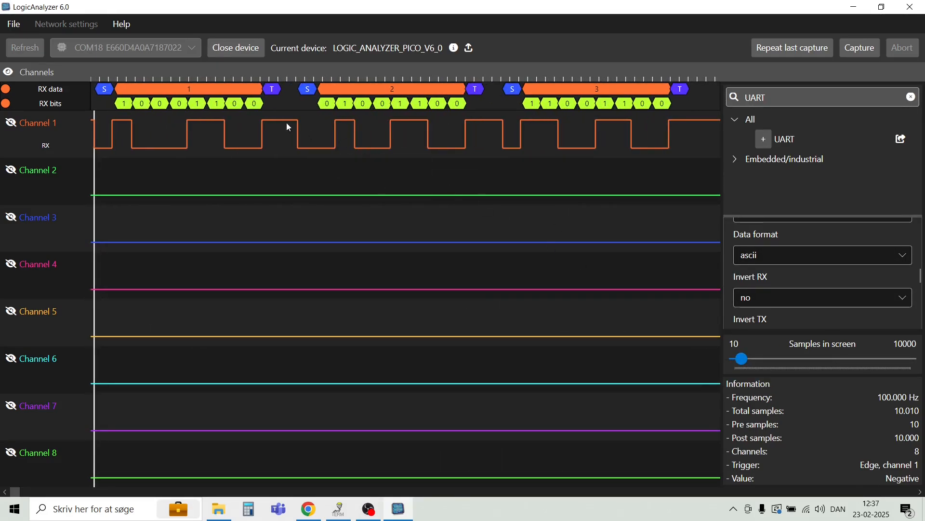
{"action": "mouse_move", "coordinate": [386, 96]}
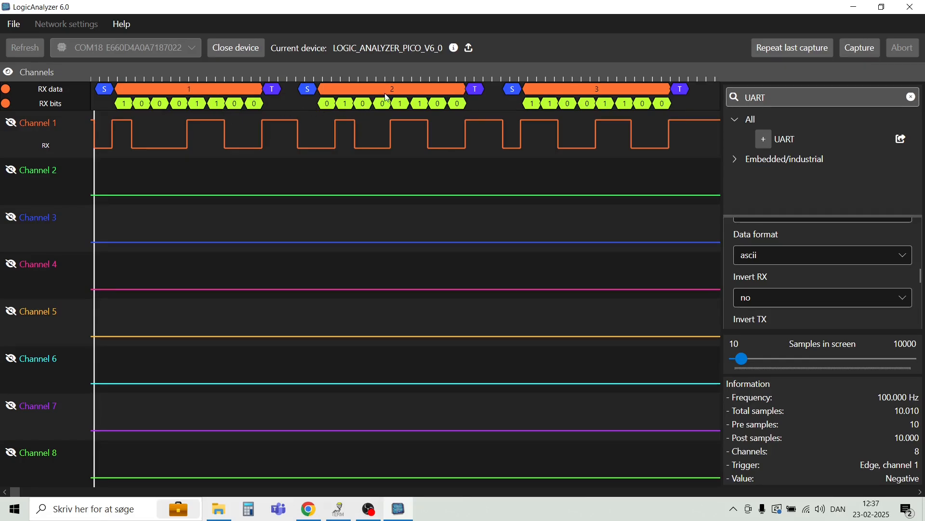
{"action": "mouse_move", "coordinate": [589, 107]}
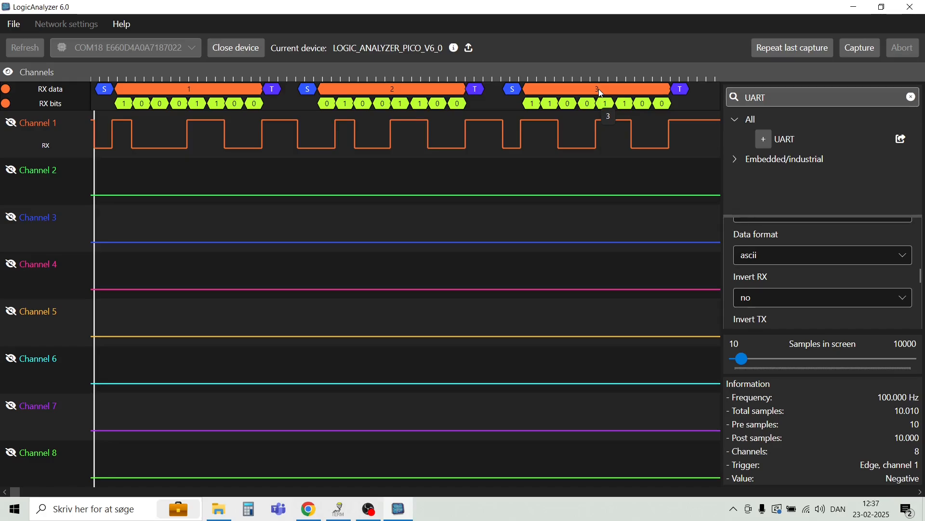
{"action": "mouse_move", "coordinate": [550, 88]}
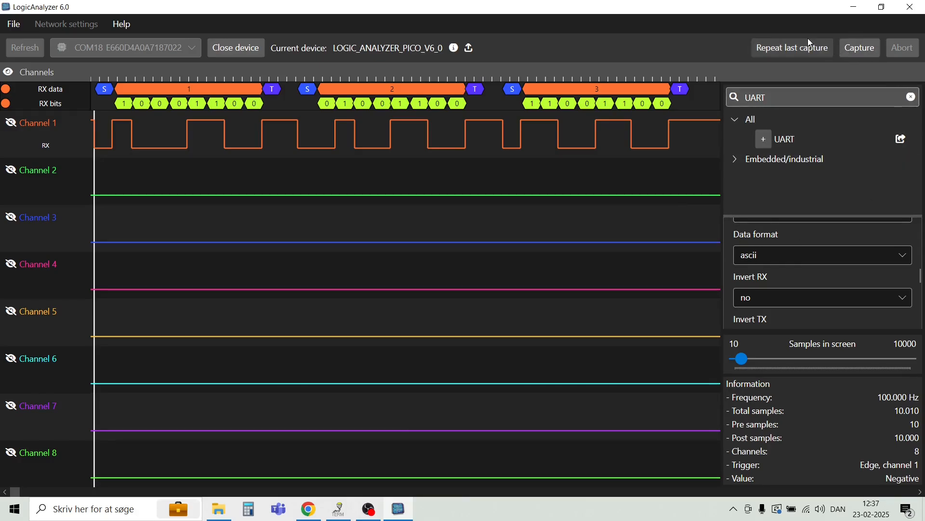
{"action": "mouse_move", "coordinate": [790, 53]}
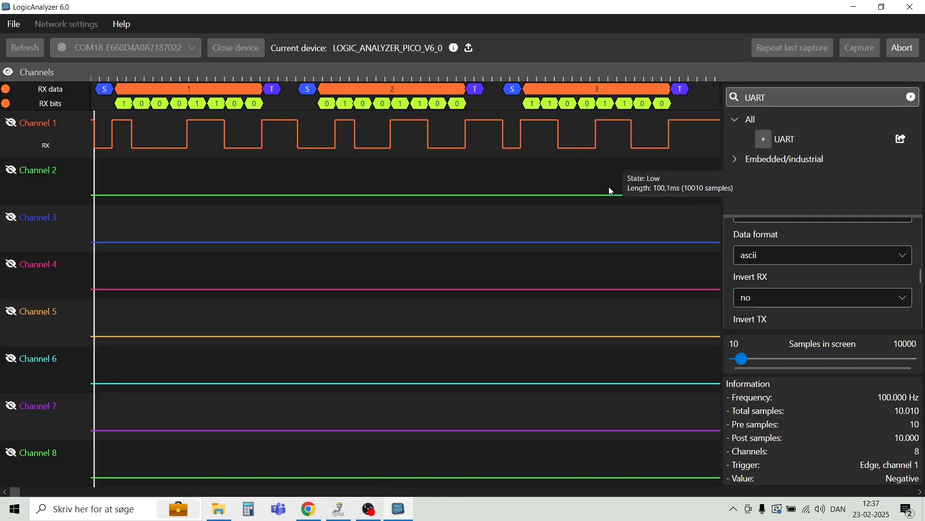
{"action": "mouse_move", "coordinate": [445, 321]}
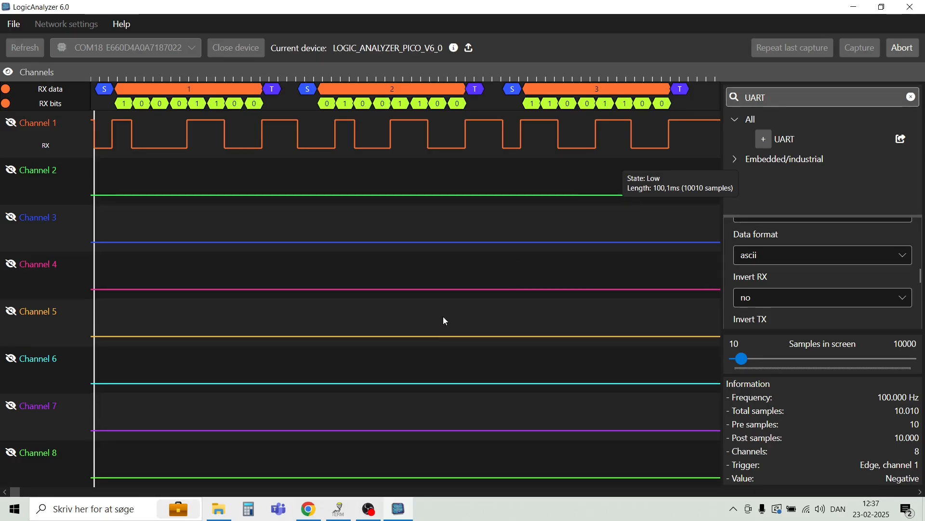
{"action": "mouse_move", "coordinate": [346, 464]}
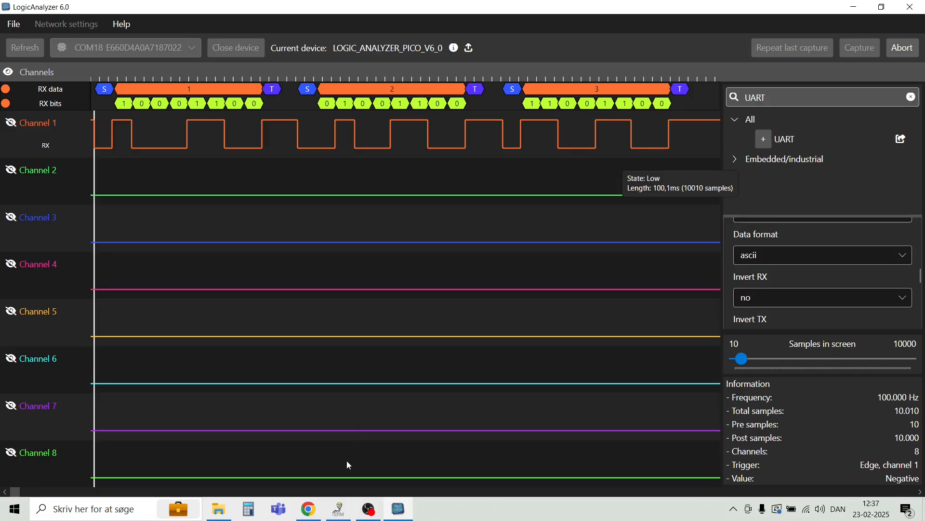
Send the M4 'hello world!' macro from the serial terminal and return to the analyzer.
{"action": "left_click", "coordinate": [338, 508]}
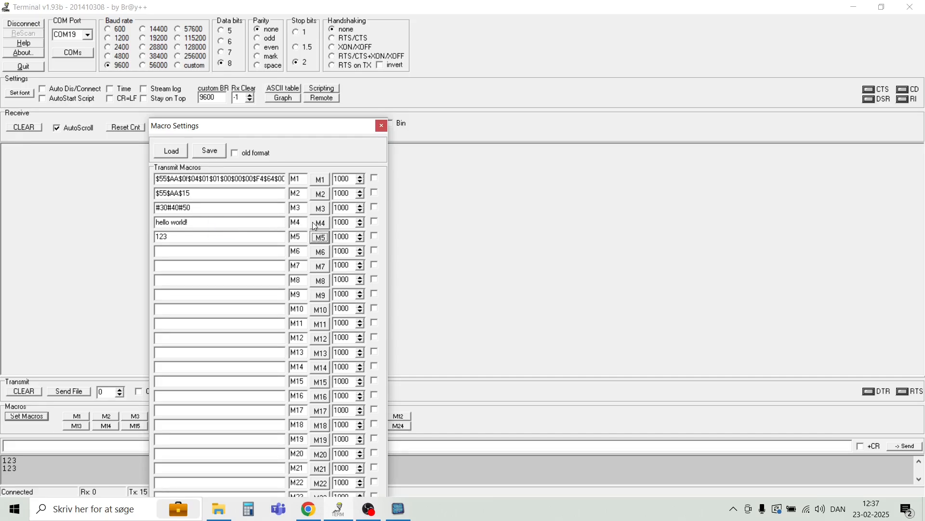
{"action": "left_click", "coordinate": [320, 223]}
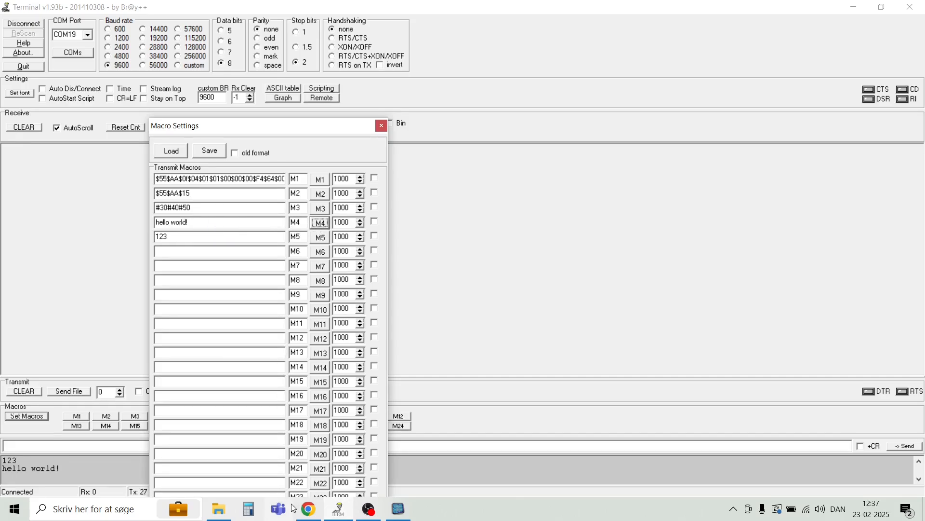
{"action": "left_click", "coordinate": [399, 508]}
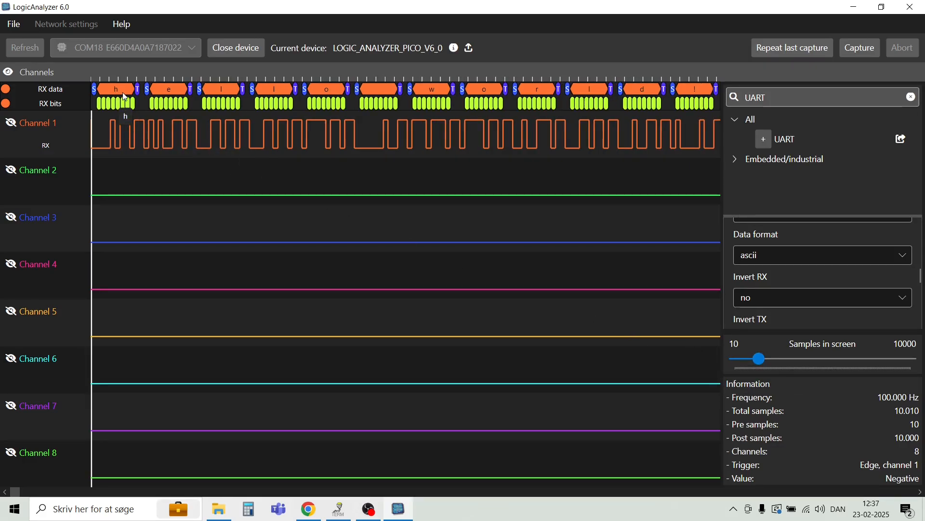
{"action": "mouse_move", "coordinate": [634, 103]}
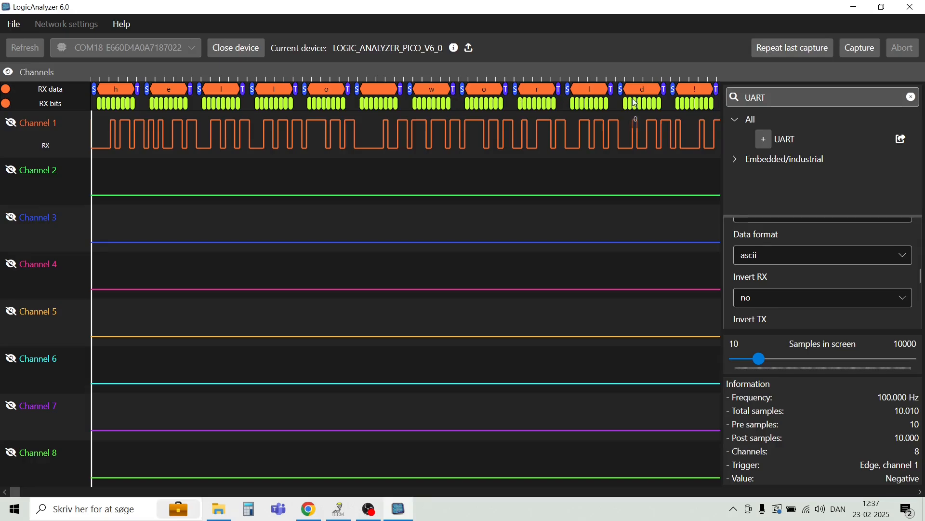
{"action": "mouse_move", "coordinate": [247, 178]}
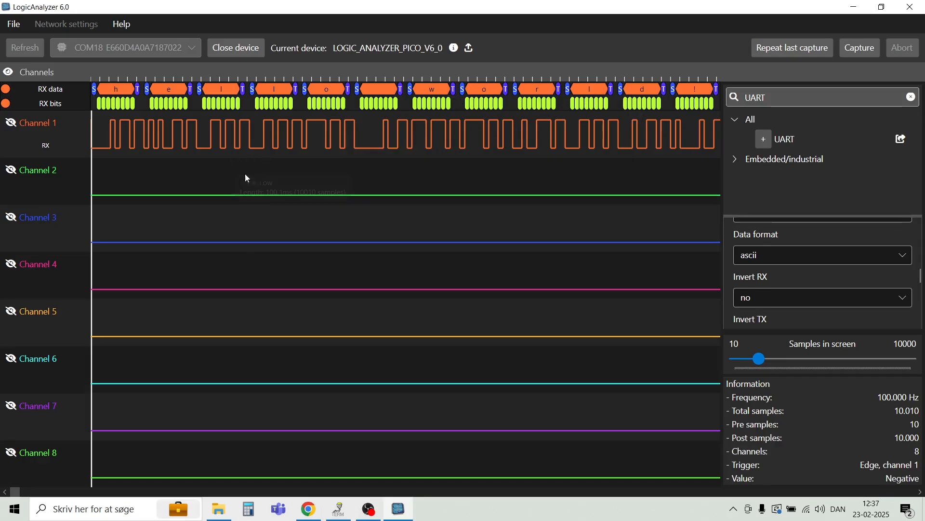
{"action": "mouse_move", "coordinate": [127, 141]}
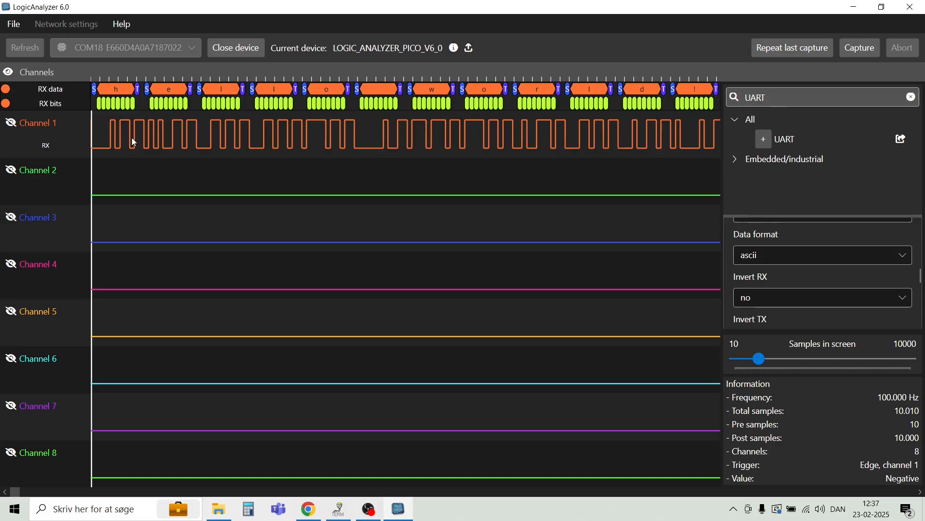
{"action": "mouse_move", "coordinate": [206, 156]}
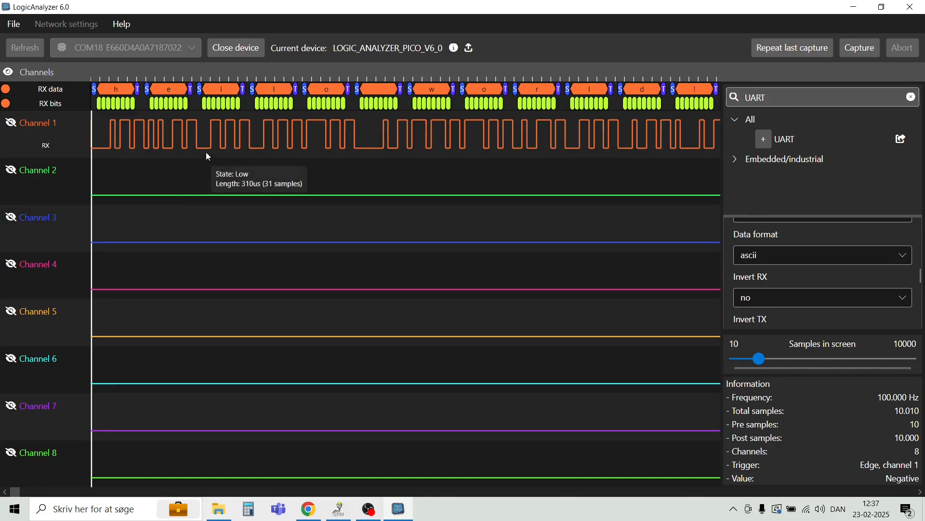
{"action": "mouse_move", "coordinate": [152, 144]}
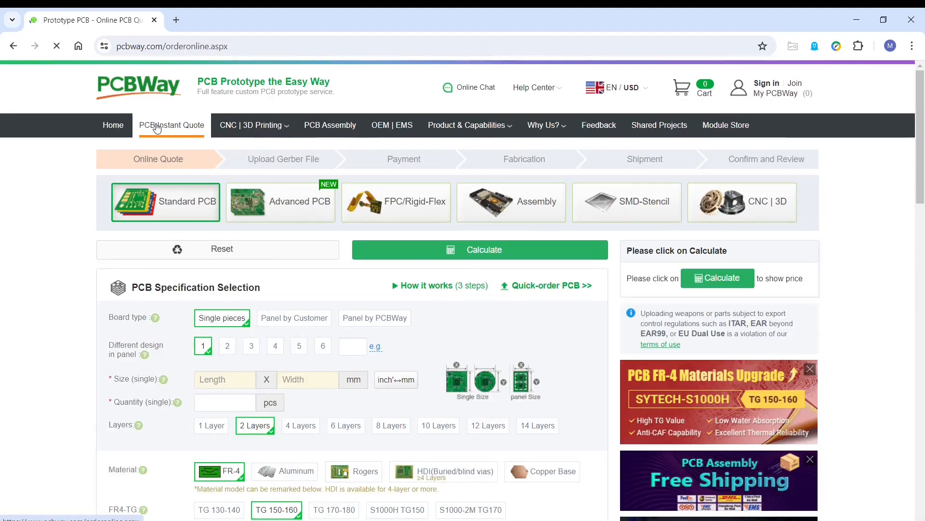
Browse PCBWay's Advanced PCB, FPC/Rigid-Flex and Assembly quote options.
{"action": "scroll", "scroll_direction": "down", "scroll_amount": 3}
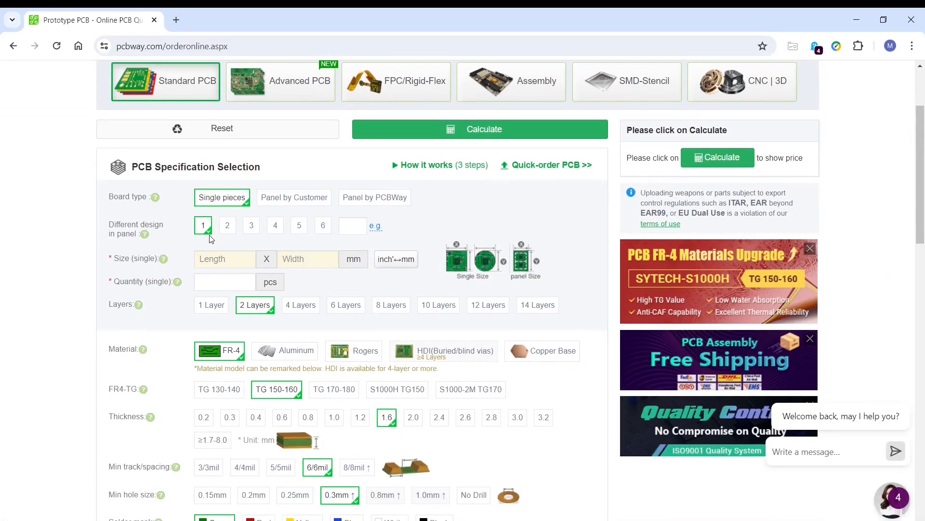
{"action": "scroll", "scroll_direction": "up", "scroll_amount": 3}
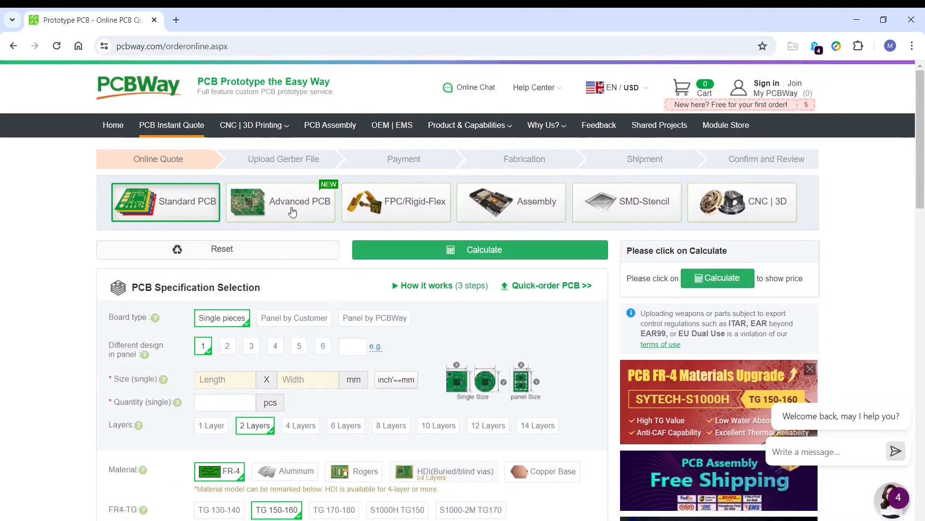
{"action": "left_click", "coordinate": [299, 202]}
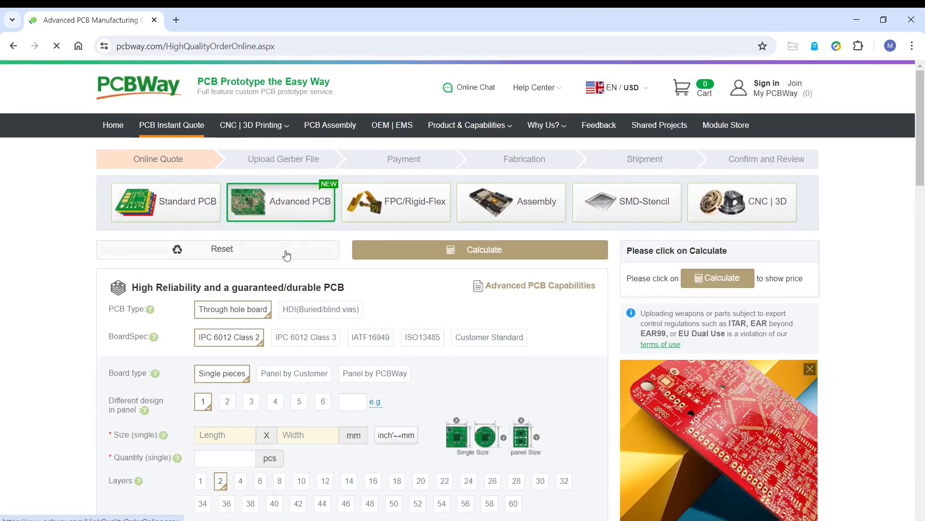
{"action": "scroll", "scroll_direction": "down", "scroll_amount": 3}
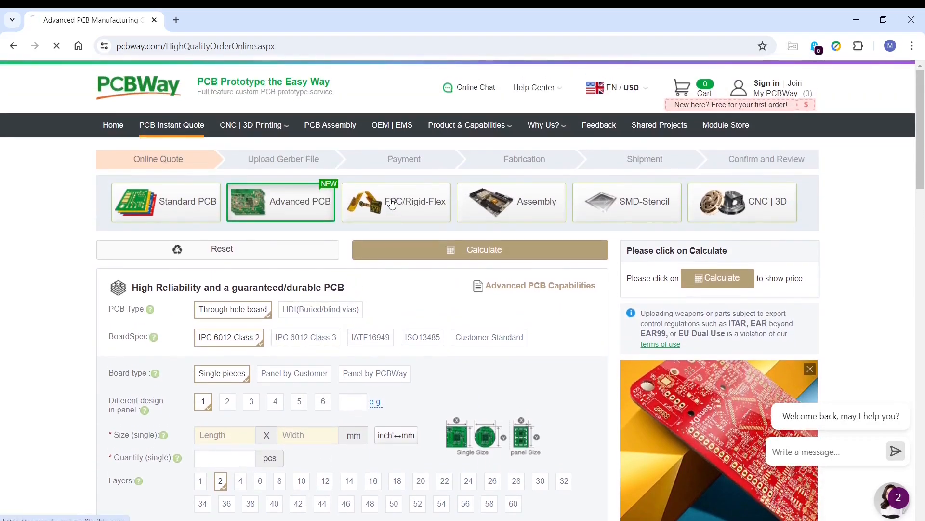
{"action": "left_click", "coordinate": [397, 202]}
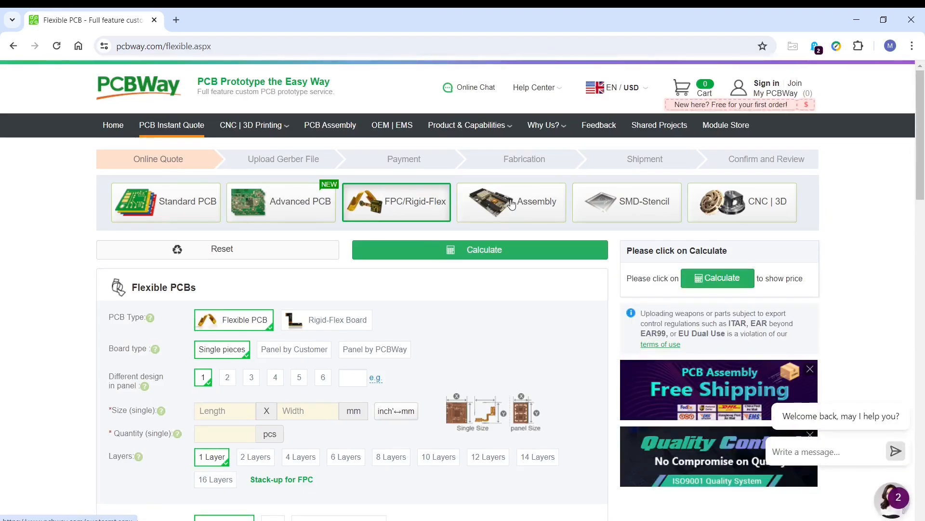
{"action": "left_click", "coordinate": [511, 202]}
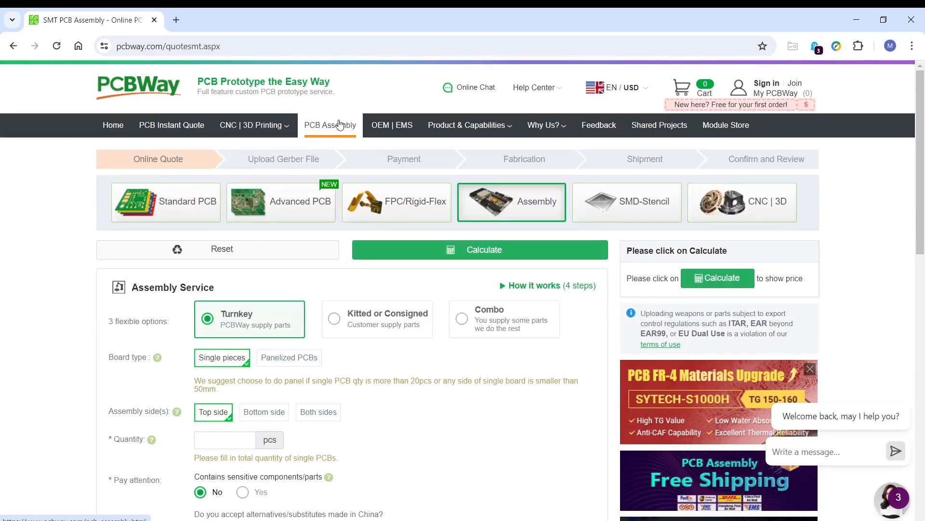
View the PCB Assembly overview and the CNC | 3D Printing services page.
{"action": "left_click", "coordinate": [329, 125]}
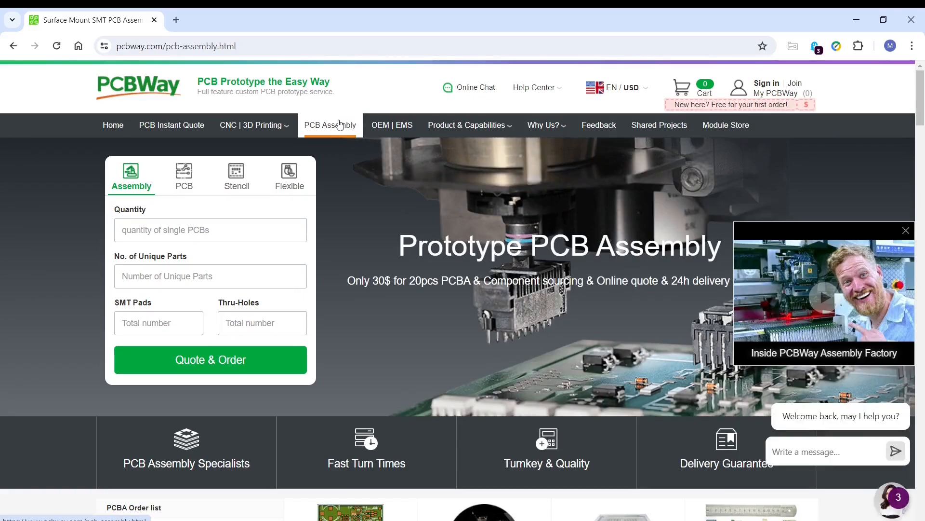
{"action": "mouse_move", "coordinate": [338, 157]}
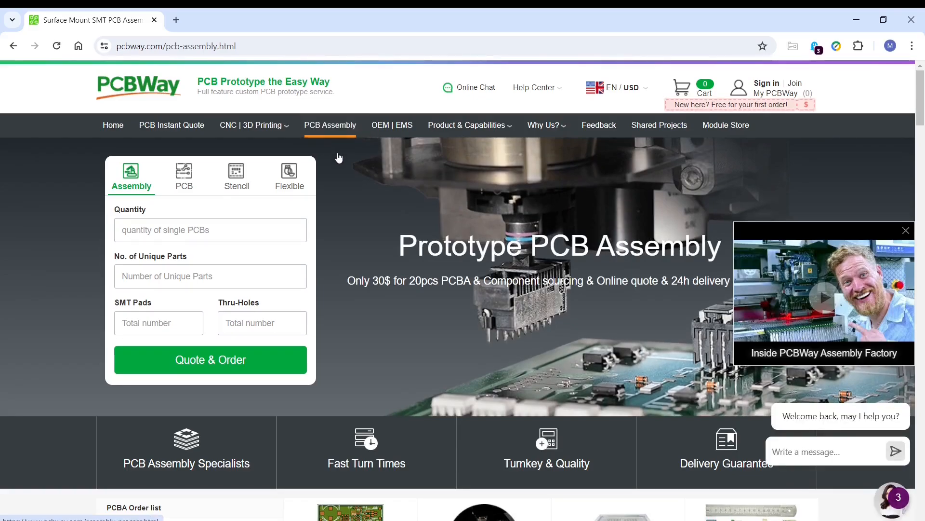
{"action": "left_click", "coordinate": [250, 125]}
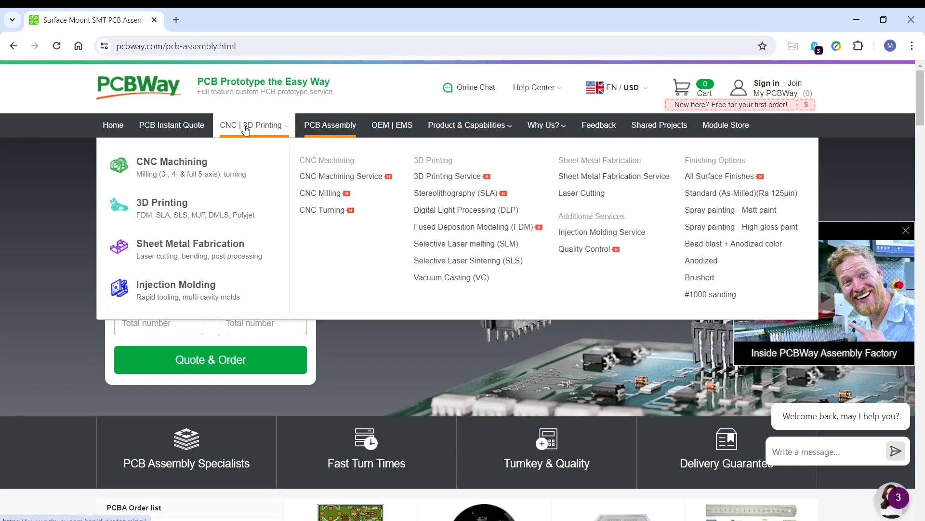
{"action": "left_click", "coordinate": [172, 161]}
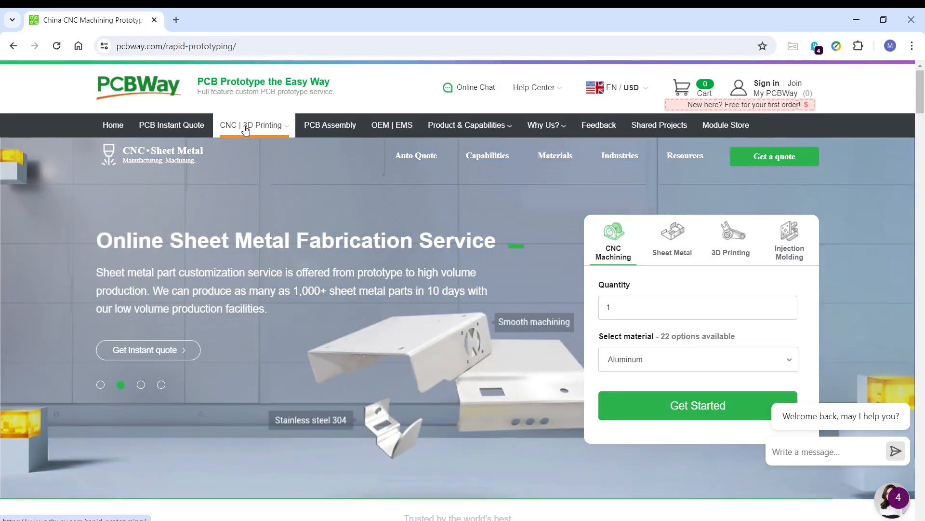
{"action": "left_click", "coordinate": [141, 384]}
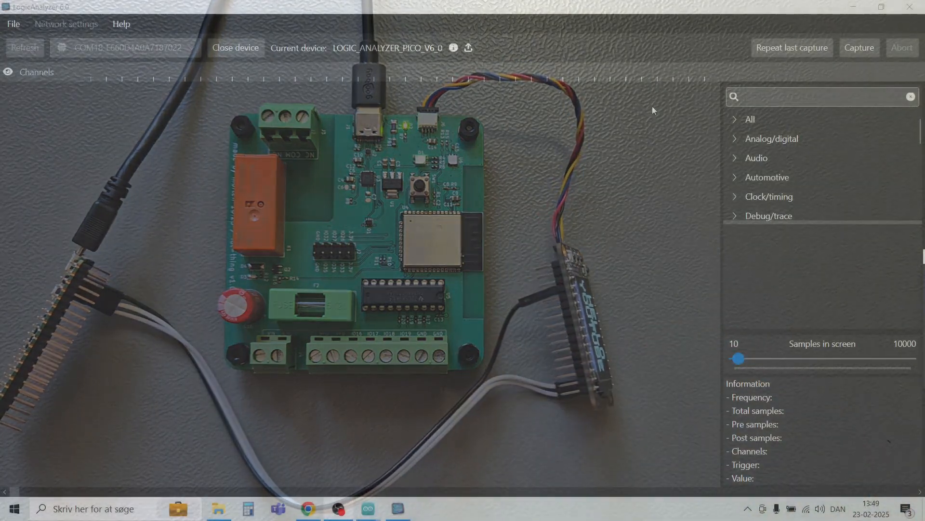
Accept capture settings with channels SCL and SDA, negative-edge trigger on channel 01.
{"action": "left_click", "coordinate": [859, 48]}
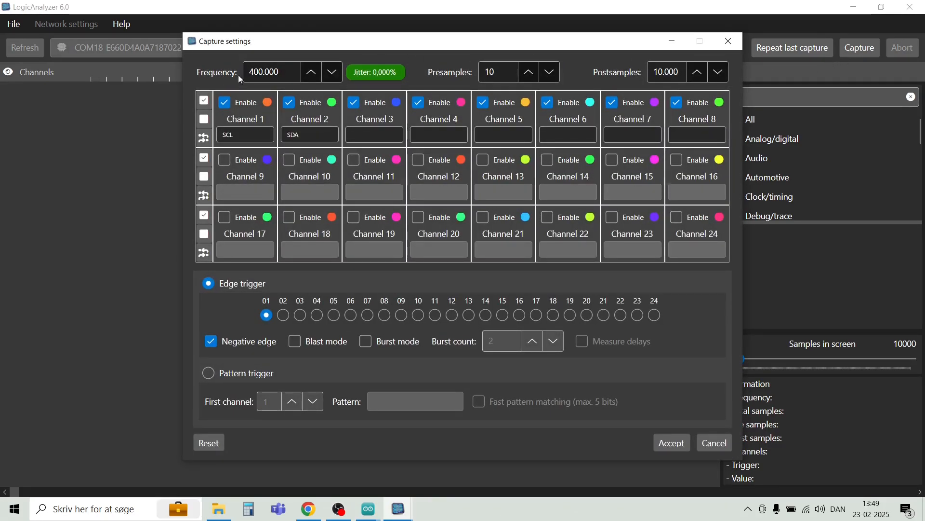
{"action": "left_click", "coordinate": [497, 71]}
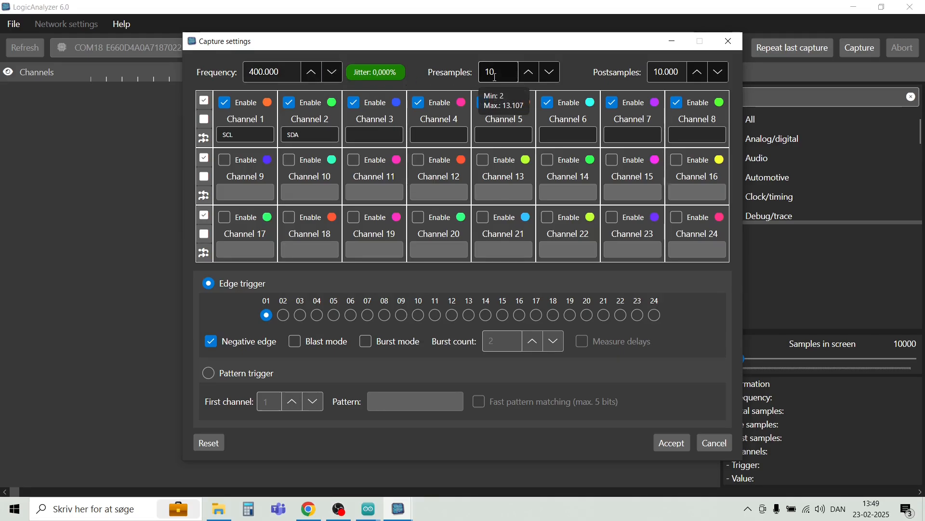
{"action": "mouse_move", "coordinate": [666, 72]}
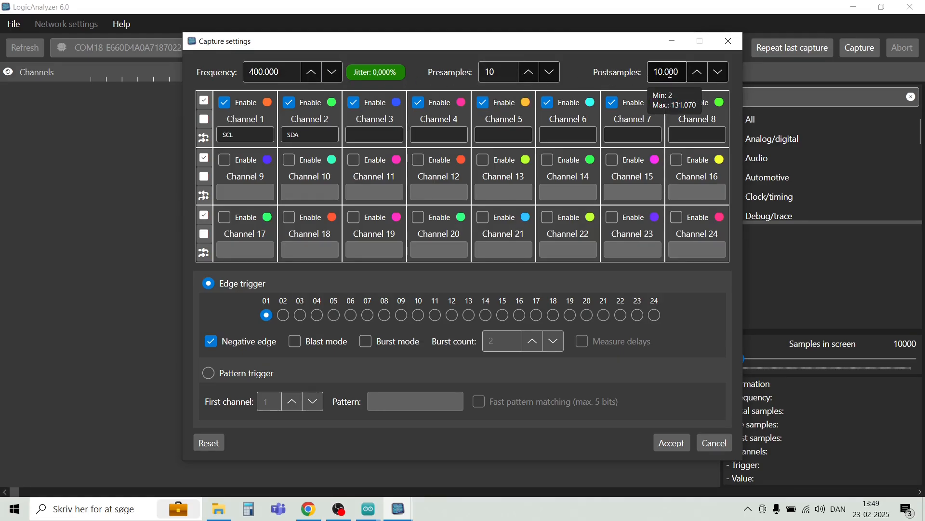
{"action": "mouse_move", "coordinate": [245, 131]}
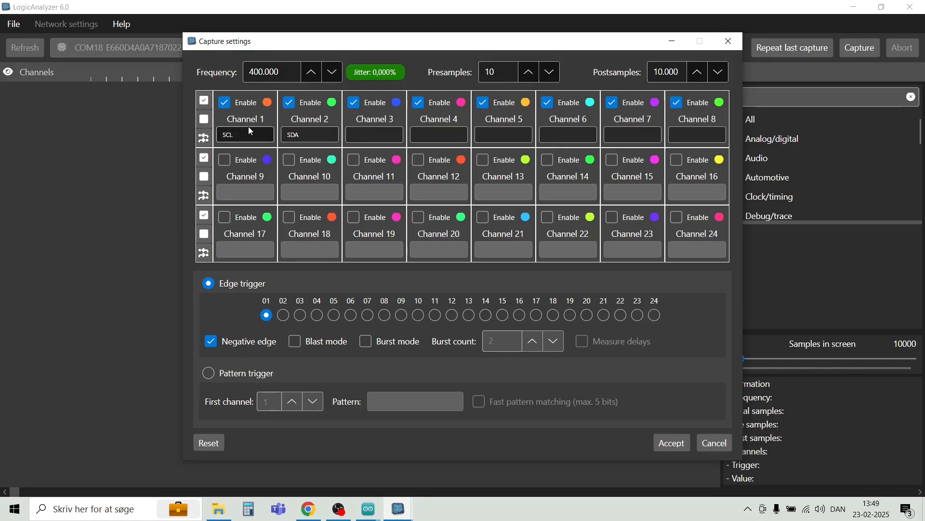
{"action": "mouse_move", "coordinate": [338, 125]}
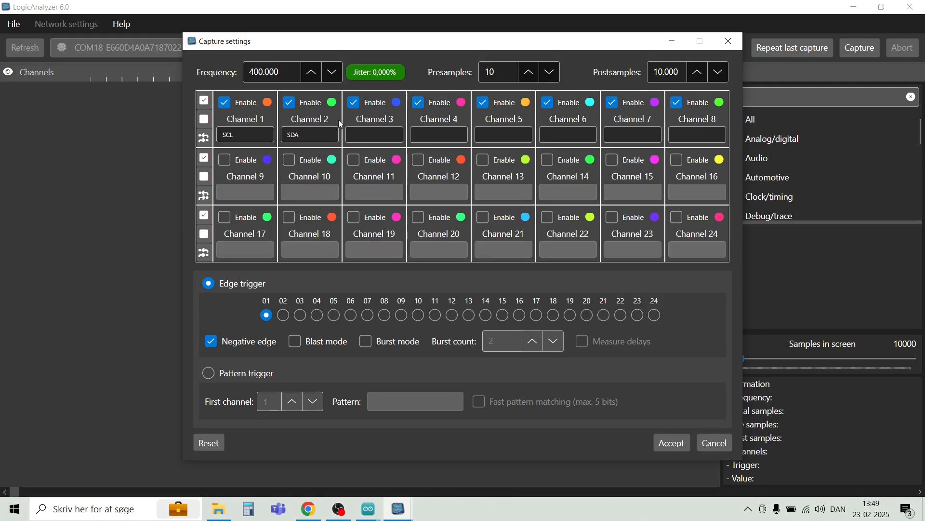
{"action": "mouse_move", "coordinate": [297, 209]}
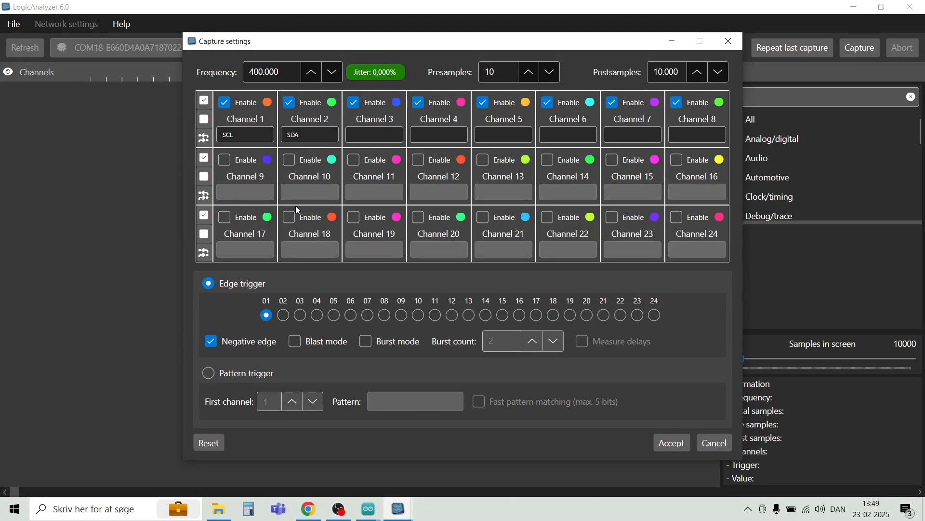
{"action": "mouse_move", "coordinate": [191, 280]}
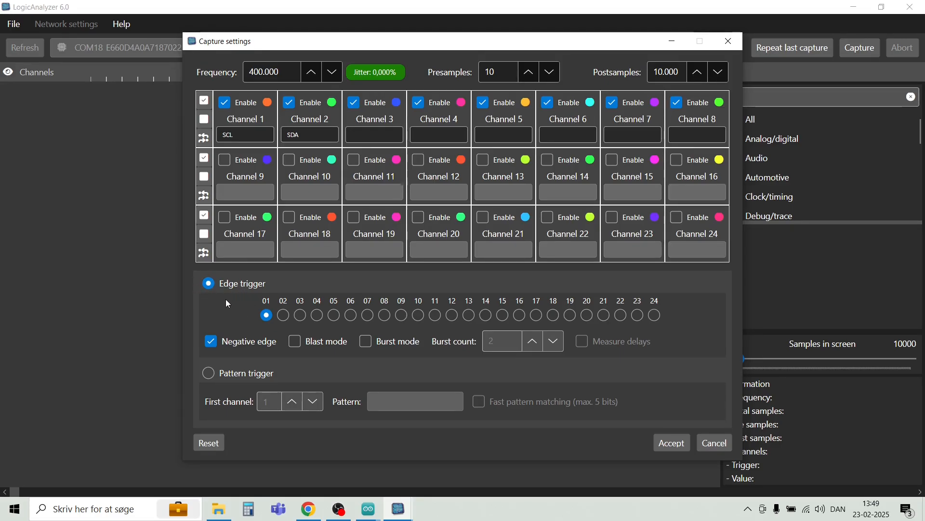
{"action": "mouse_move", "coordinate": [210, 302]}
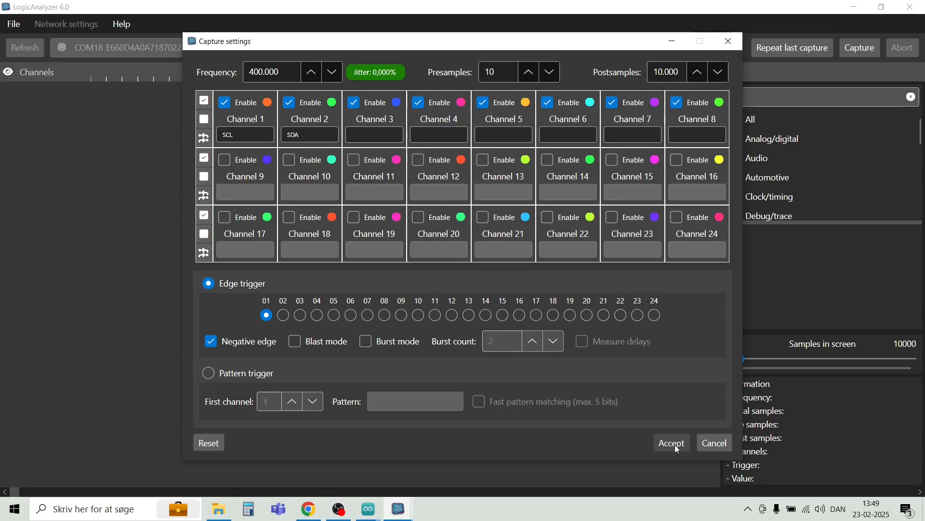
{"action": "mouse_move", "coordinate": [671, 443]}
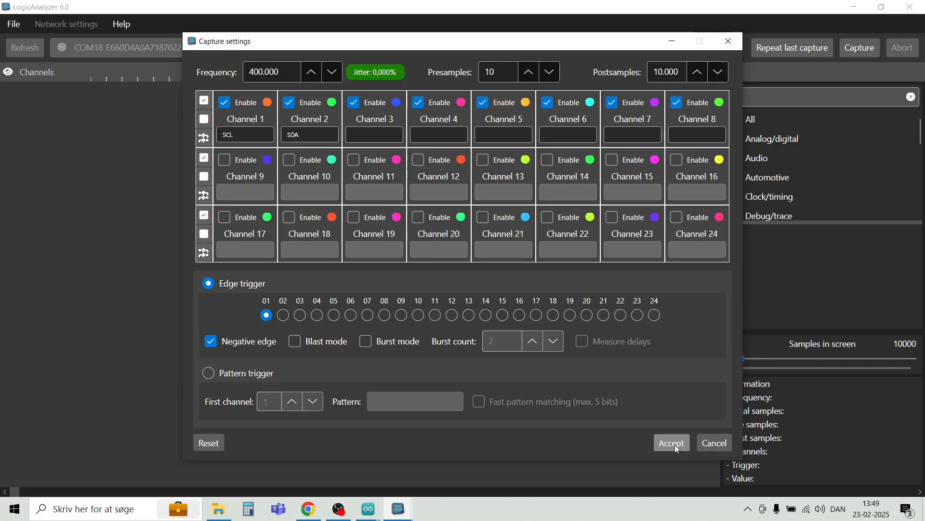
{"action": "left_click", "coordinate": [671, 442]}
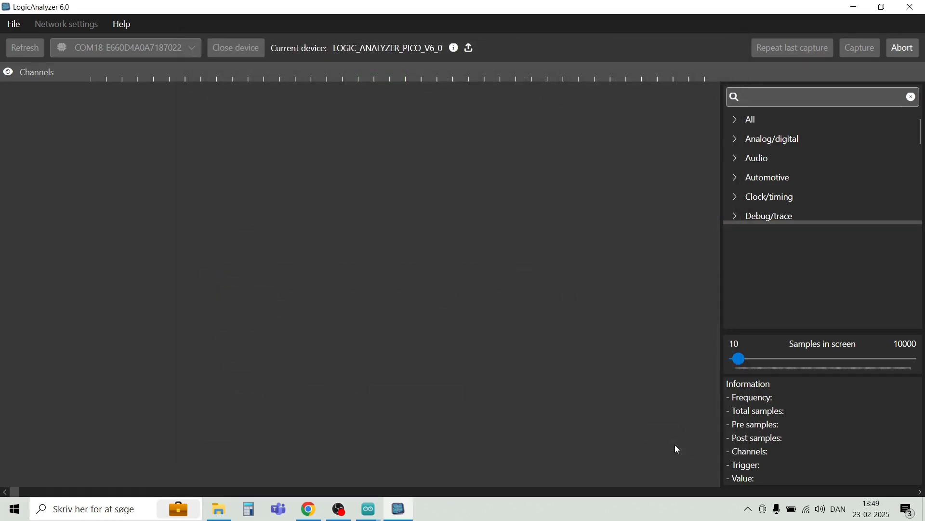
{"action": "mouse_move", "coordinate": [605, 417]}
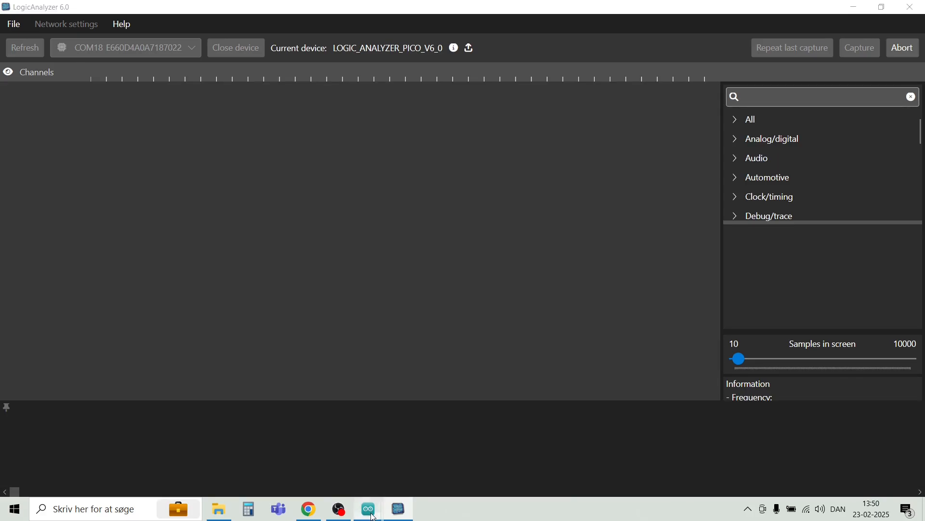
Start uploading the test_oled_display sketch to the ESP32 from Arduino IDE, then return to the analyzer.
{"action": "left_click", "coordinate": [367, 508]}
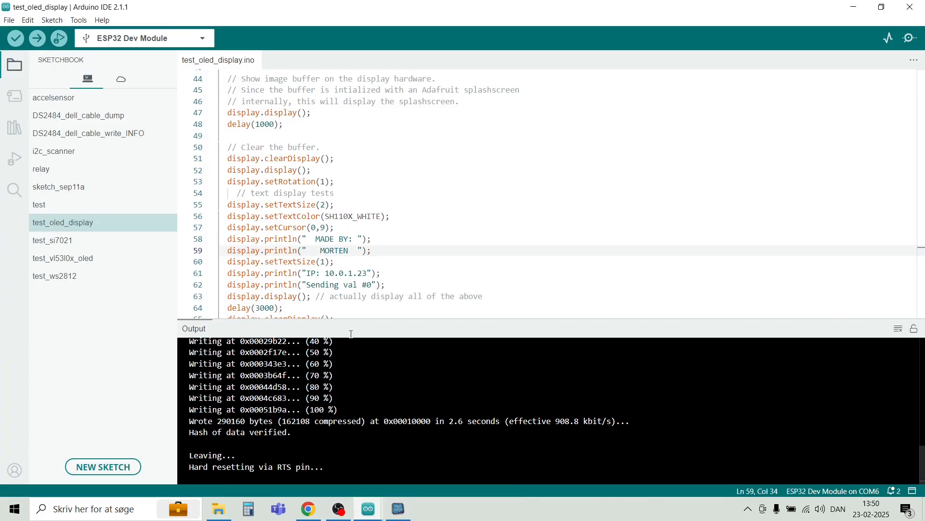
{"action": "mouse_move", "coordinate": [37, 38]}
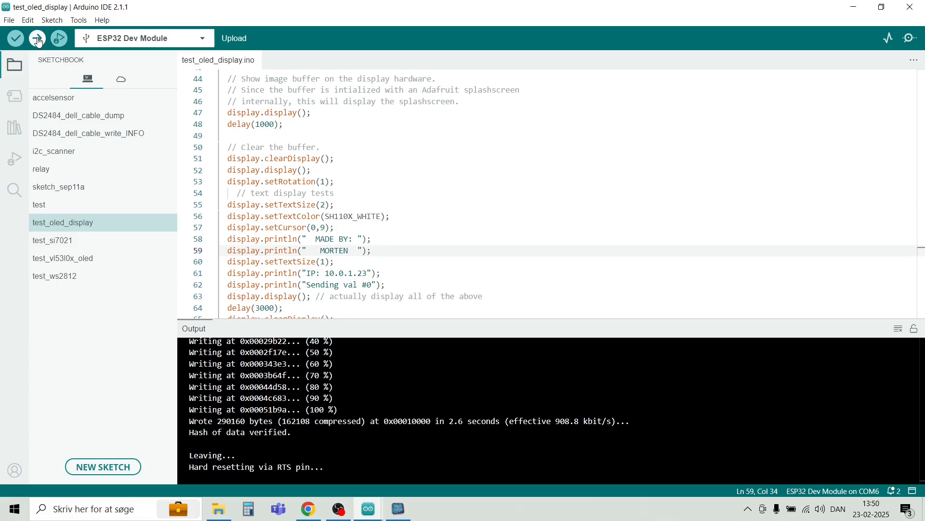
{"action": "left_click", "coordinate": [37, 37]}
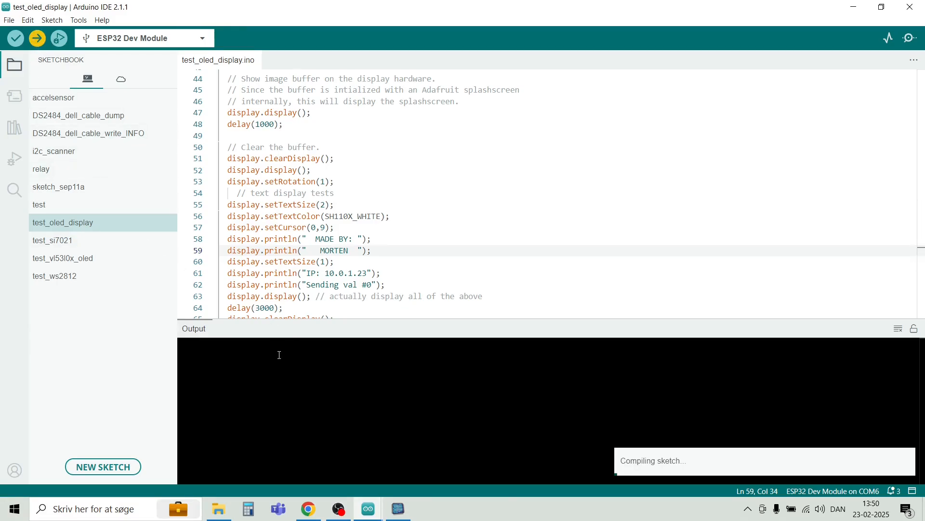
{"action": "mouse_move", "coordinate": [285, 367]}
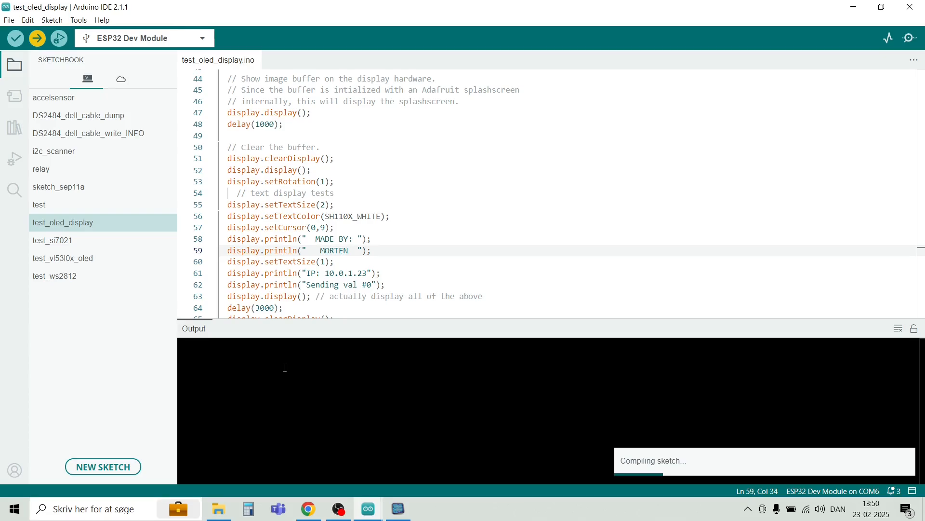
{"action": "left_click", "coordinate": [399, 508]}
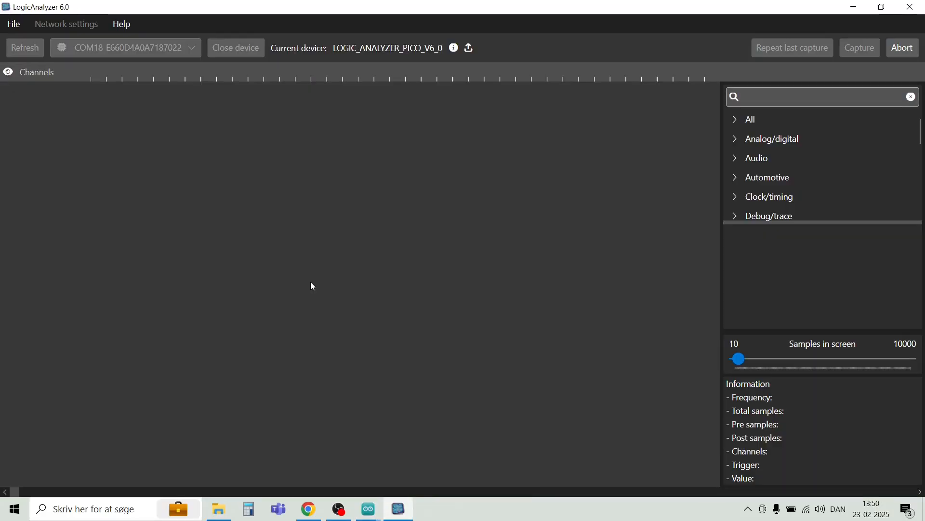
Expand the analyzer list and add the I²C protocol analyzer to the capture.
{"action": "left_click", "coordinate": [859, 48]}
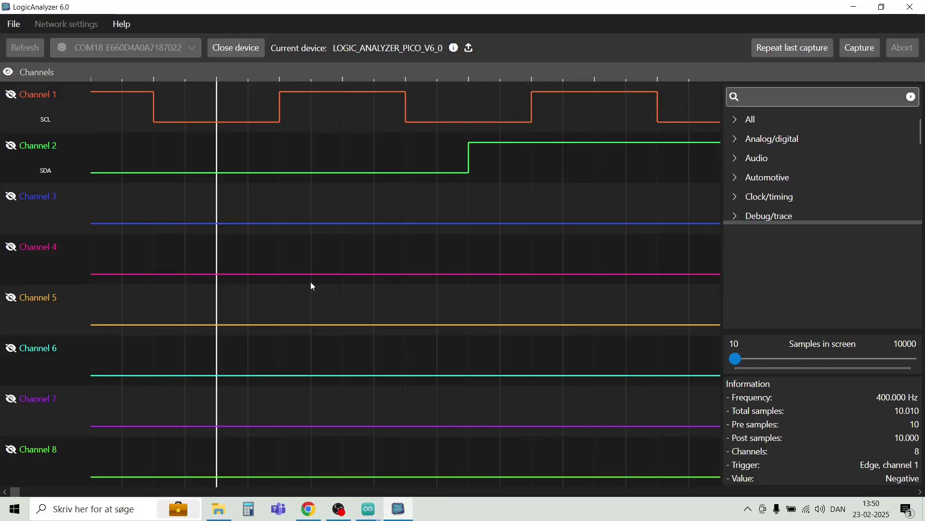
{"action": "mouse_move", "coordinate": [492, 230]}
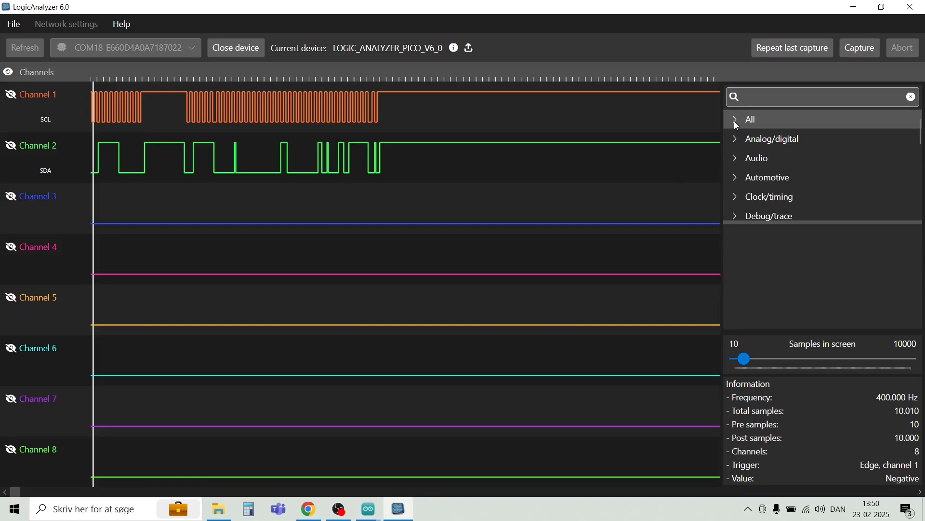
{"action": "left_click", "coordinate": [750, 119]}
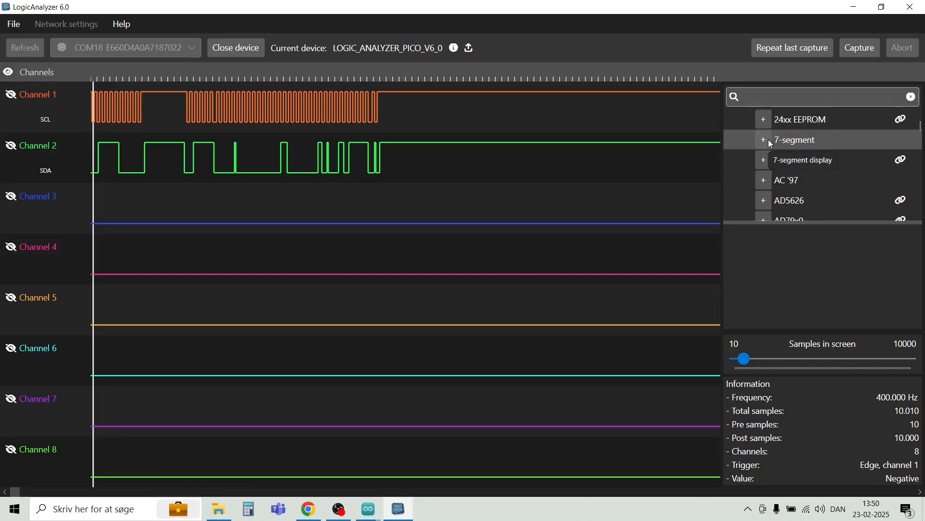
{"action": "scroll", "scroll_direction": "down", "scroll_amount": 3}
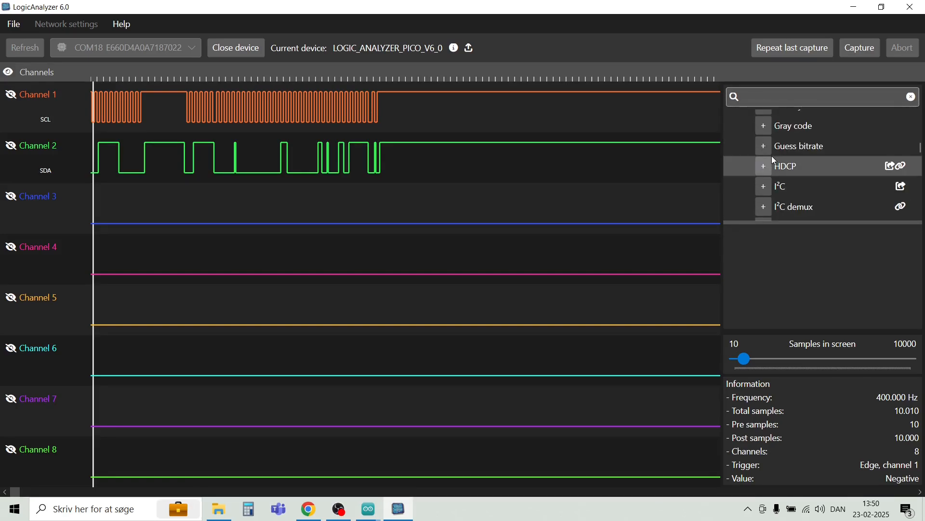
{"action": "mouse_move", "coordinate": [780, 186]}
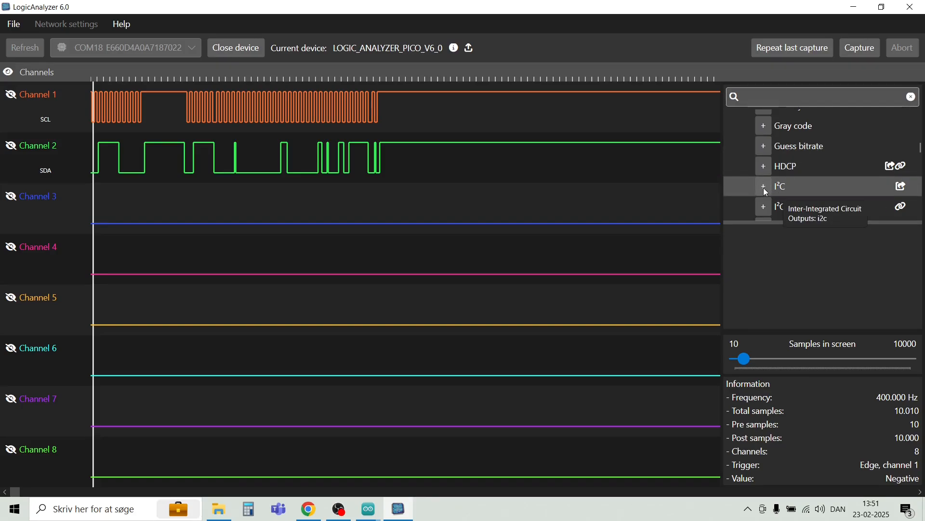
{"action": "left_click", "coordinate": [764, 186]}
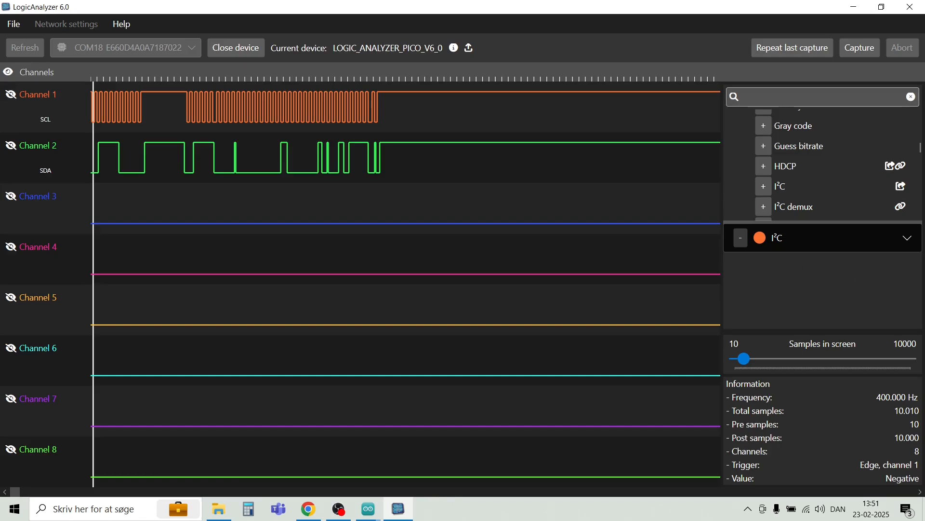
Assign SCL as the clock line and SDA as the data line for the I²C decoder.
{"action": "left_click", "coordinate": [903, 238]}
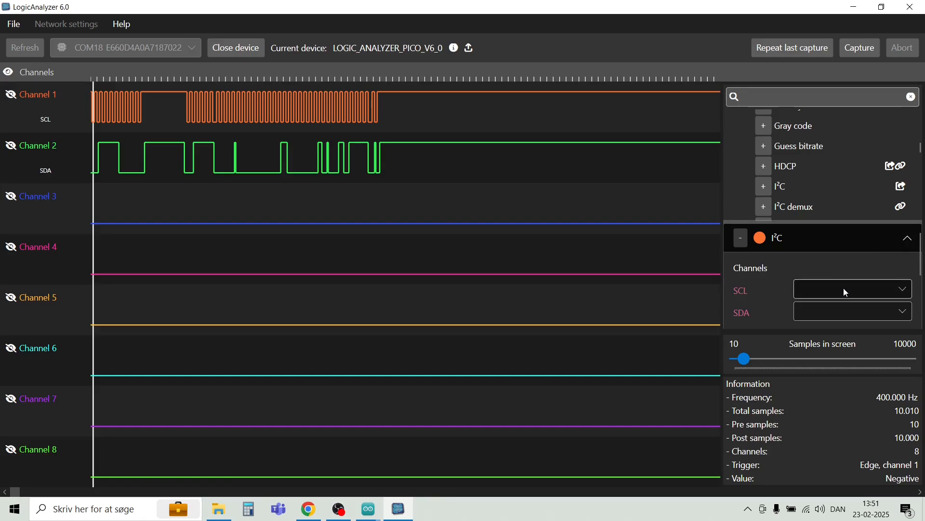
{"action": "left_click", "coordinate": [851, 289]}
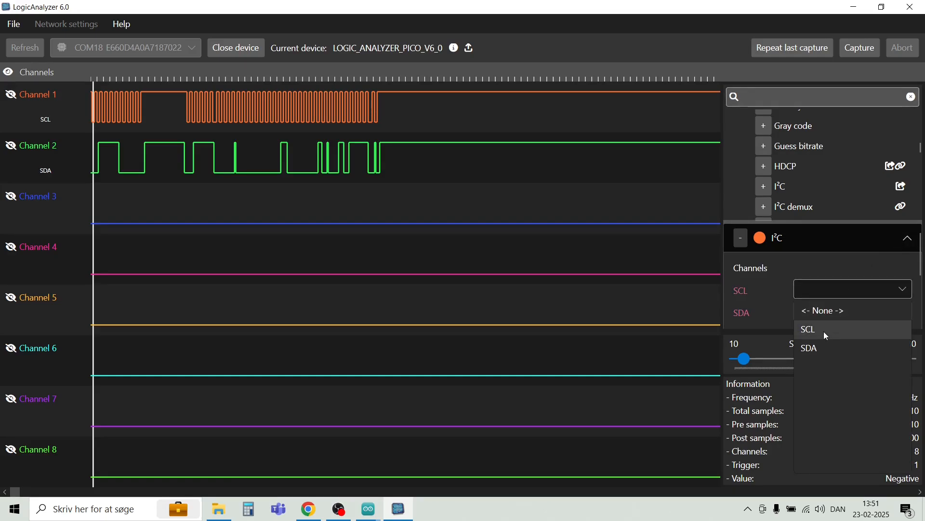
{"action": "left_click", "coordinate": [808, 328]}
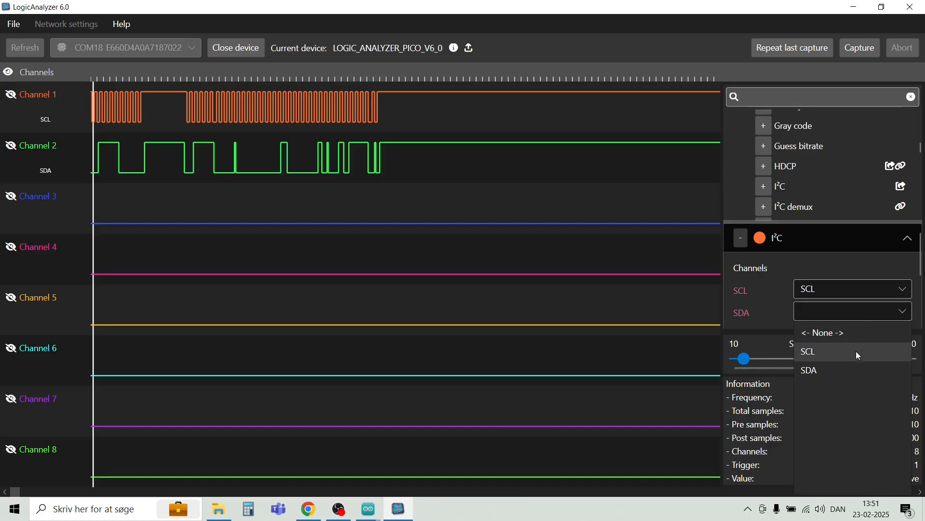
{"action": "left_click", "coordinate": [808, 369]}
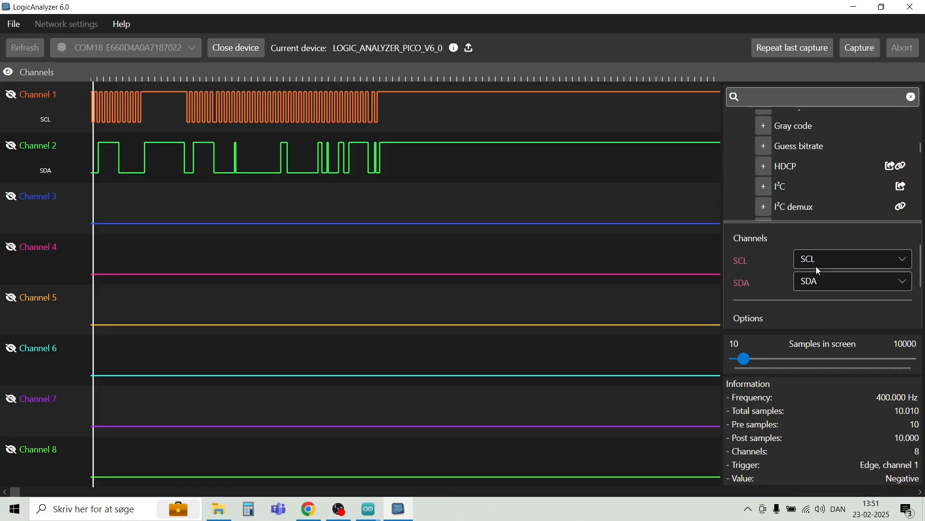
{"action": "left_click", "coordinate": [763, 186]}
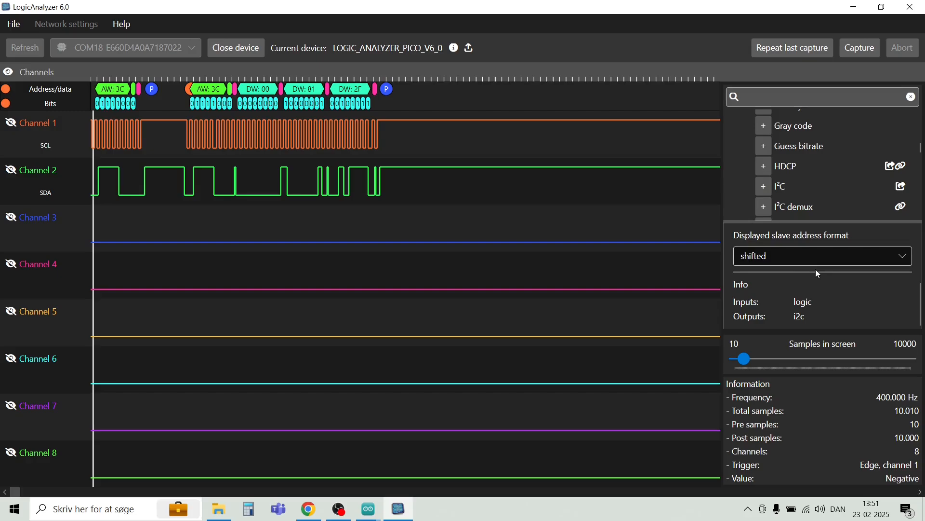
{"action": "mouse_move", "coordinate": [368, 152]}
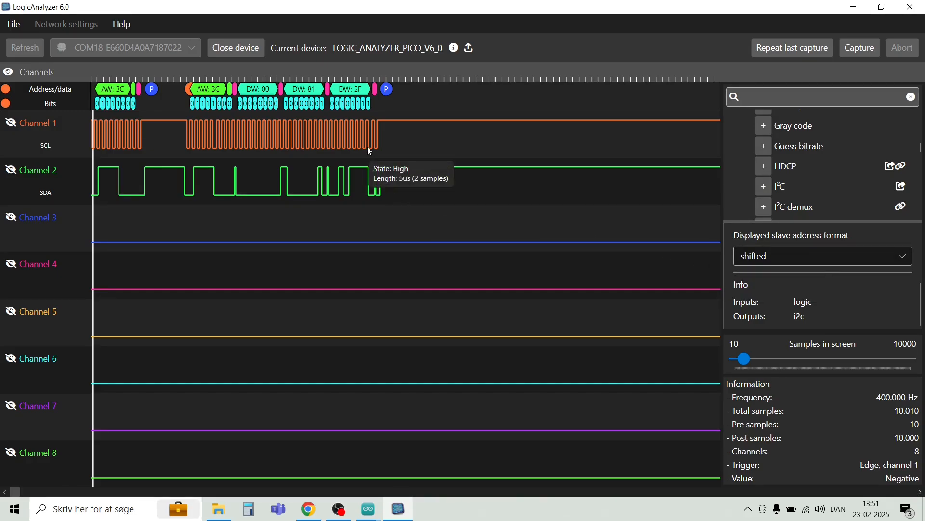
{"action": "mouse_move", "coordinate": [708, 339]}
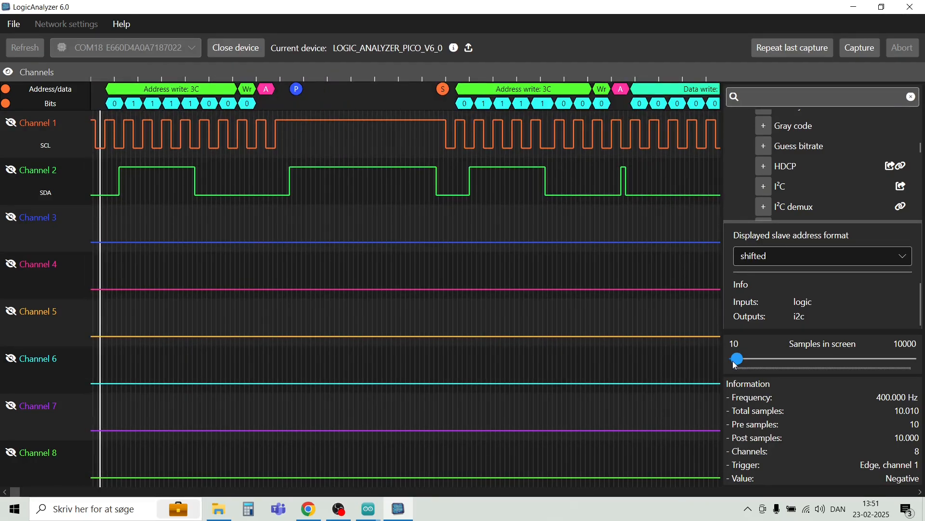
{"action": "mouse_move", "coordinate": [194, 90]}
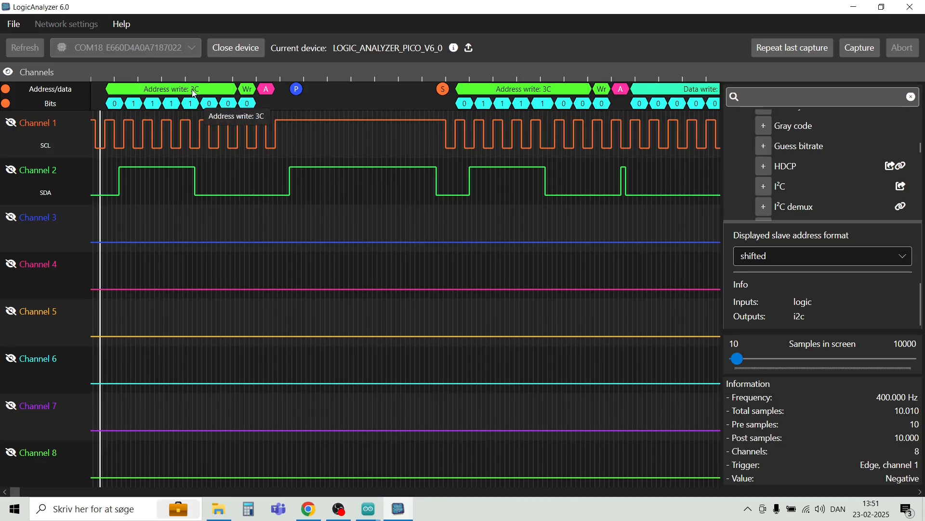
{"action": "mouse_move", "coordinate": [198, 99]}
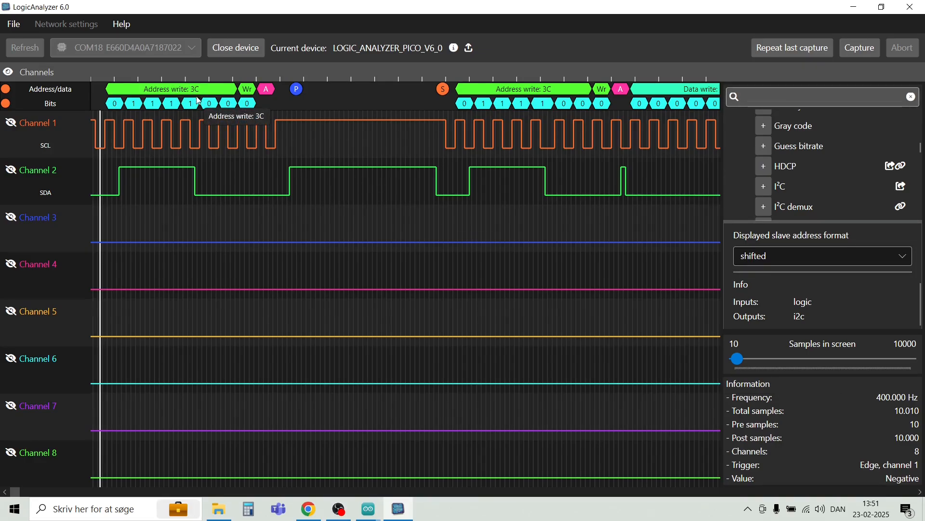
{"action": "mouse_move", "coordinate": [133, 109]}
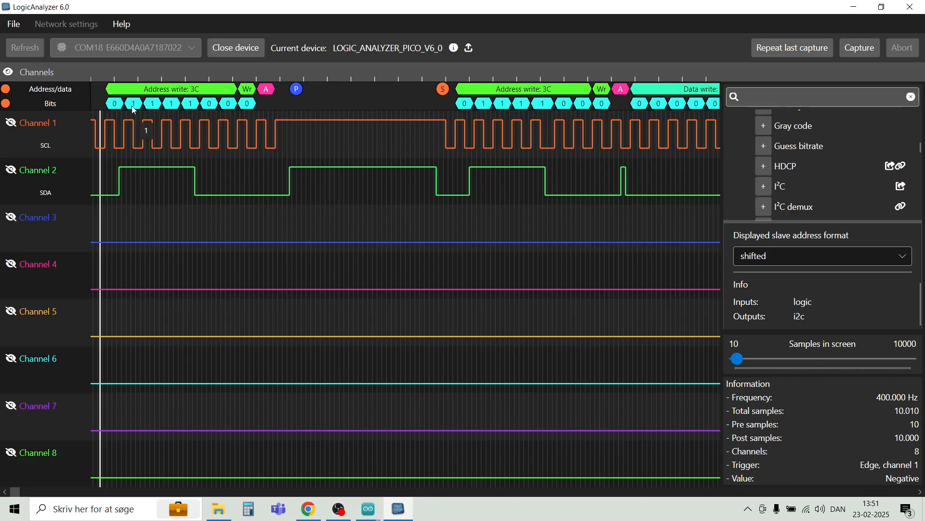
{"action": "mouse_move", "coordinate": [462, 157]}
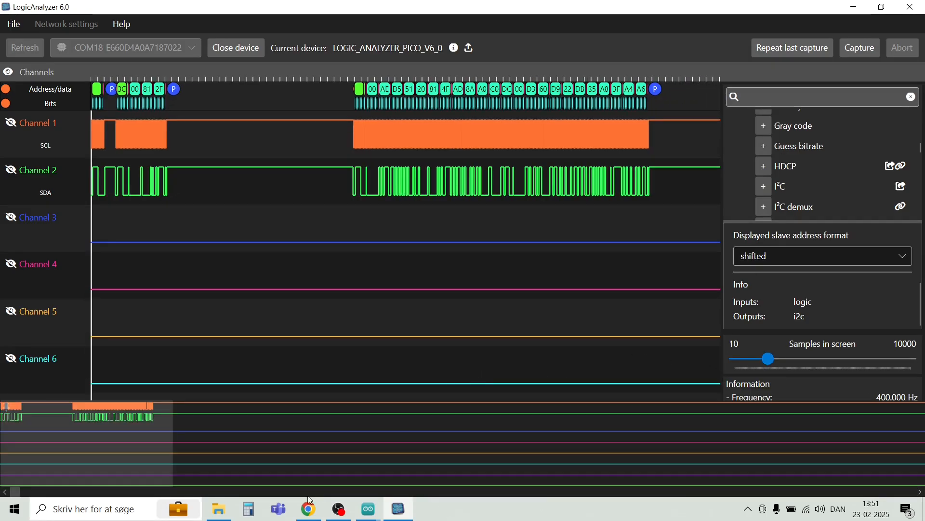
{"action": "mouse_move", "coordinate": [164, 466]}
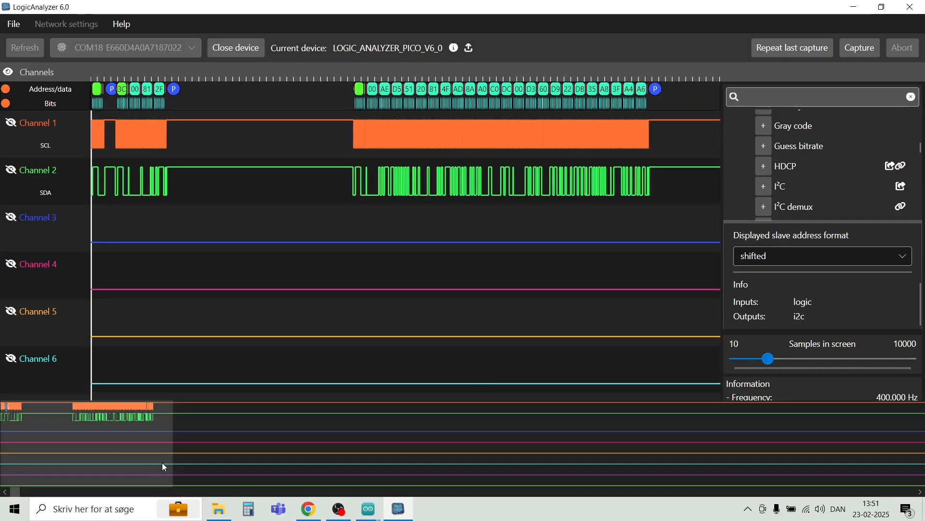
{"action": "left_click", "coordinate": [6, 491]}
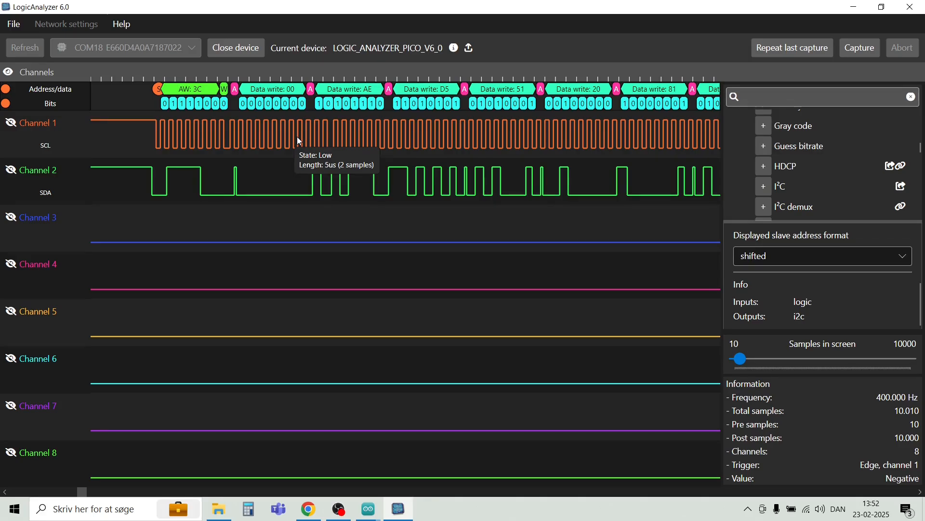
{"action": "mouse_move", "coordinate": [167, 193]}
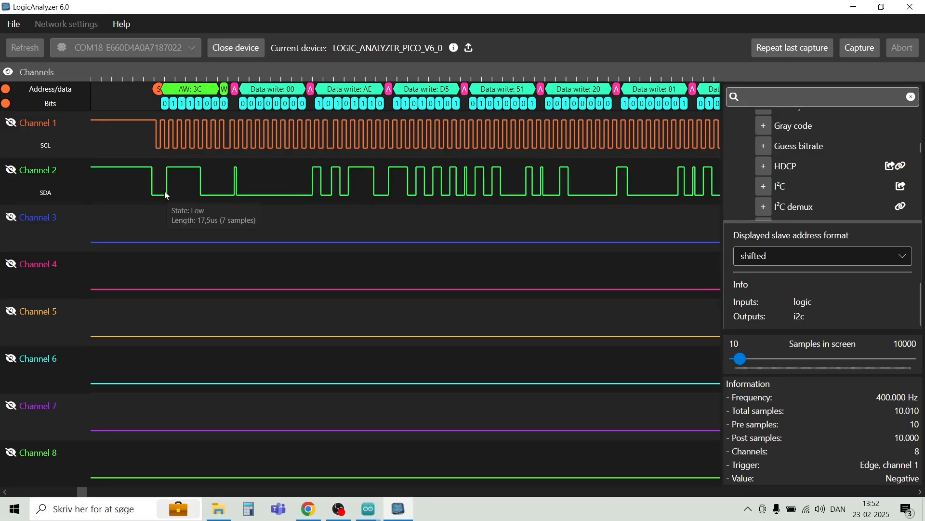
{"action": "mouse_move", "coordinate": [298, 197]}
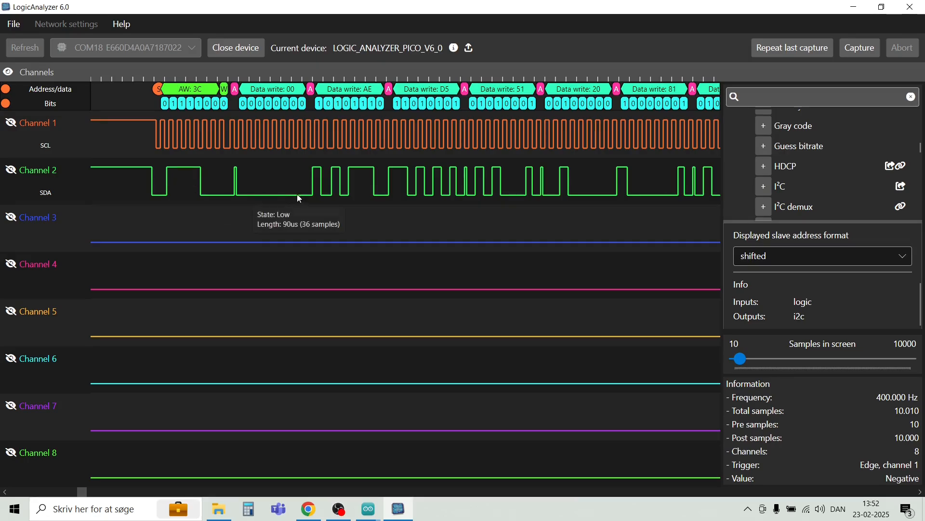
{"action": "mouse_move", "coordinate": [157, 178]}
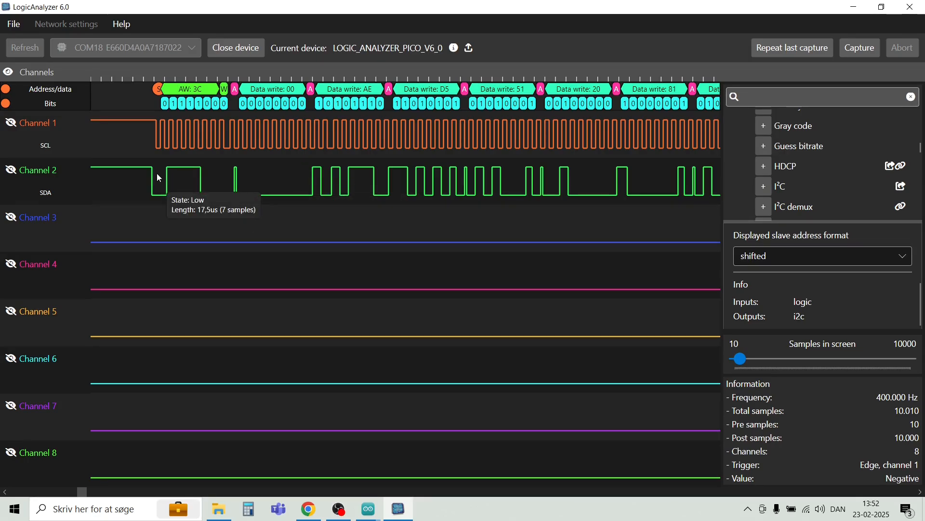
{"action": "mouse_move", "coordinate": [269, 128]}
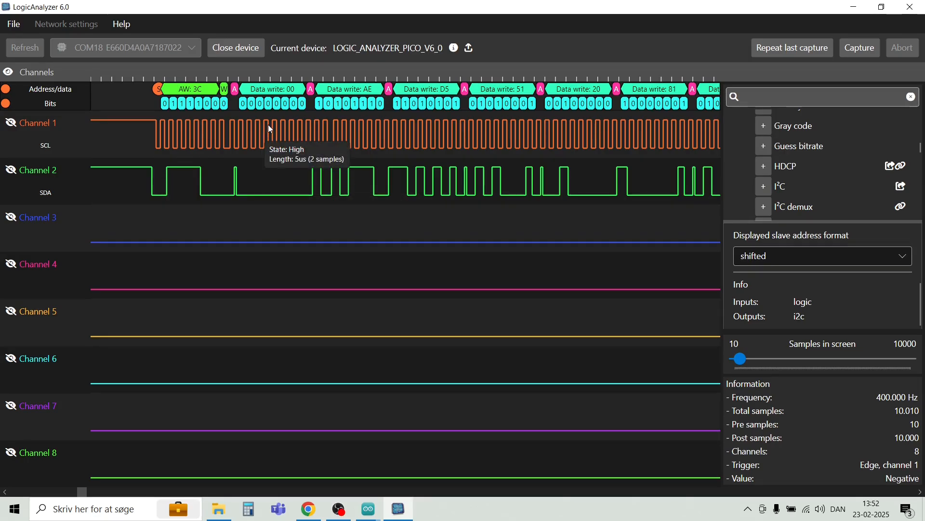
{"action": "mouse_move", "coordinate": [439, 172]}
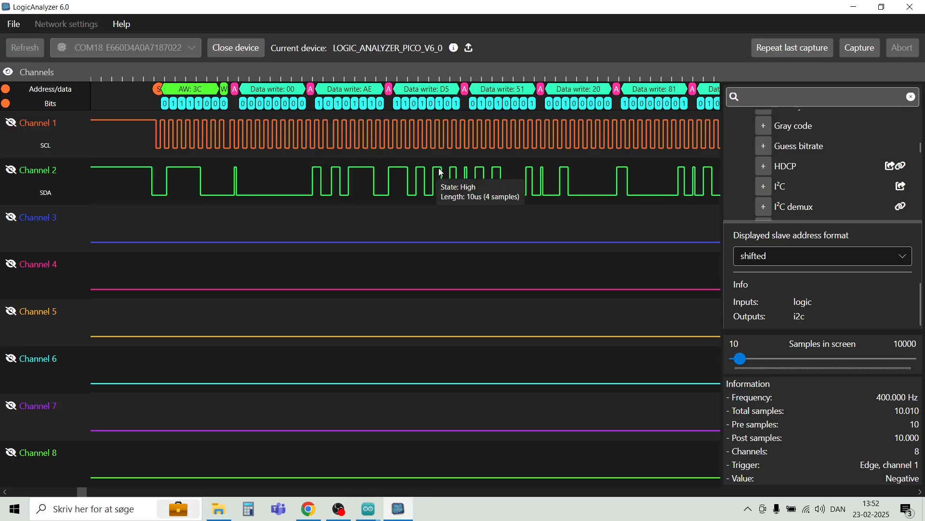
{"action": "mouse_move", "coordinate": [564, 146]}
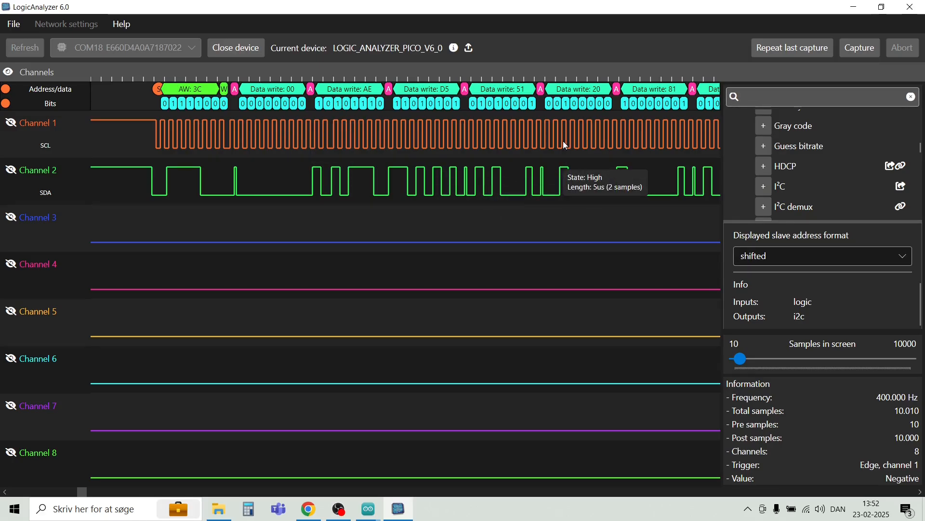
{"action": "mouse_move", "coordinate": [572, 130]}
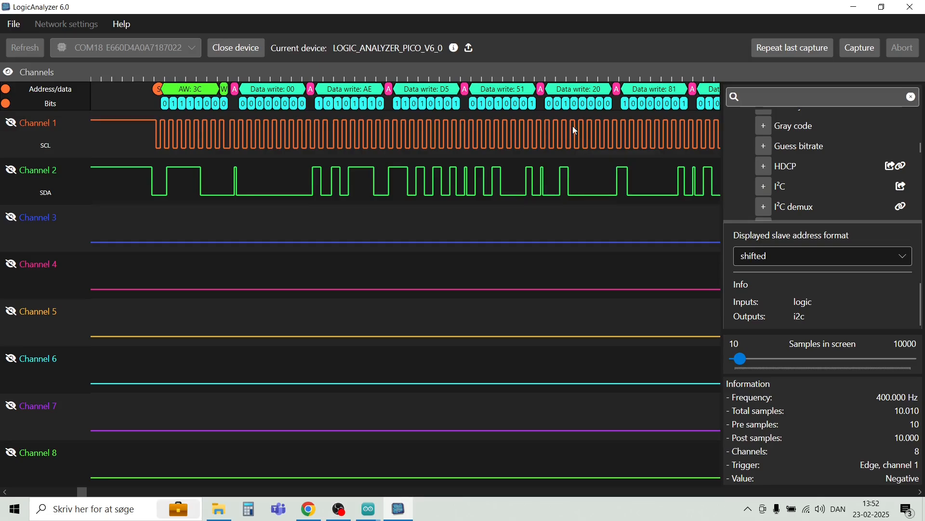
{"action": "mouse_move", "coordinate": [560, 130]}
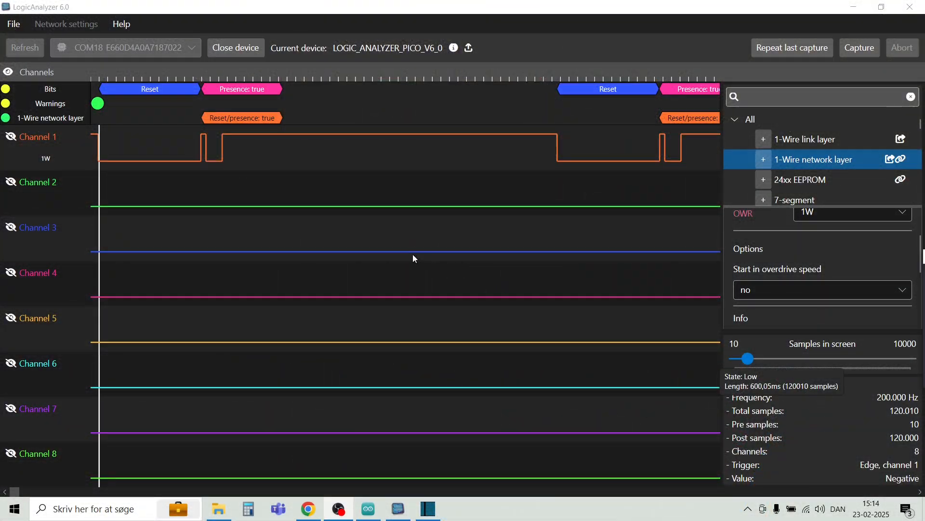
{"action": "mouse_move", "coordinate": [211, 147]}
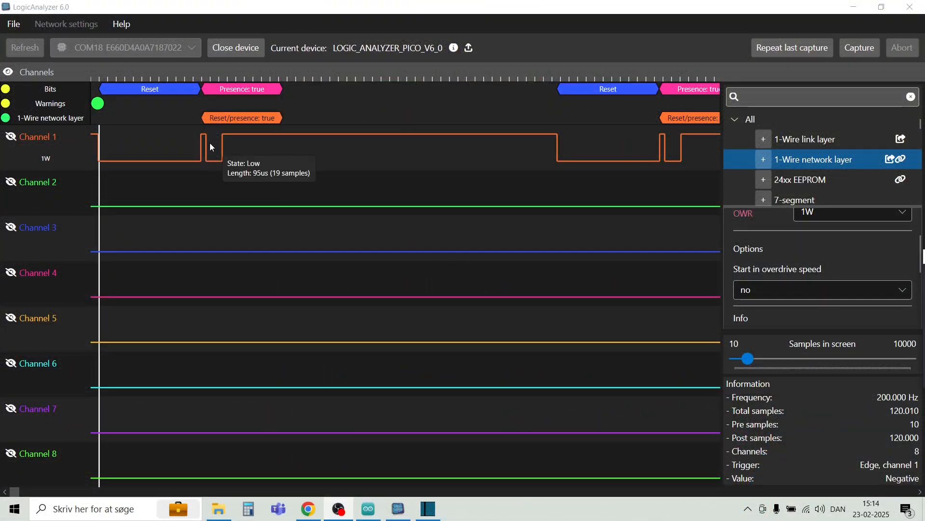
{"action": "mouse_move", "coordinate": [218, 101]}
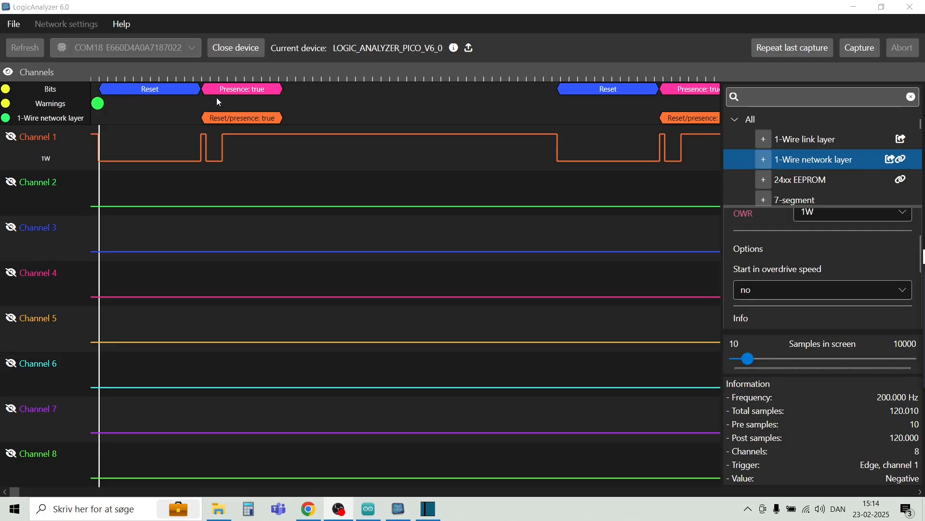
{"action": "mouse_move", "coordinate": [359, 155]}
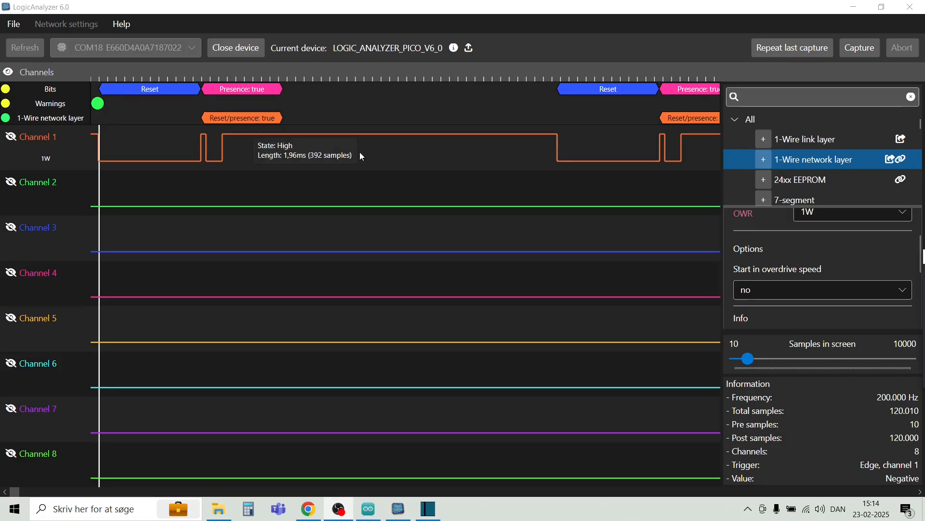
{"action": "mouse_move", "coordinate": [750, 344]}
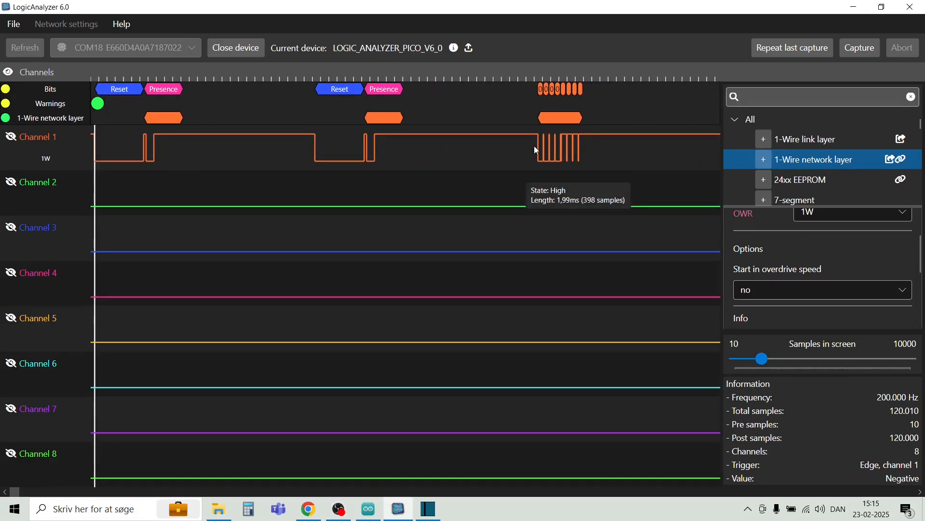
{"action": "mouse_move", "coordinate": [775, 366]}
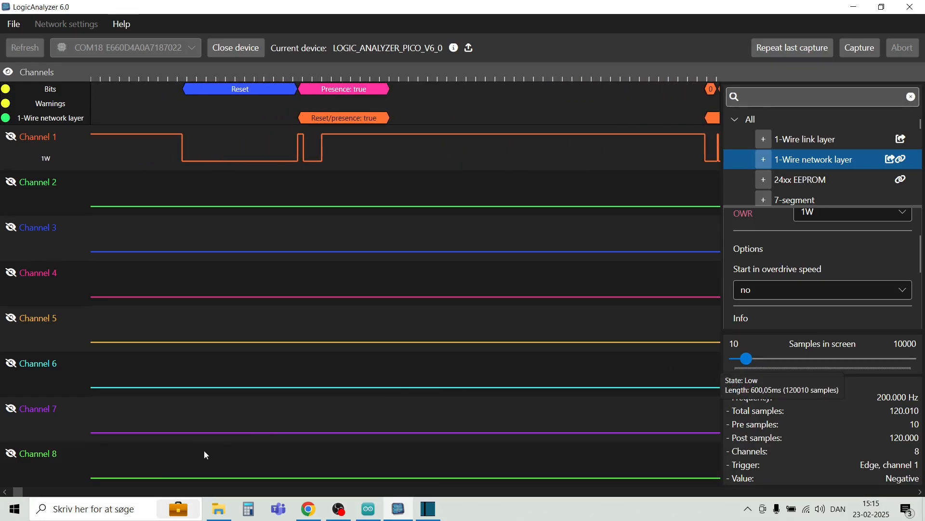
{"action": "left_click", "coordinate": [5, 491]}
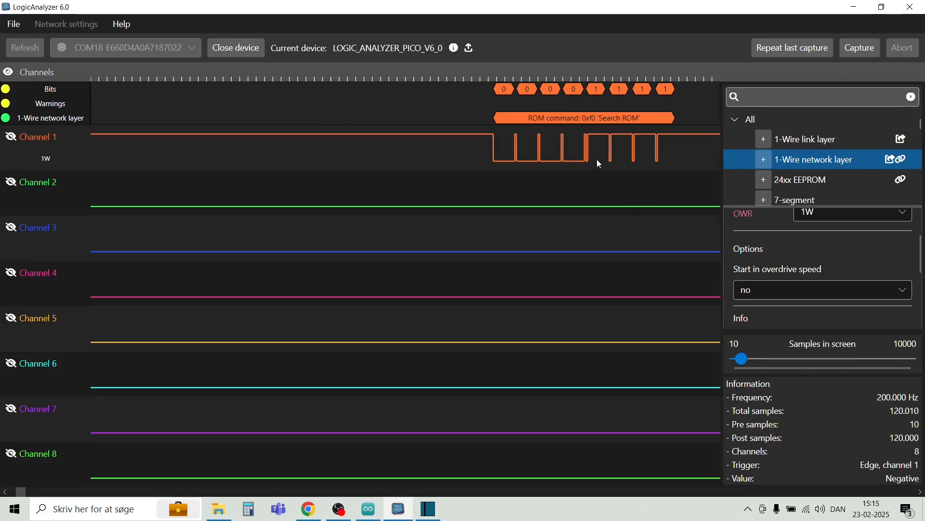
{"action": "mouse_move", "coordinate": [595, 133]}
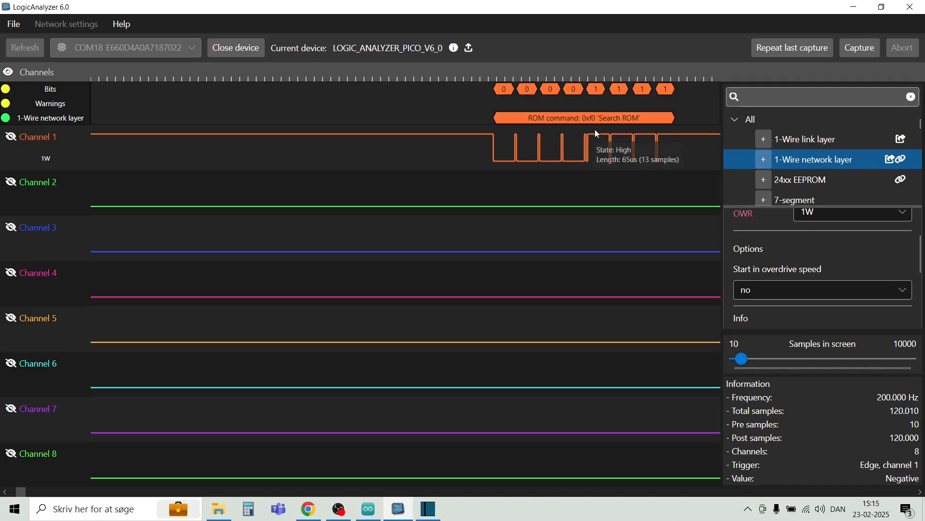
{"action": "mouse_move", "coordinate": [545, 267]}
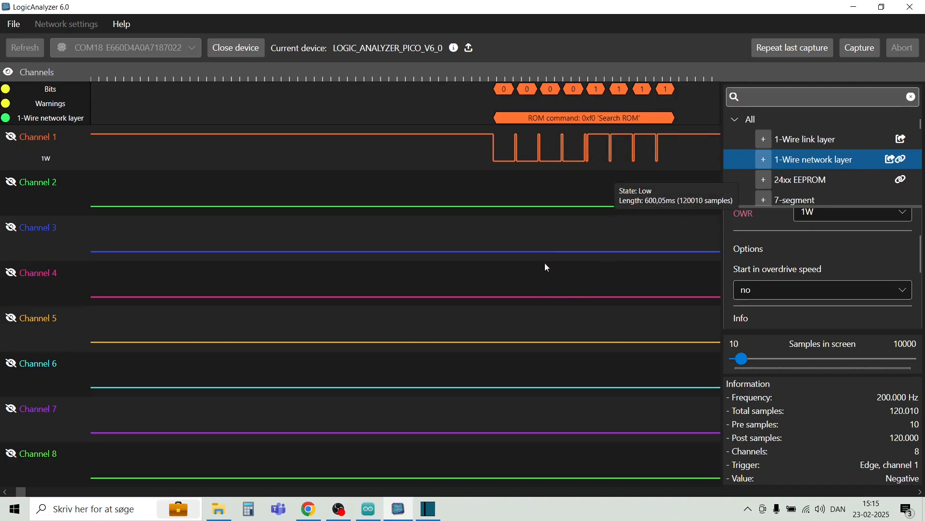
{"action": "mouse_move", "coordinate": [559, 108]}
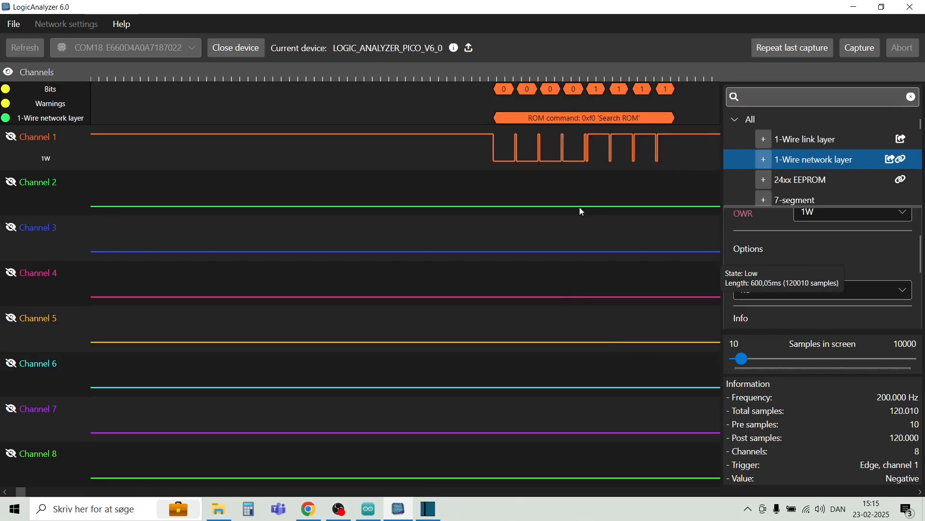
{"action": "mouse_move", "coordinate": [631, 156]}
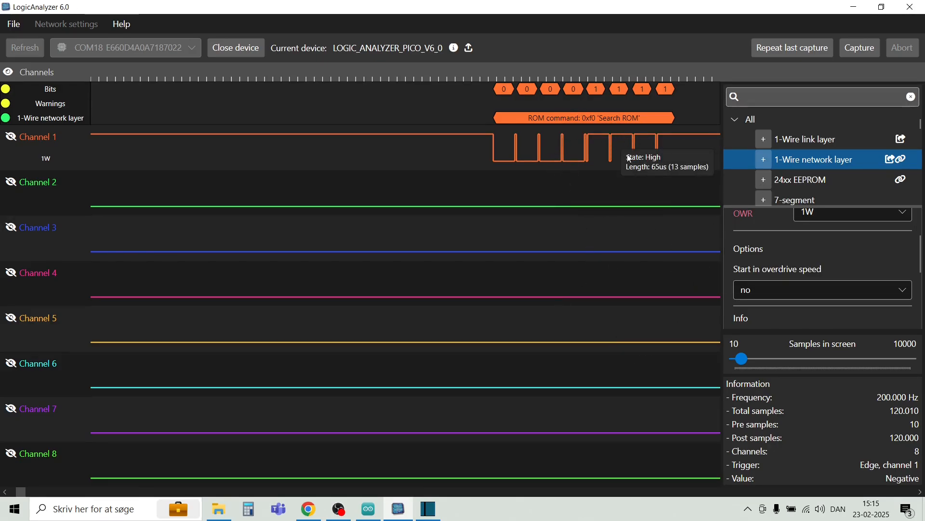
{"action": "mouse_move", "coordinate": [655, 362]}
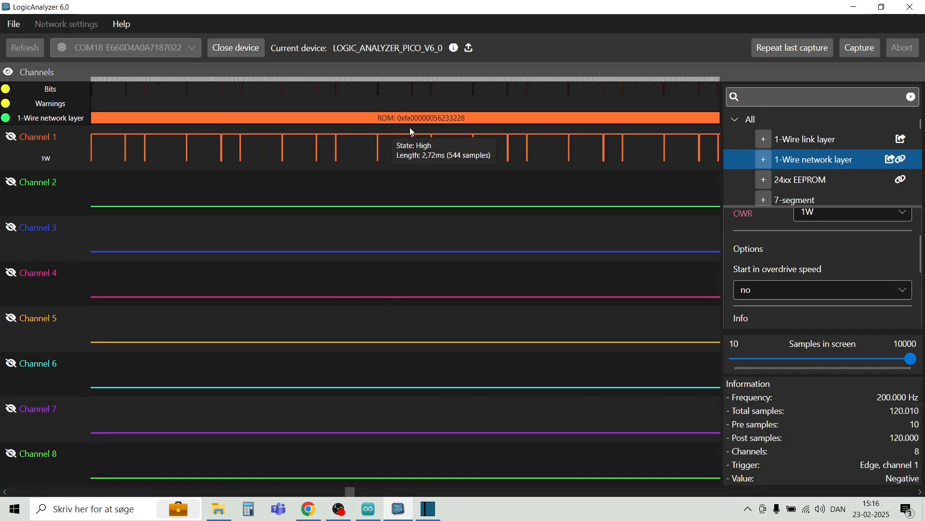
{"action": "mouse_move", "coordinate": [464, 124]}
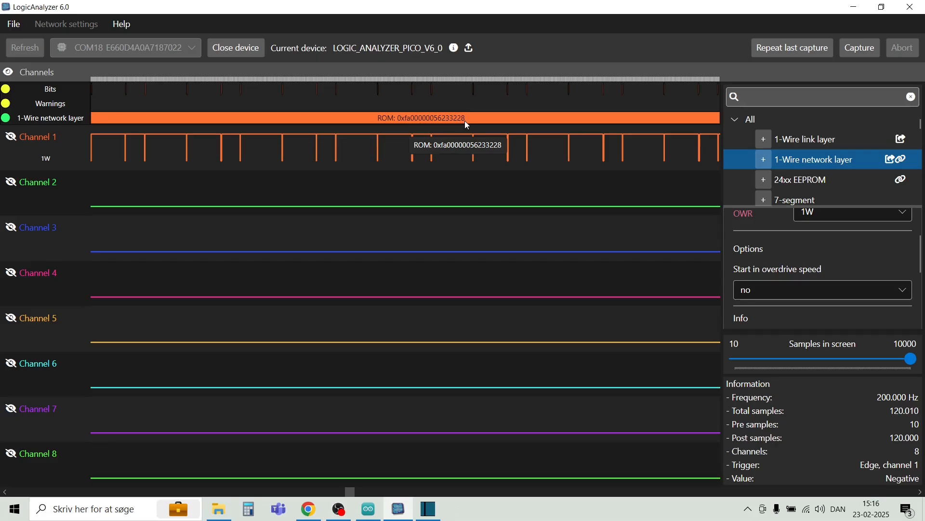
{"action": "mouse_move", "coordinate": [466, 124]}
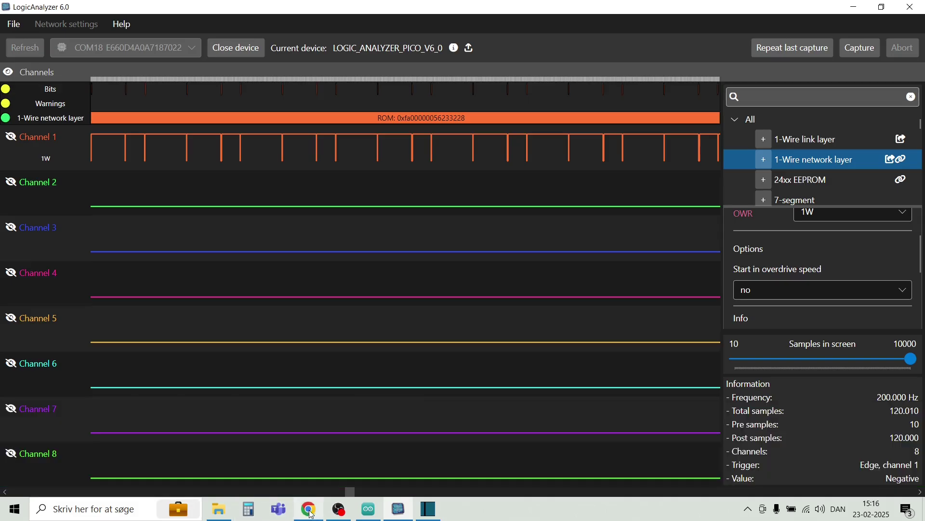
{"action": "left_click", "coordinate": [308, 508]}
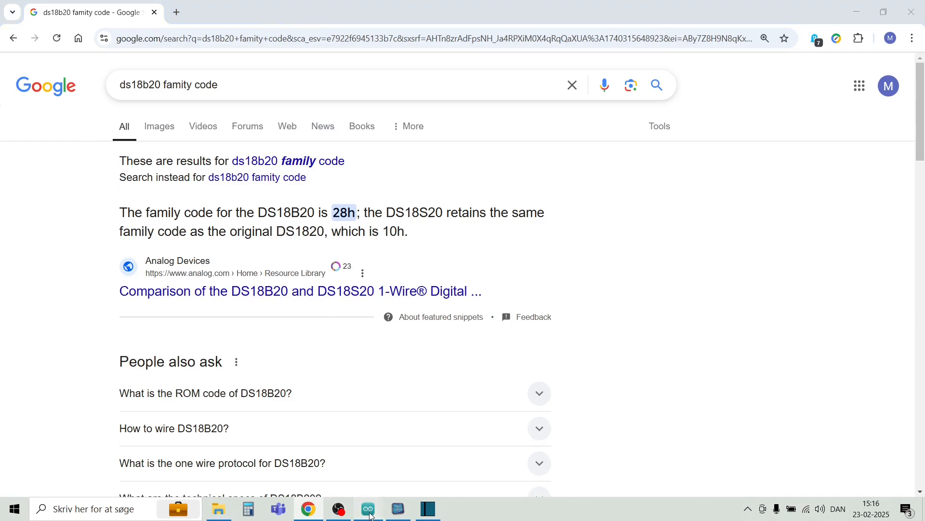
{"action": "left_click", "coordinate": [367, 508]}
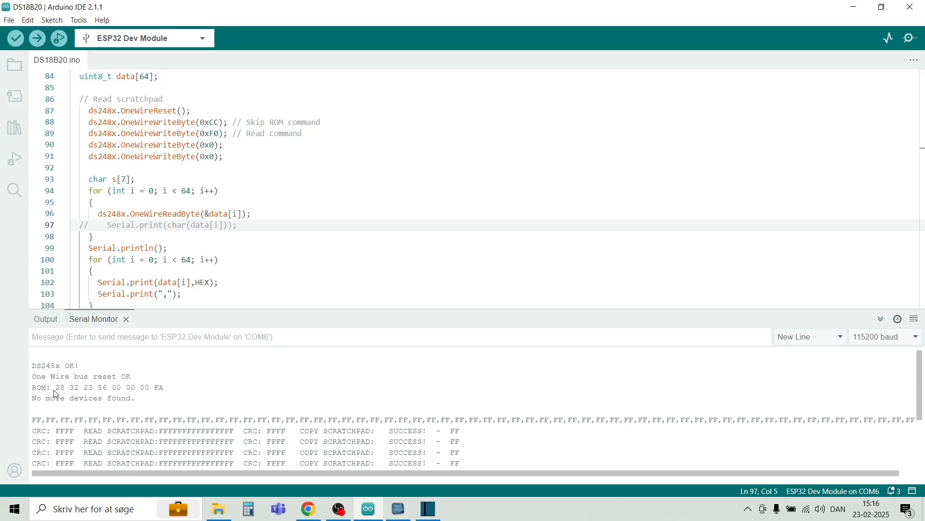
{"action": "double_click", "coordinate": [59, 388]}
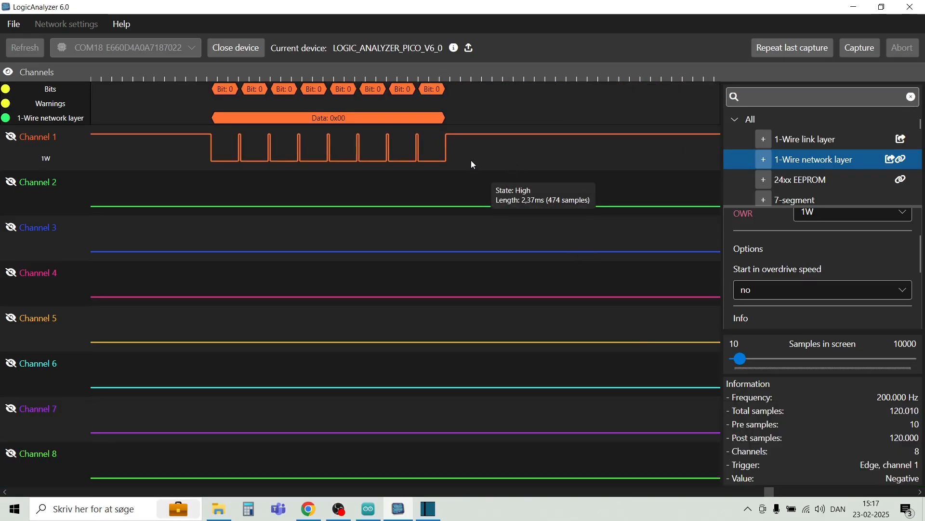
{"action": "mouse_move", "coordinate": [451, 142]}
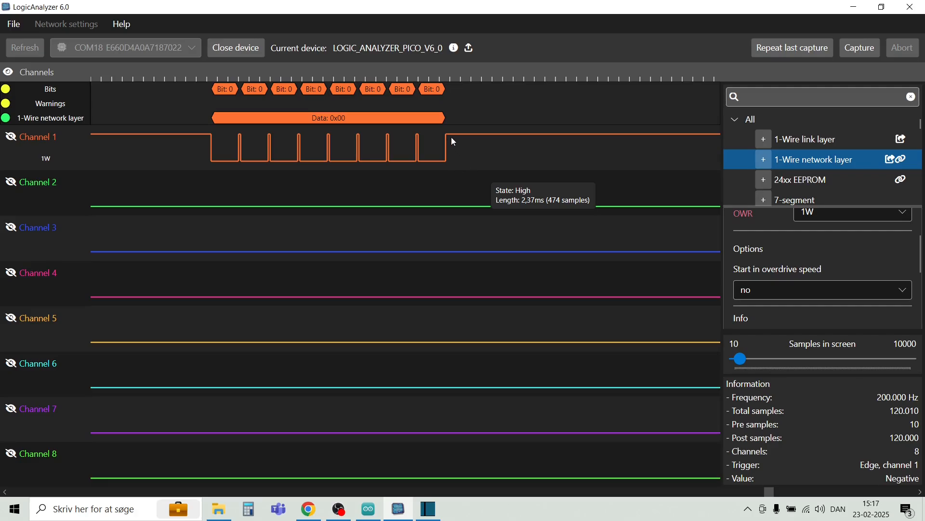
{"action": "mouse_move", "coordinate": [136, 170]}
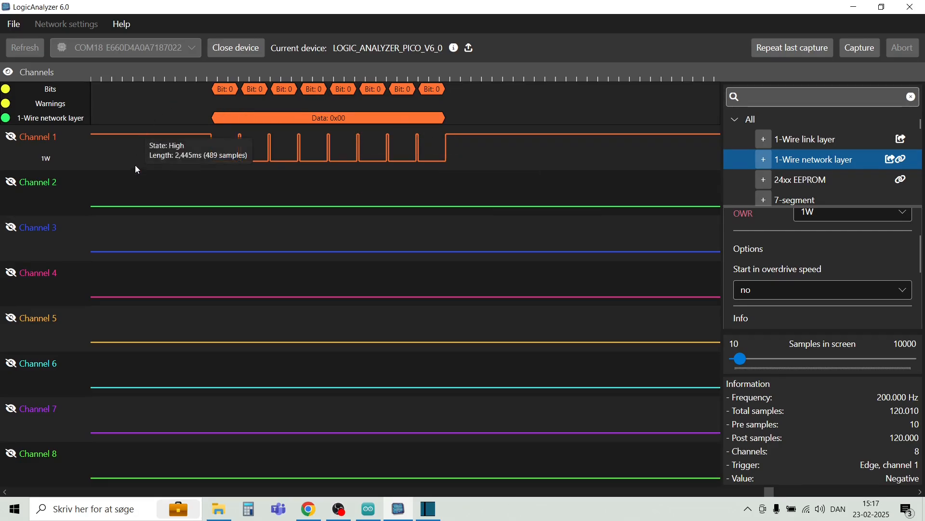